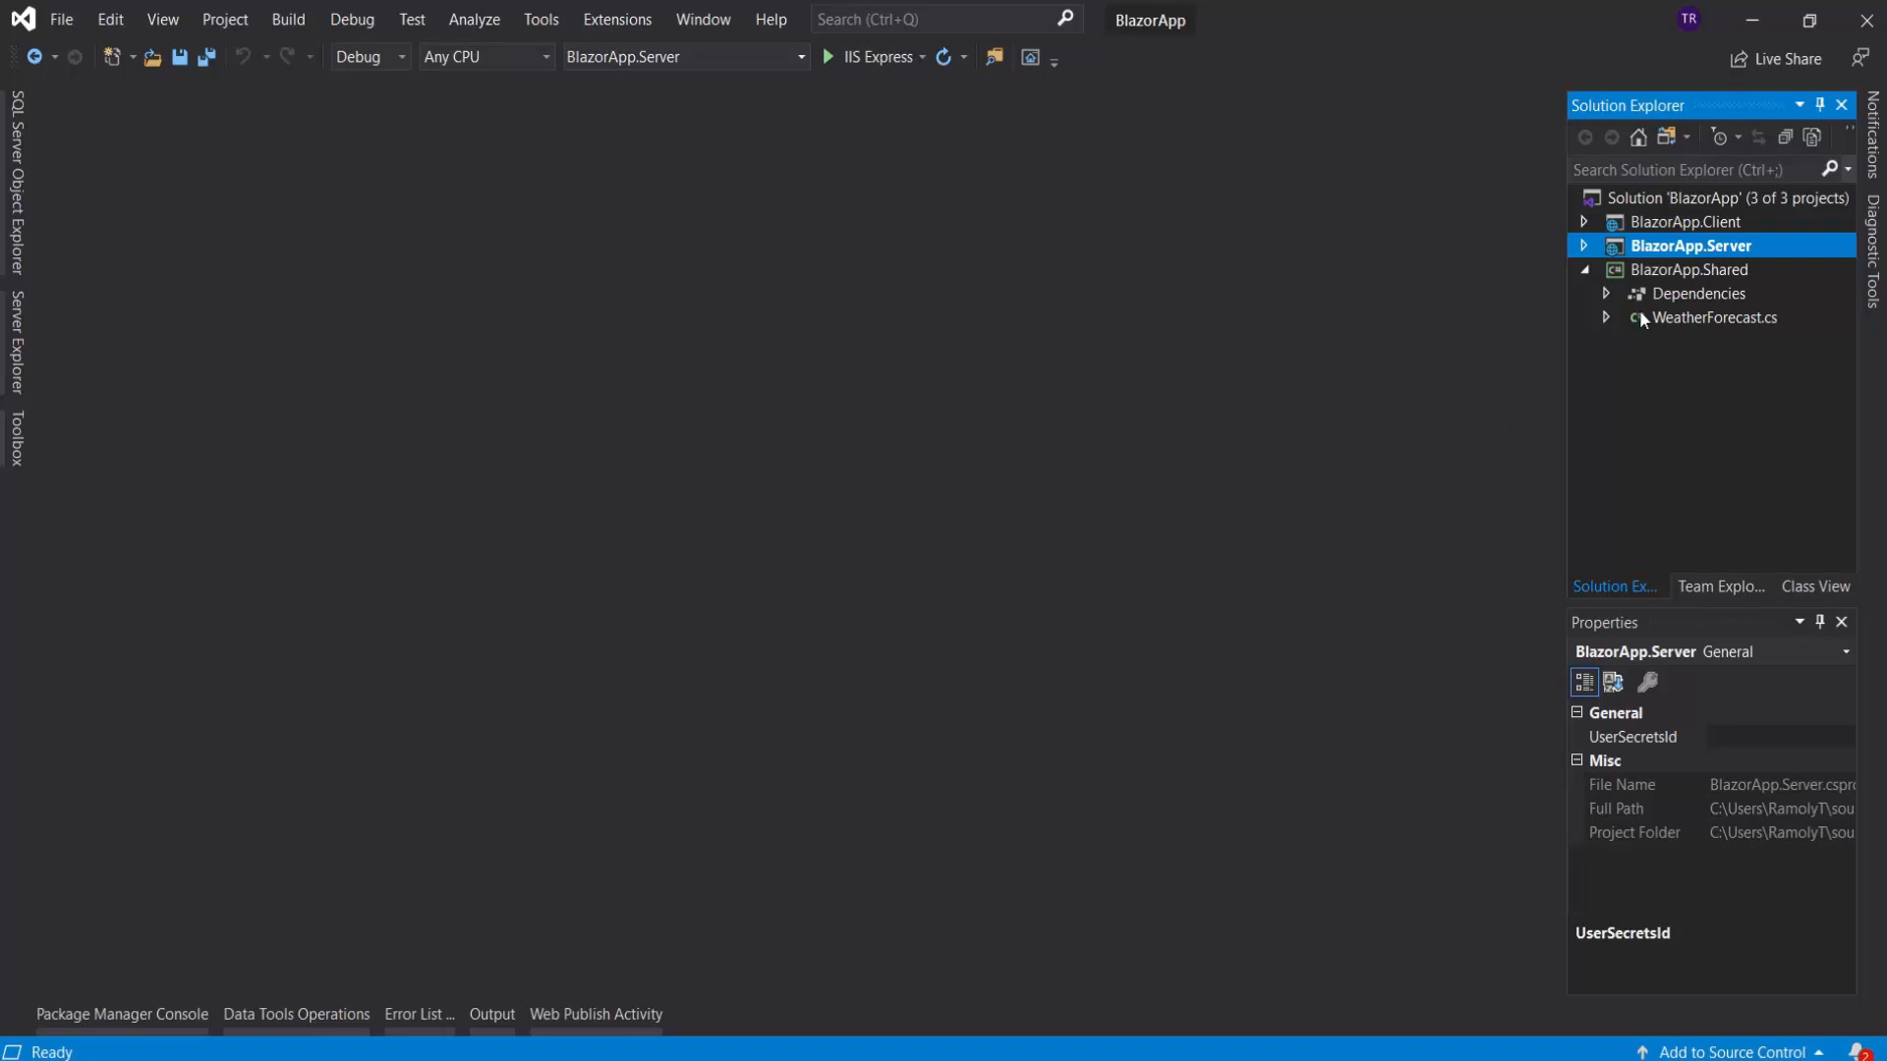
Step: Open Counter.razor from the BlazorApp.Client project's Pages folder
{"action": "left_click", "coordinate": [1583, 223]}
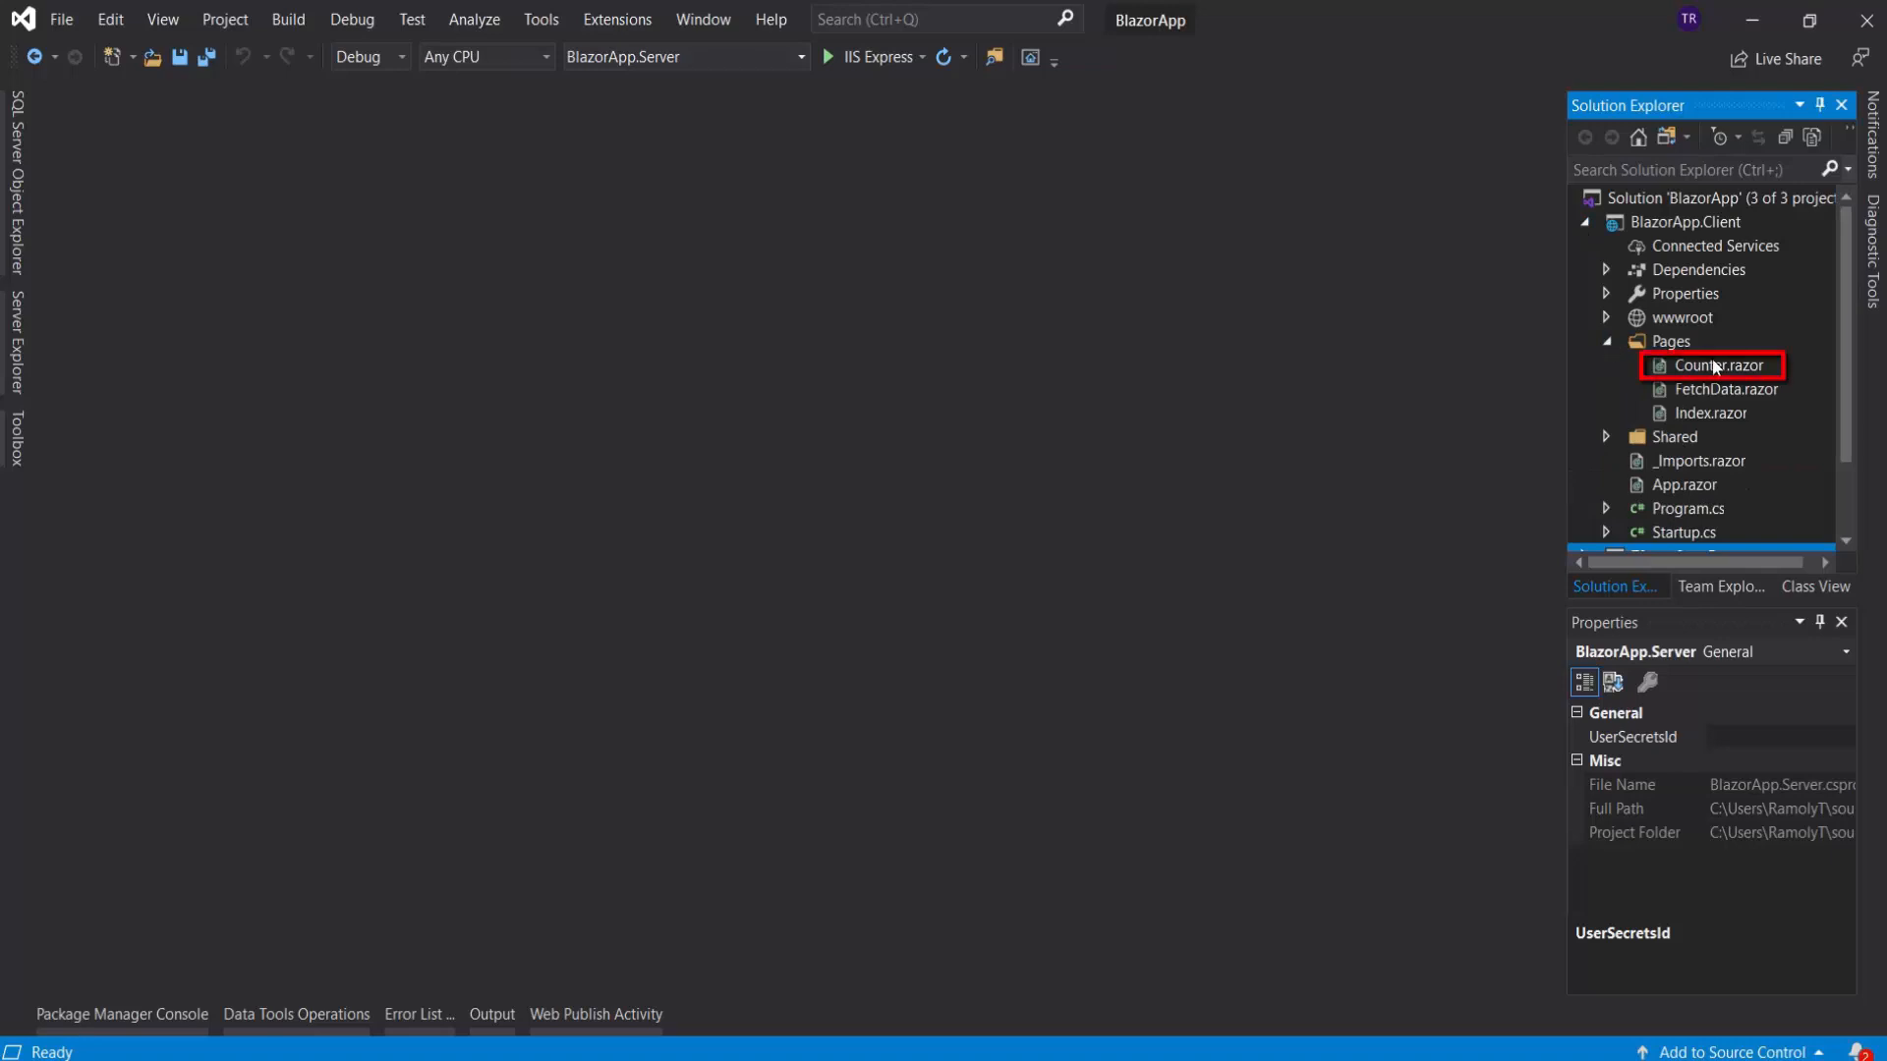
{"action": "double_click", "coordinate": [1716, 365]}
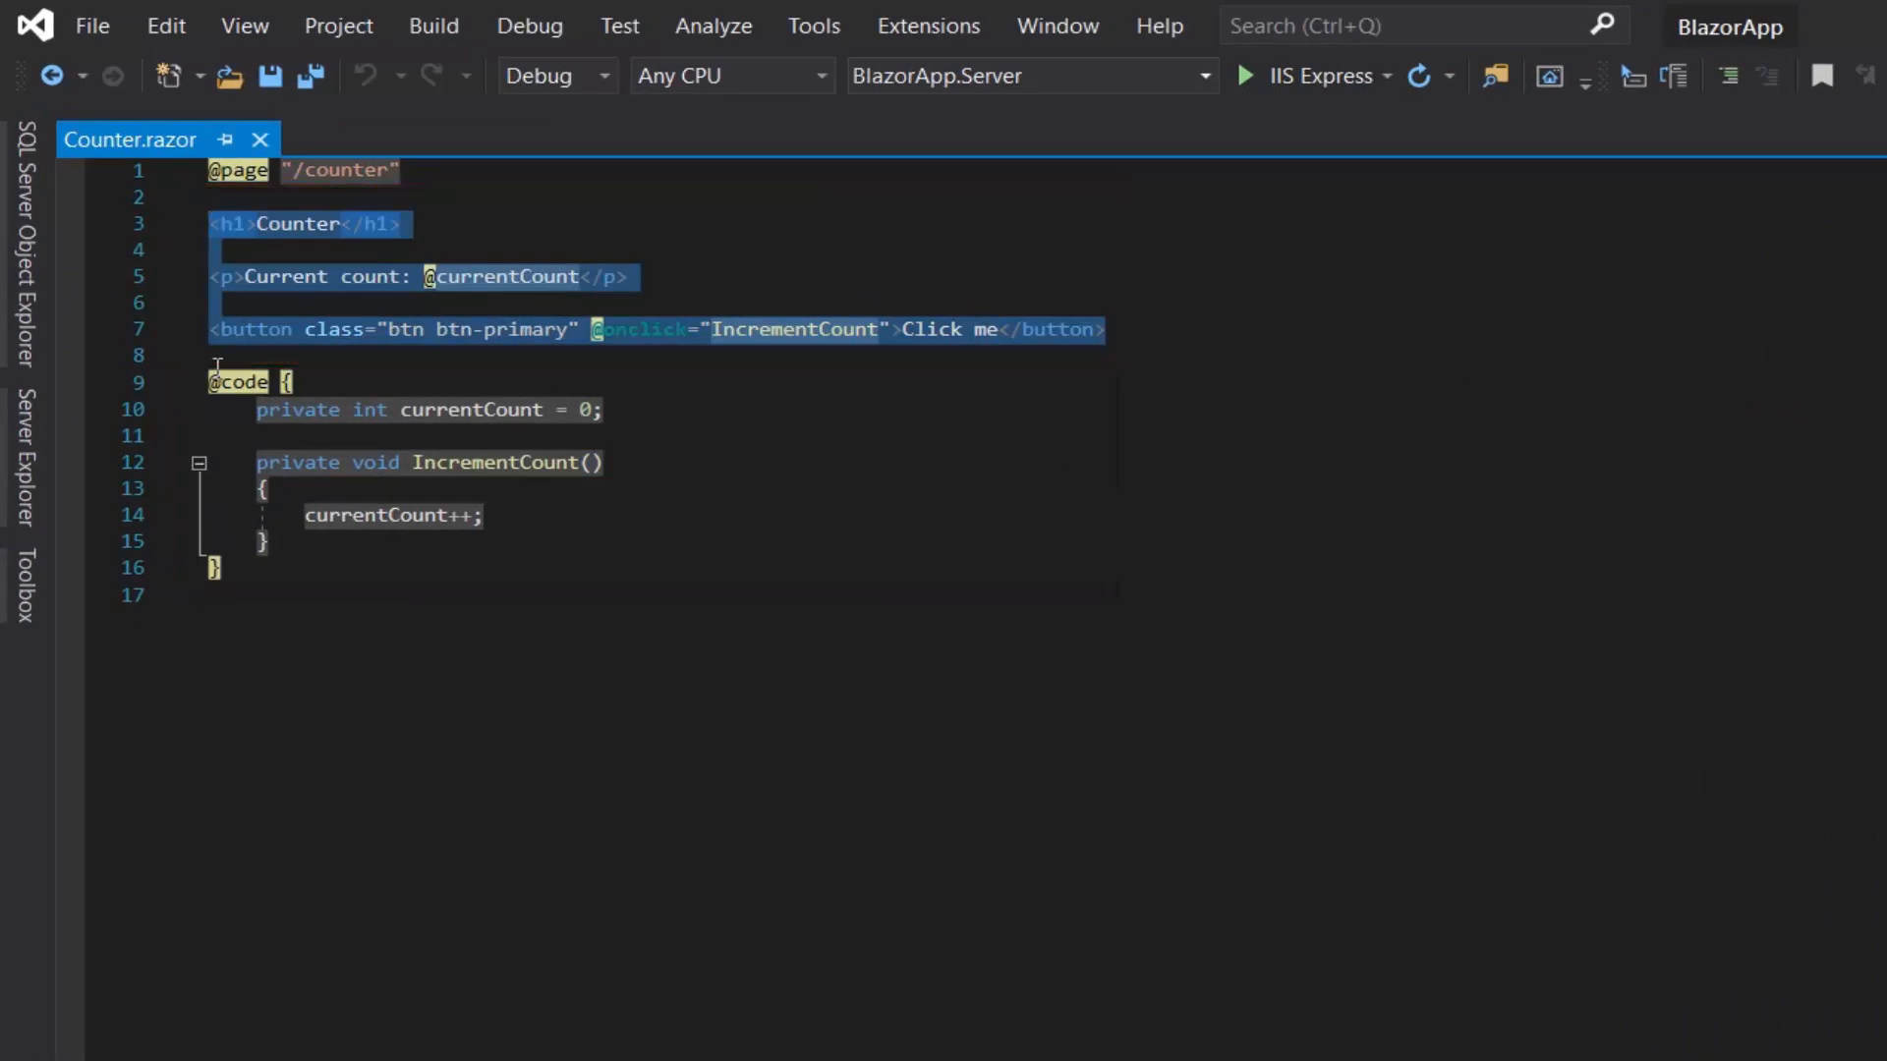
{"action": "left_click", "coordinate": [818, 705]}
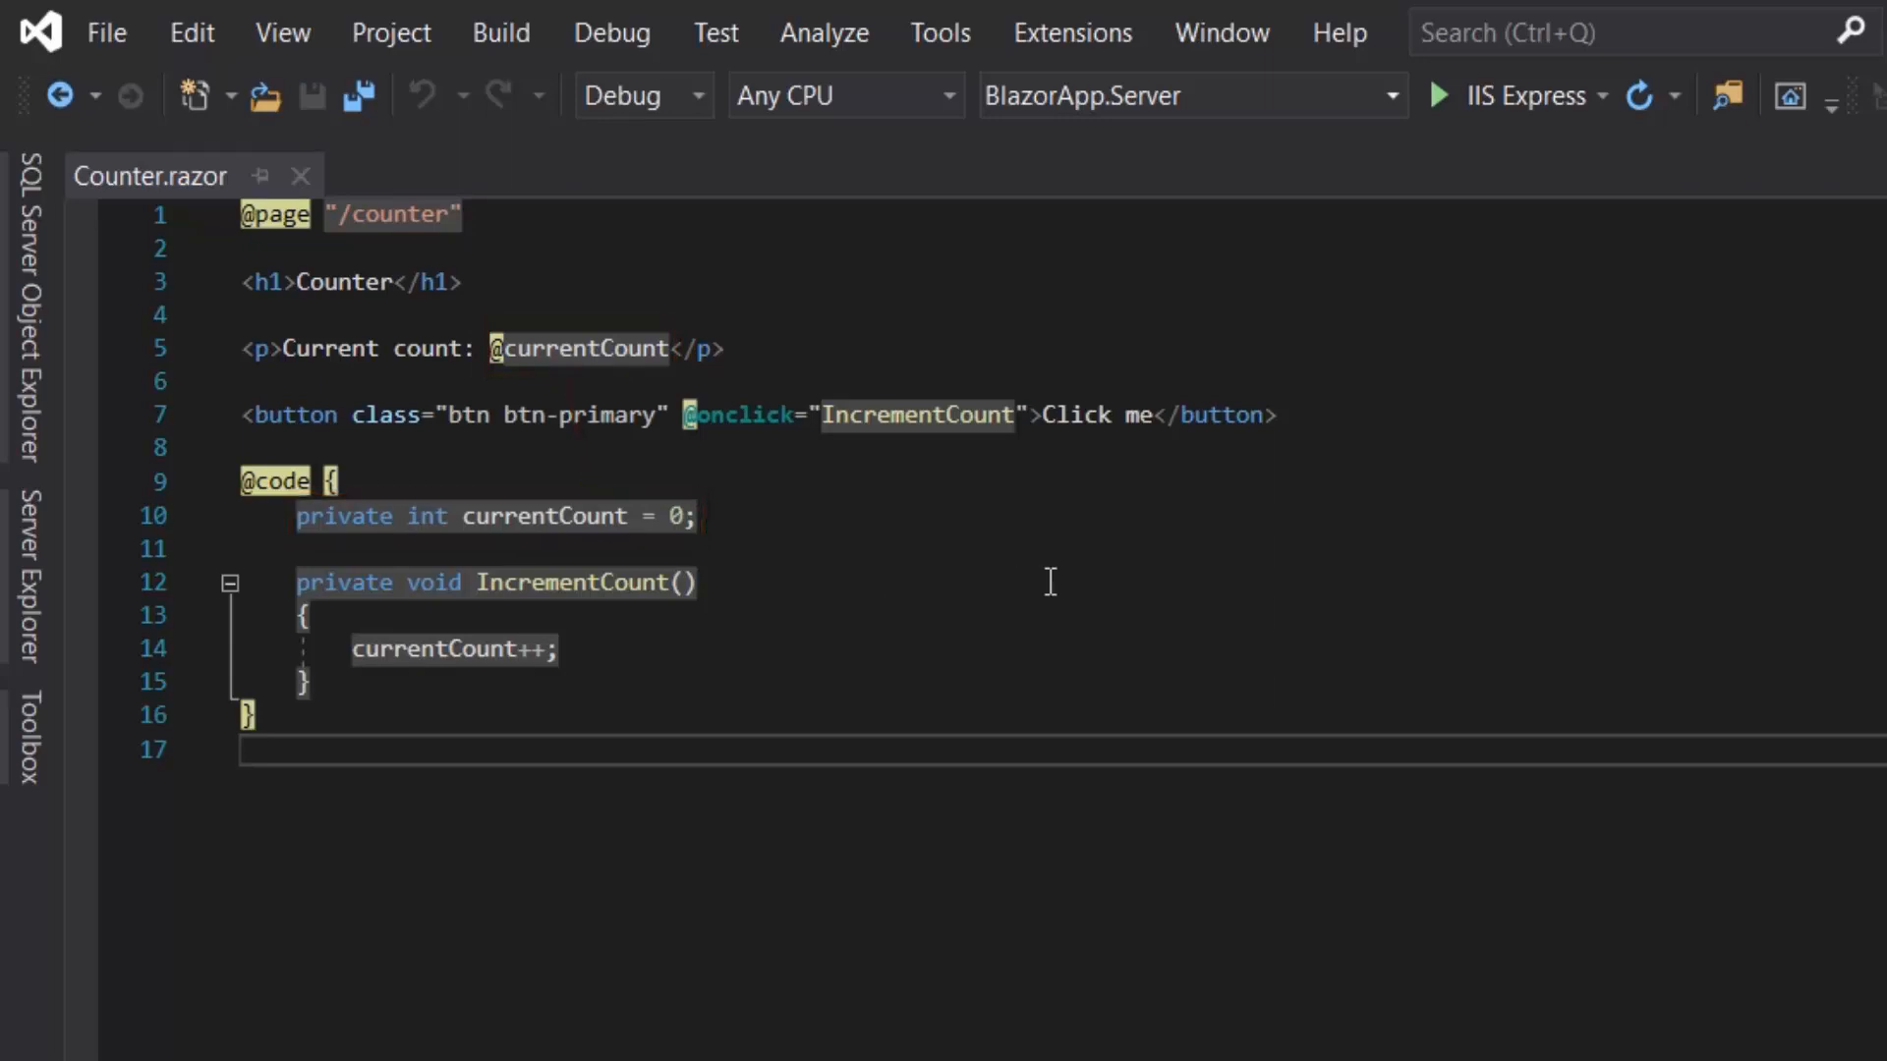
{"action": "left_click", "coordinate": [546, 515]}
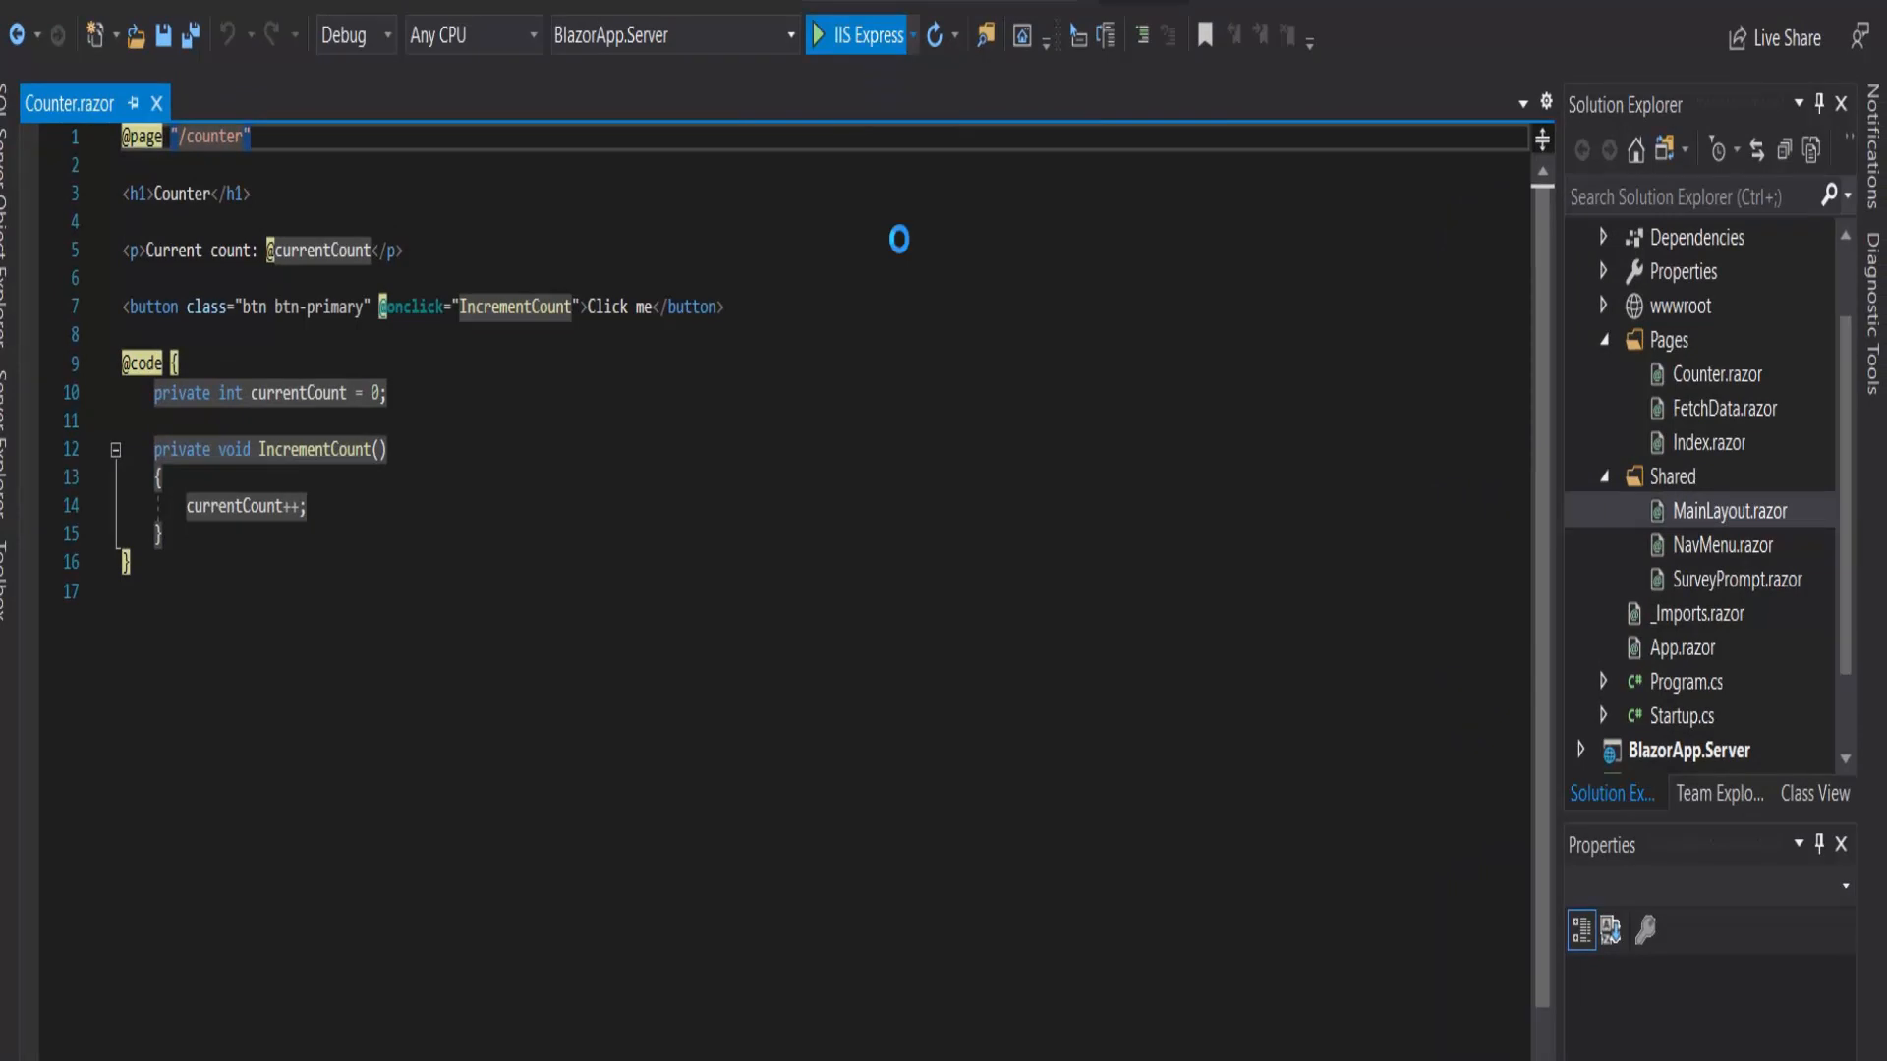
{"action": "mouse_move", "coordinate": [900, 252]}
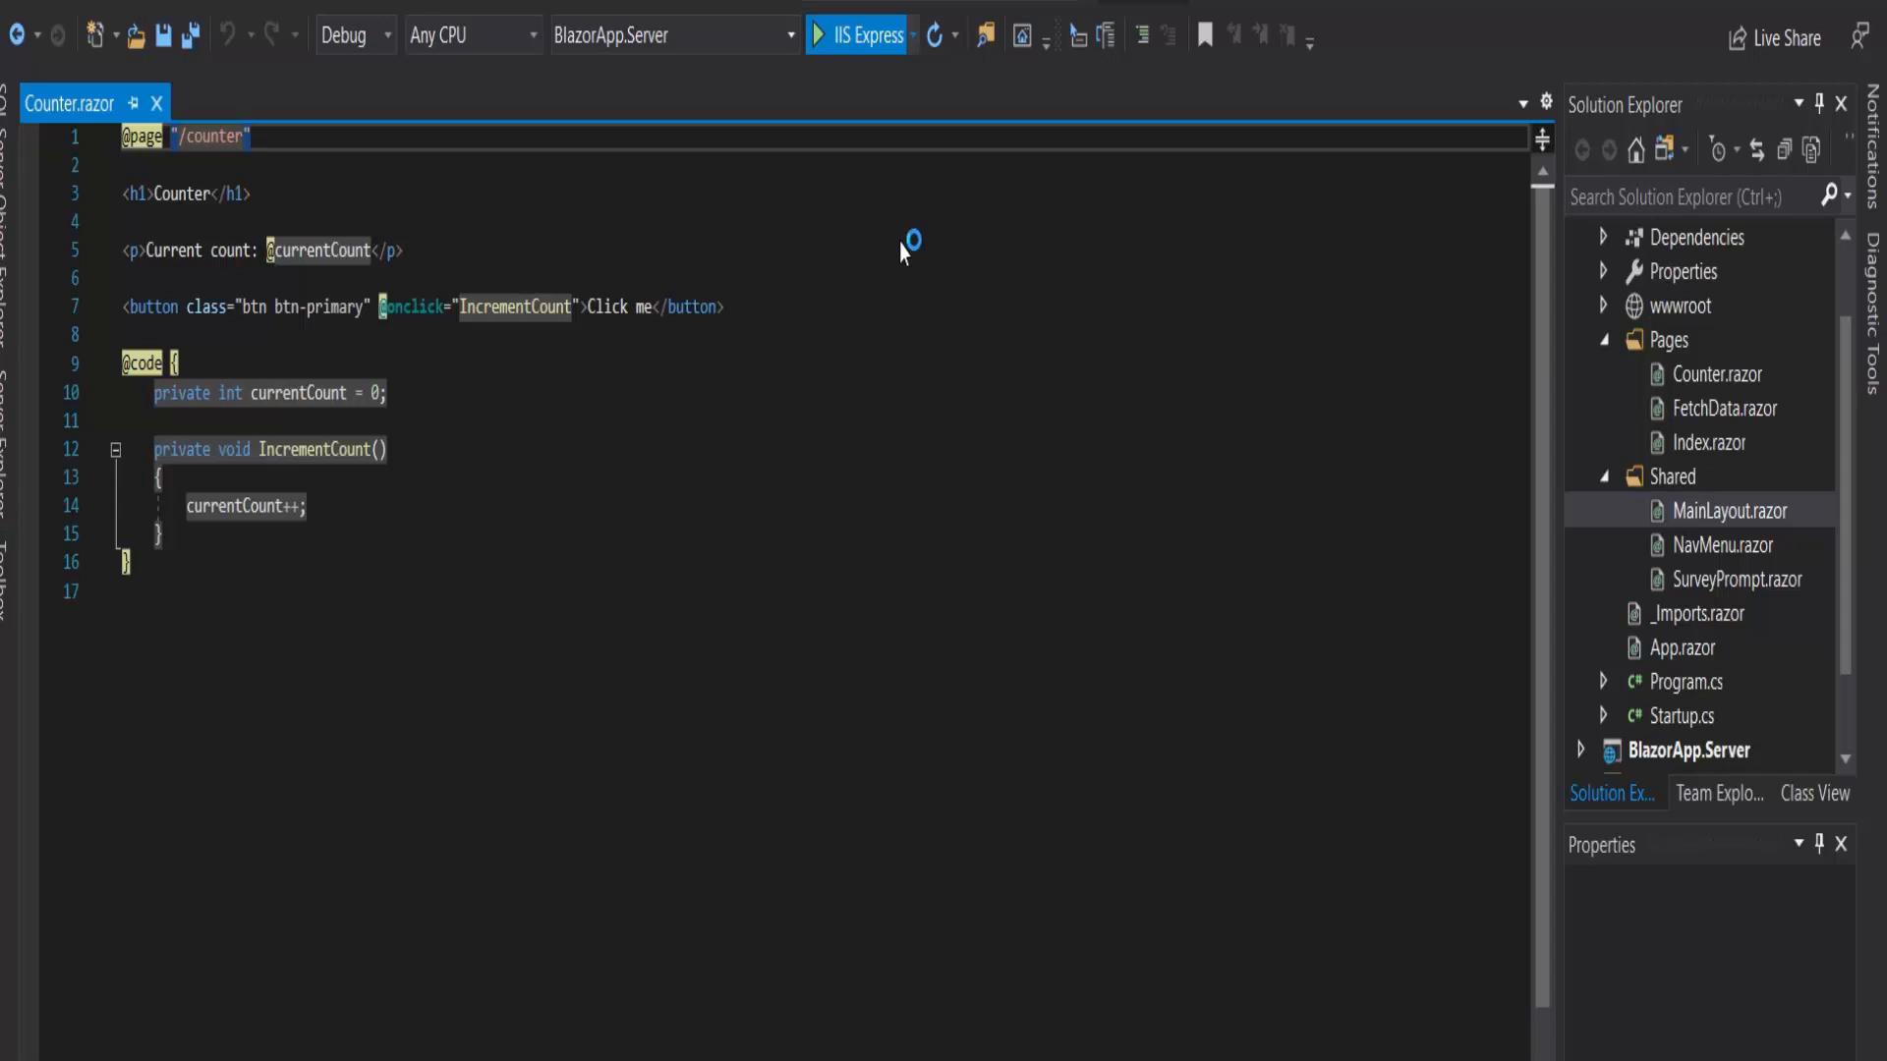
Step: Launch the Blazor app under IIS Express so the Counter page shows in the browser
{"action": "left_click", "coordinate": [822, 34]}
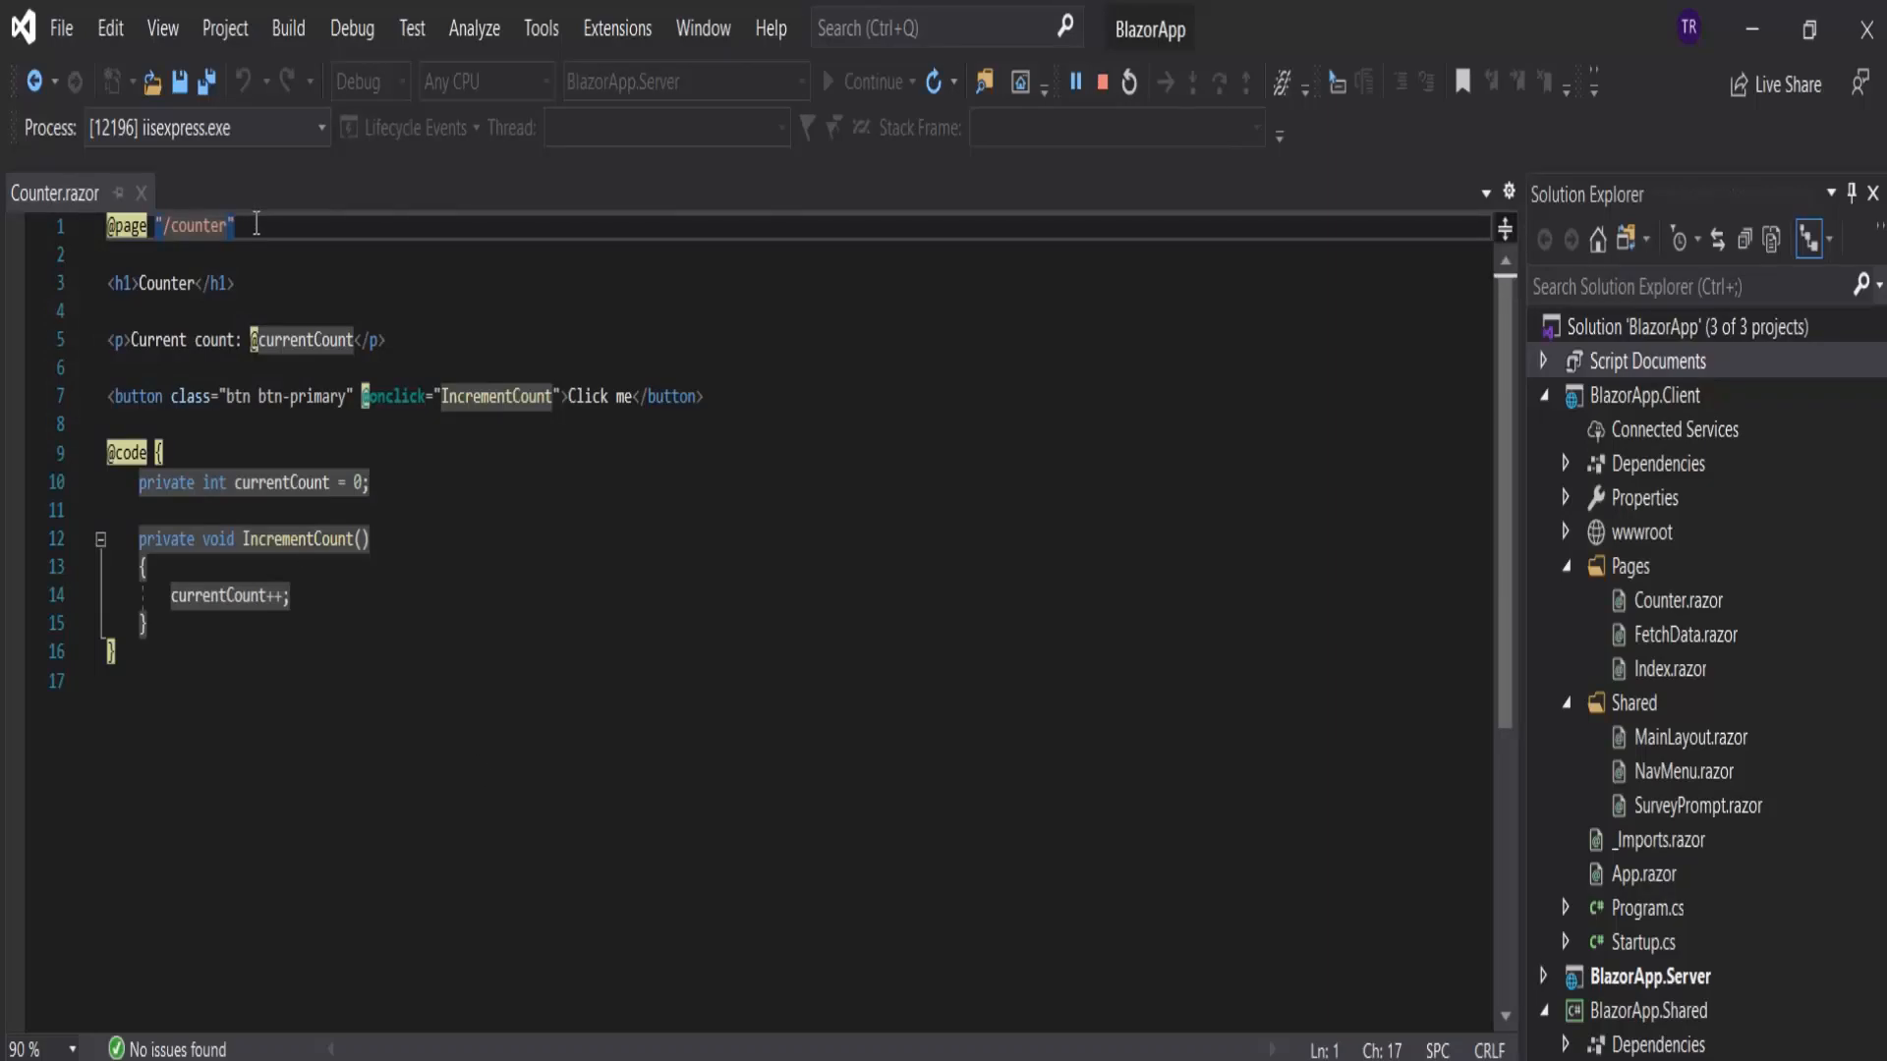
{"action": "mouse_move", "coordinate": [385, 405]}
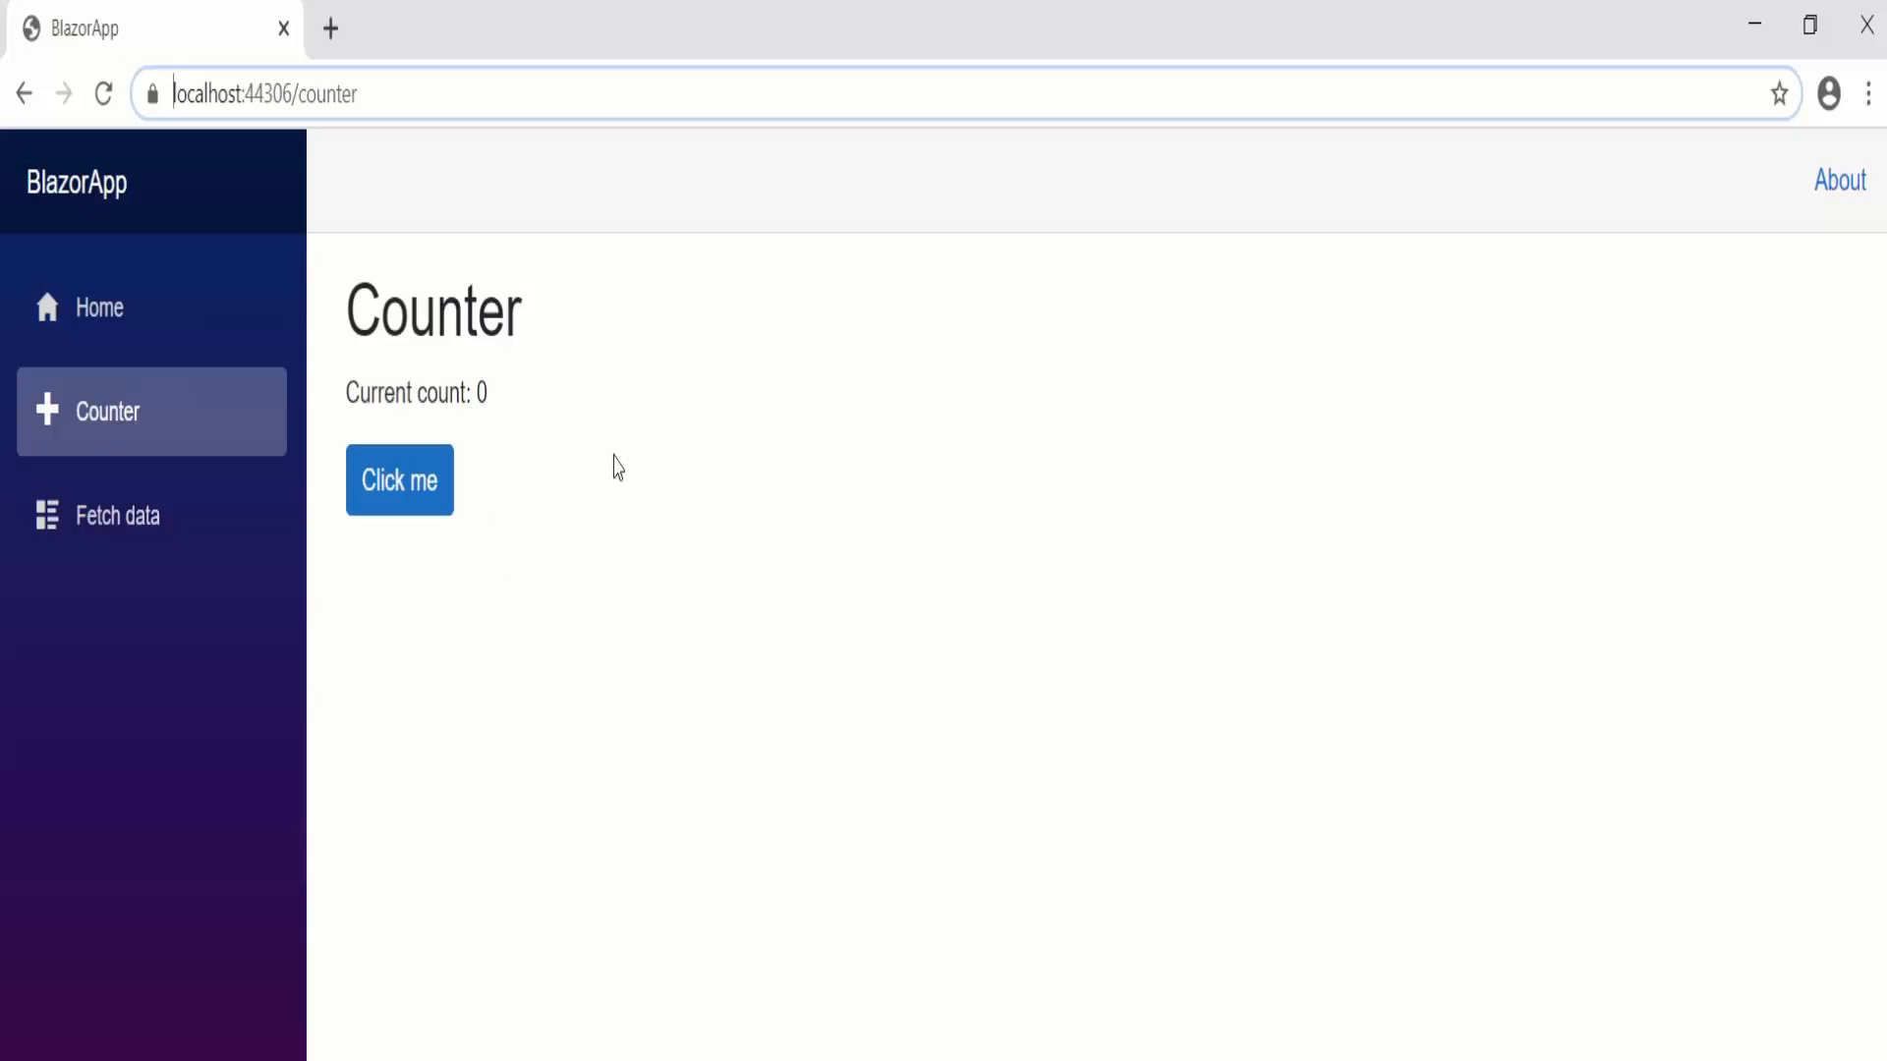
{"action": "left_click", "coordinate": [399, 479]}
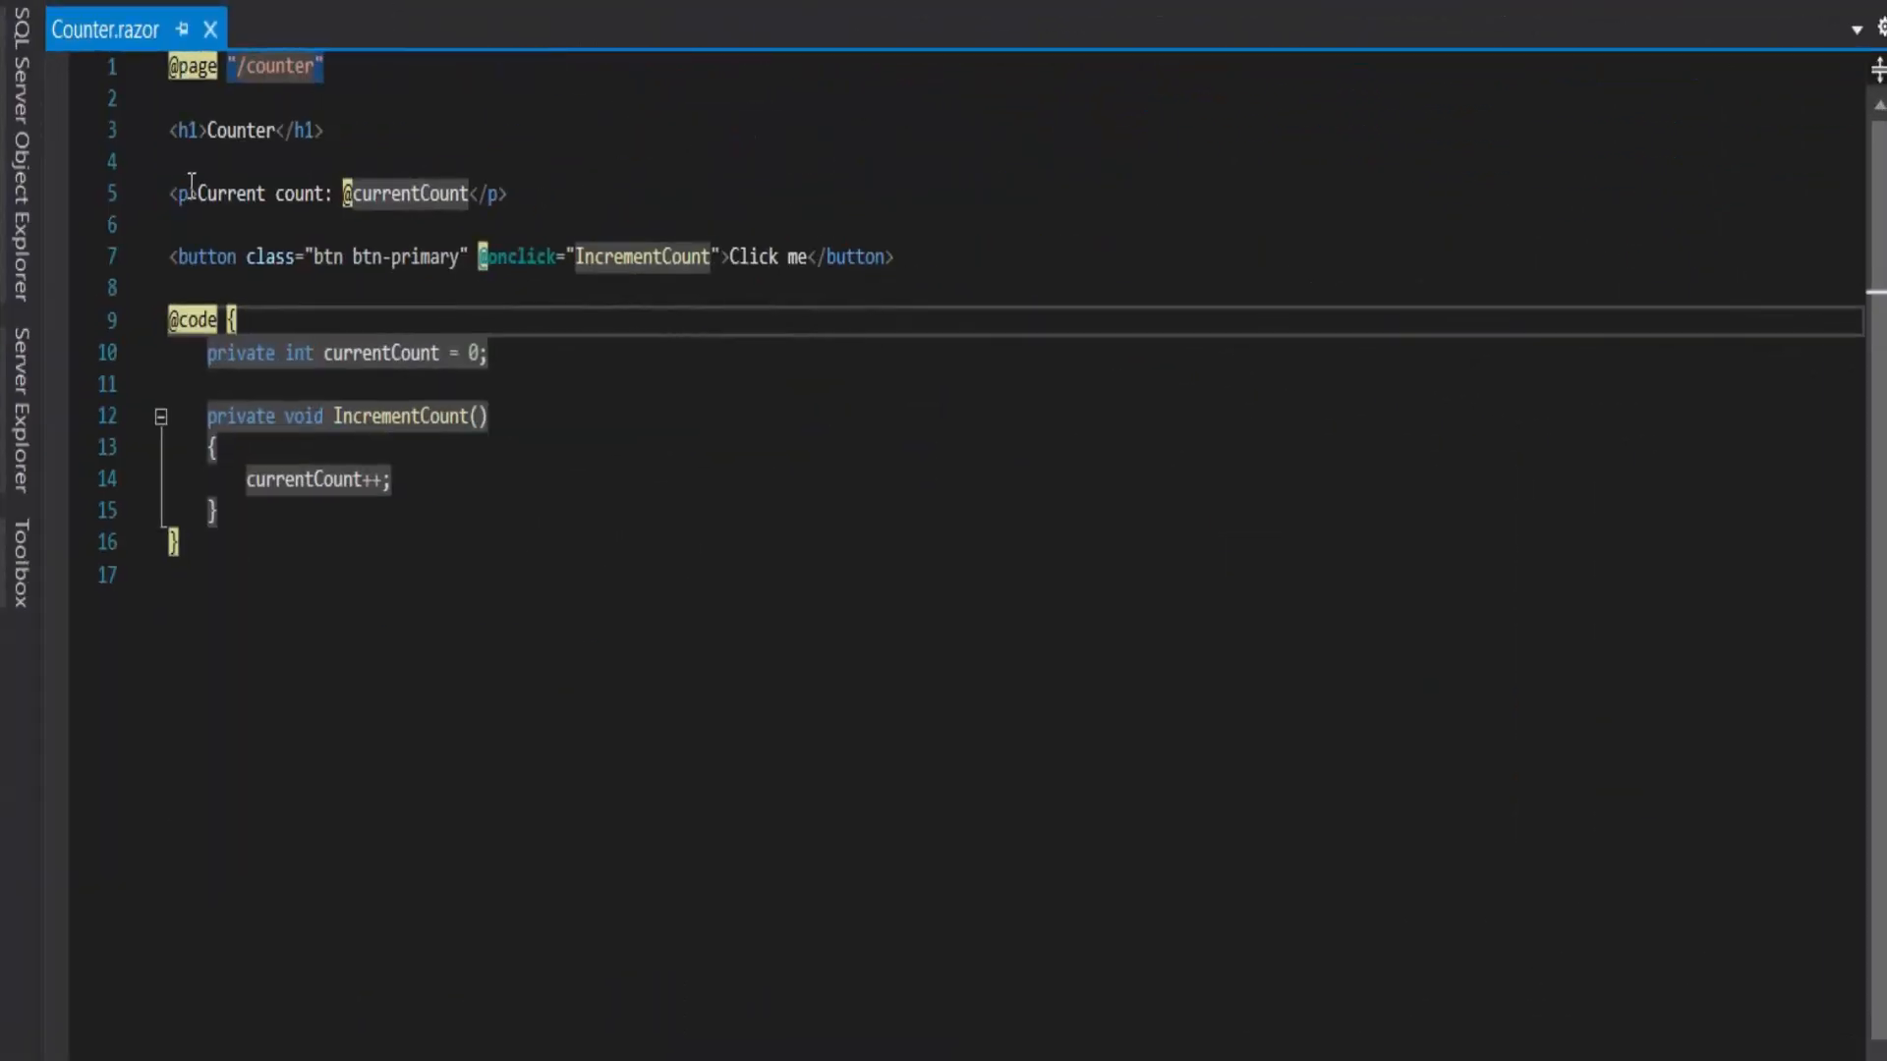
{"action": "mouse_move", "coordinate": [843, 491]}
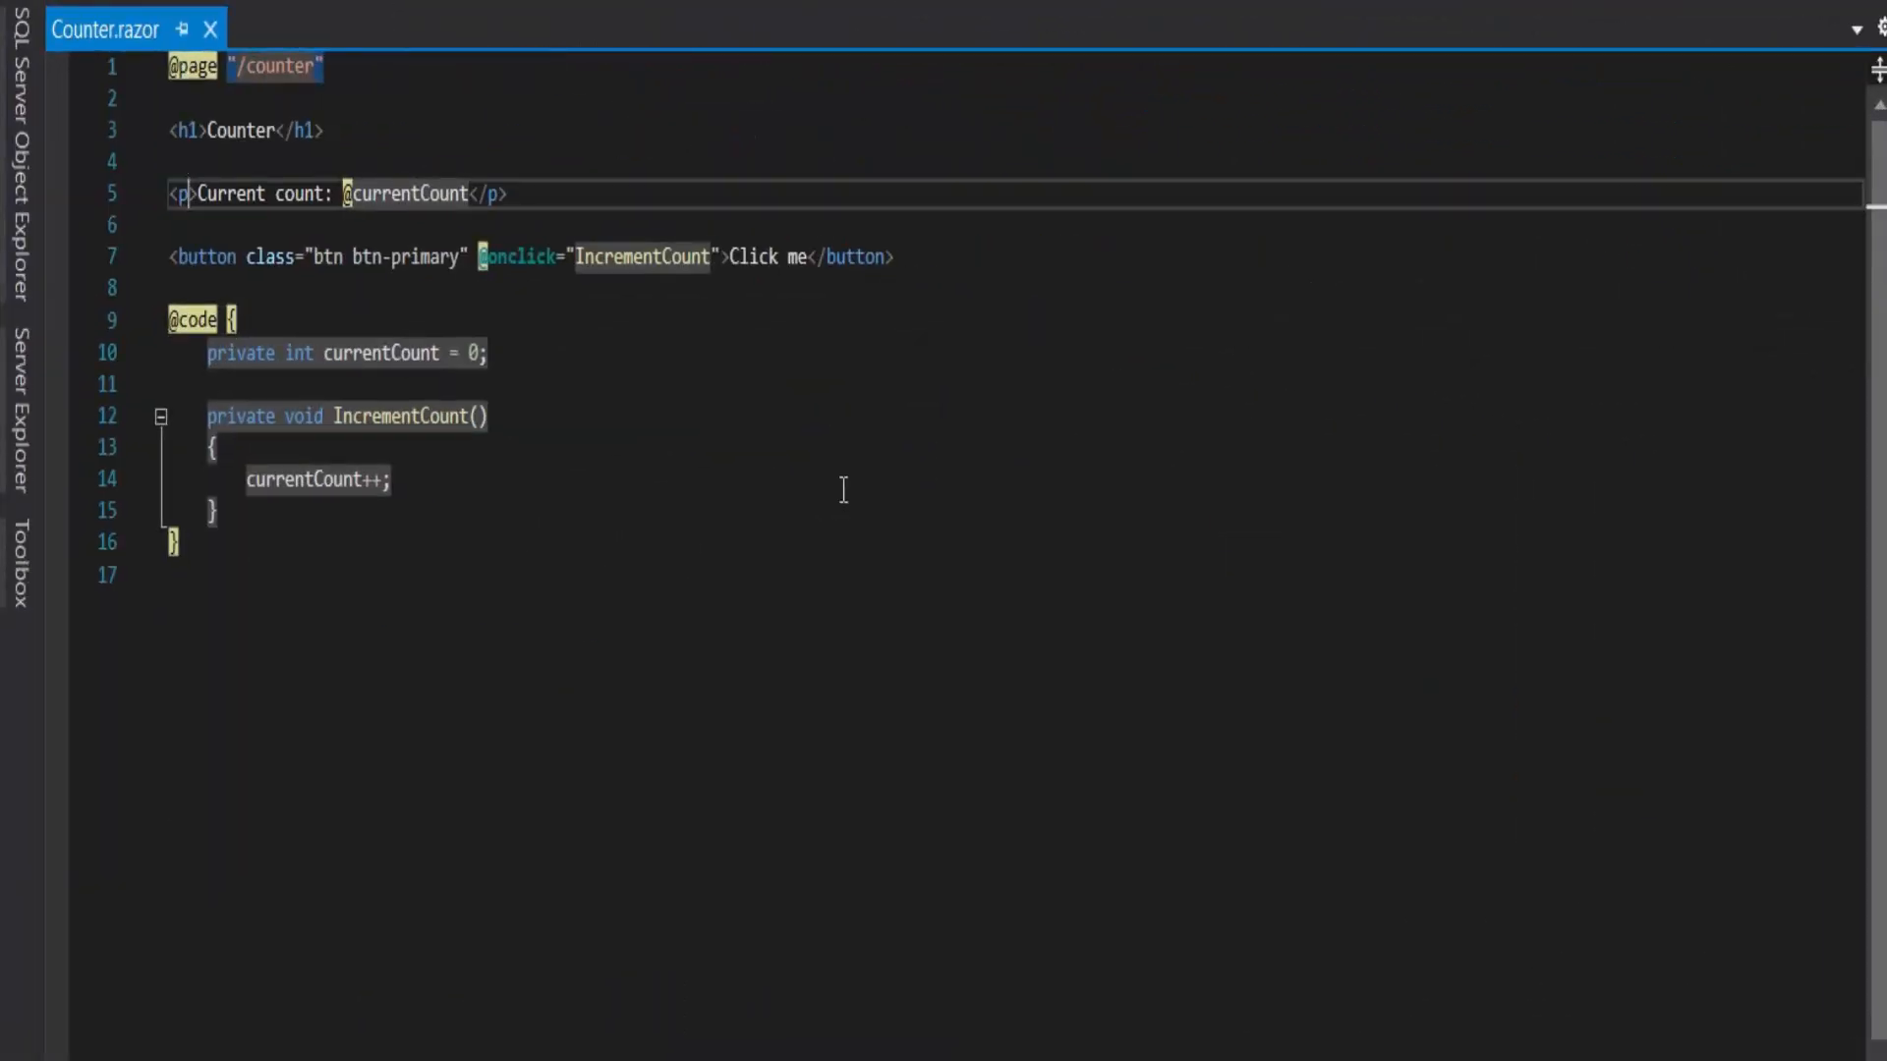
{"action": "type", "text": "style"}
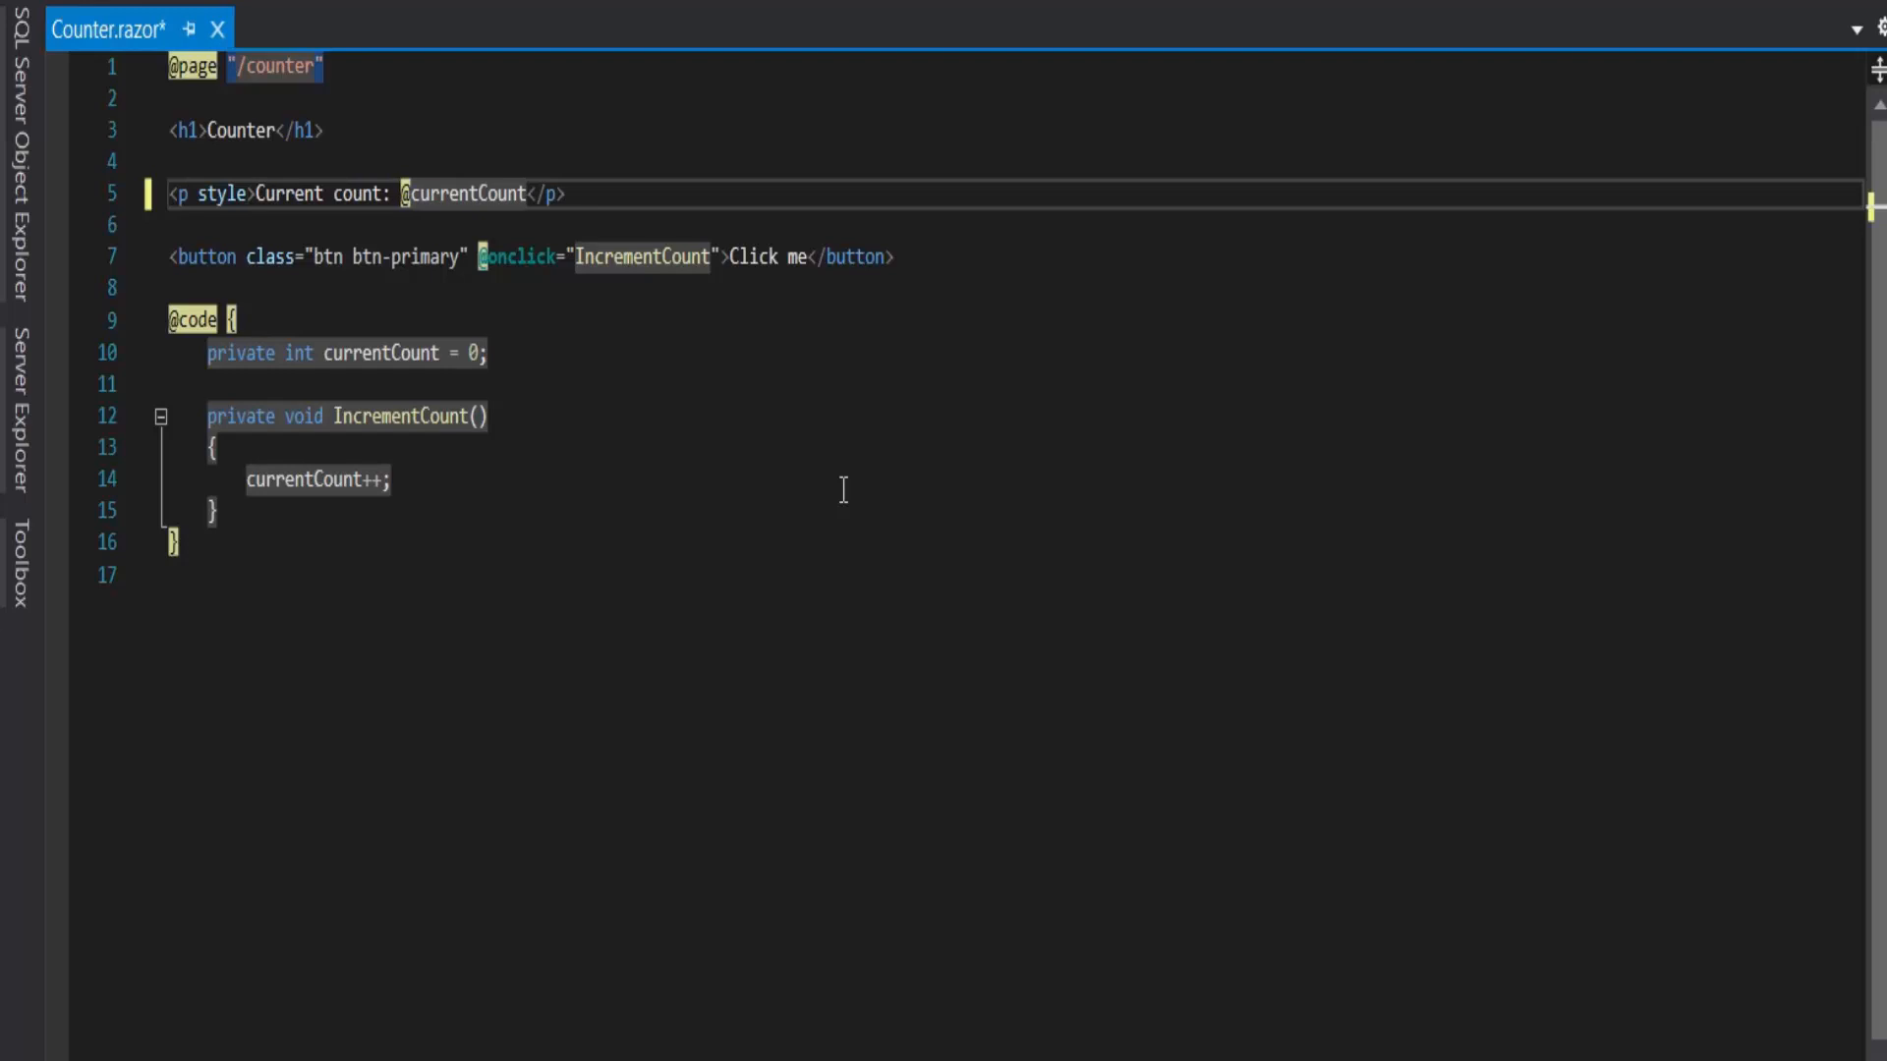
{"action": "type", "text": "=\"\""}
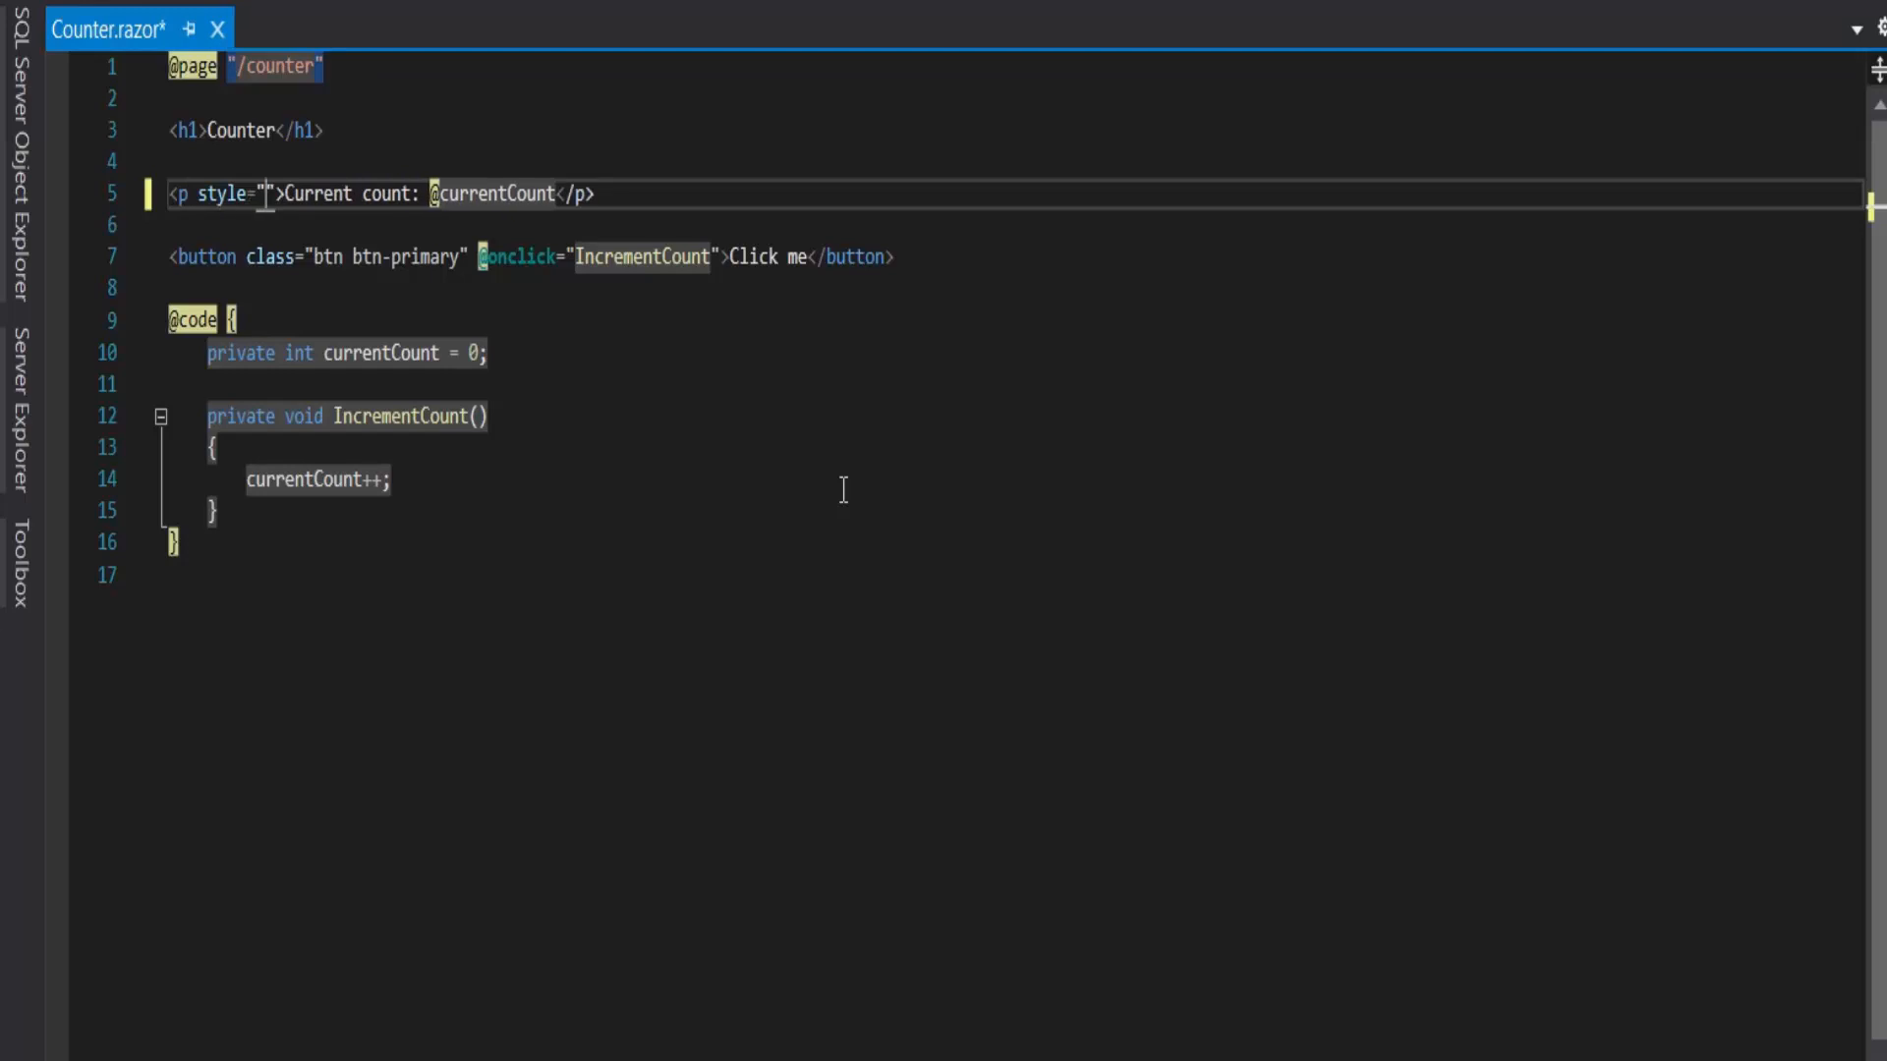
{"action": "type", "text": "@"}
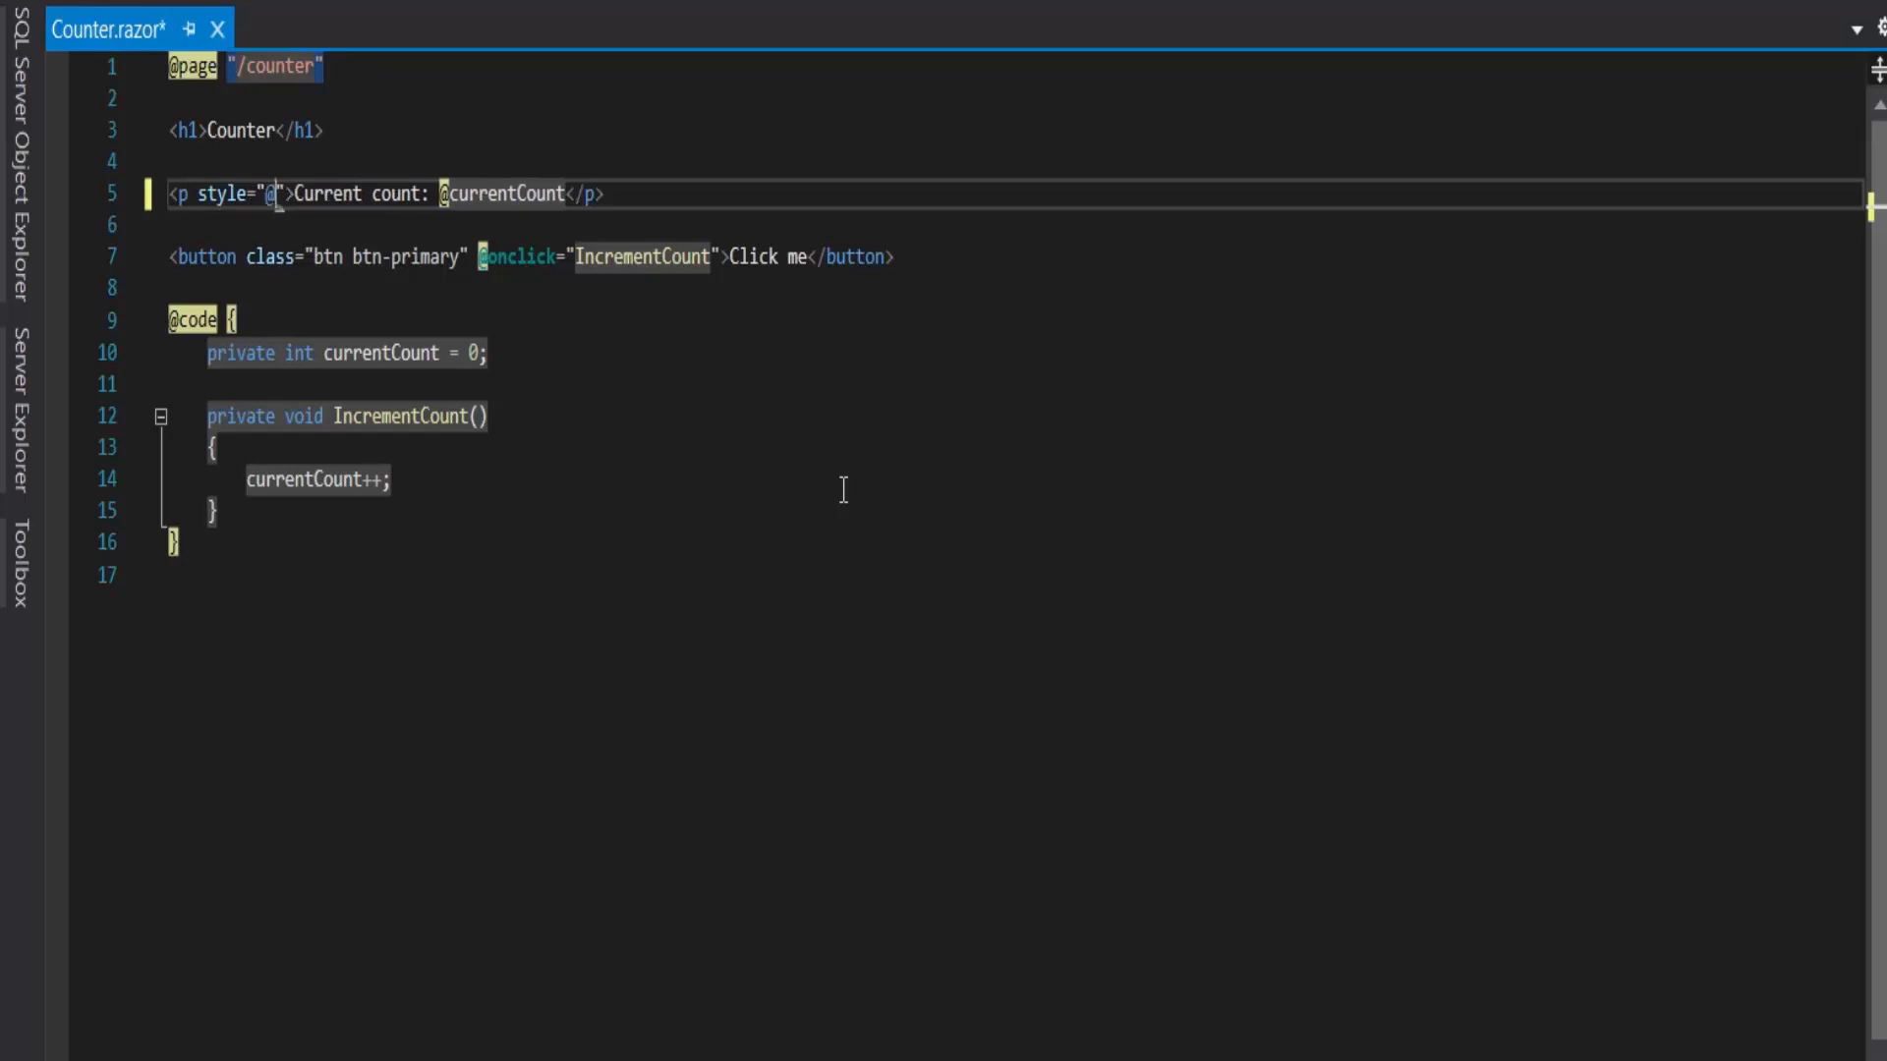
{"action": "type", "text": "style"}
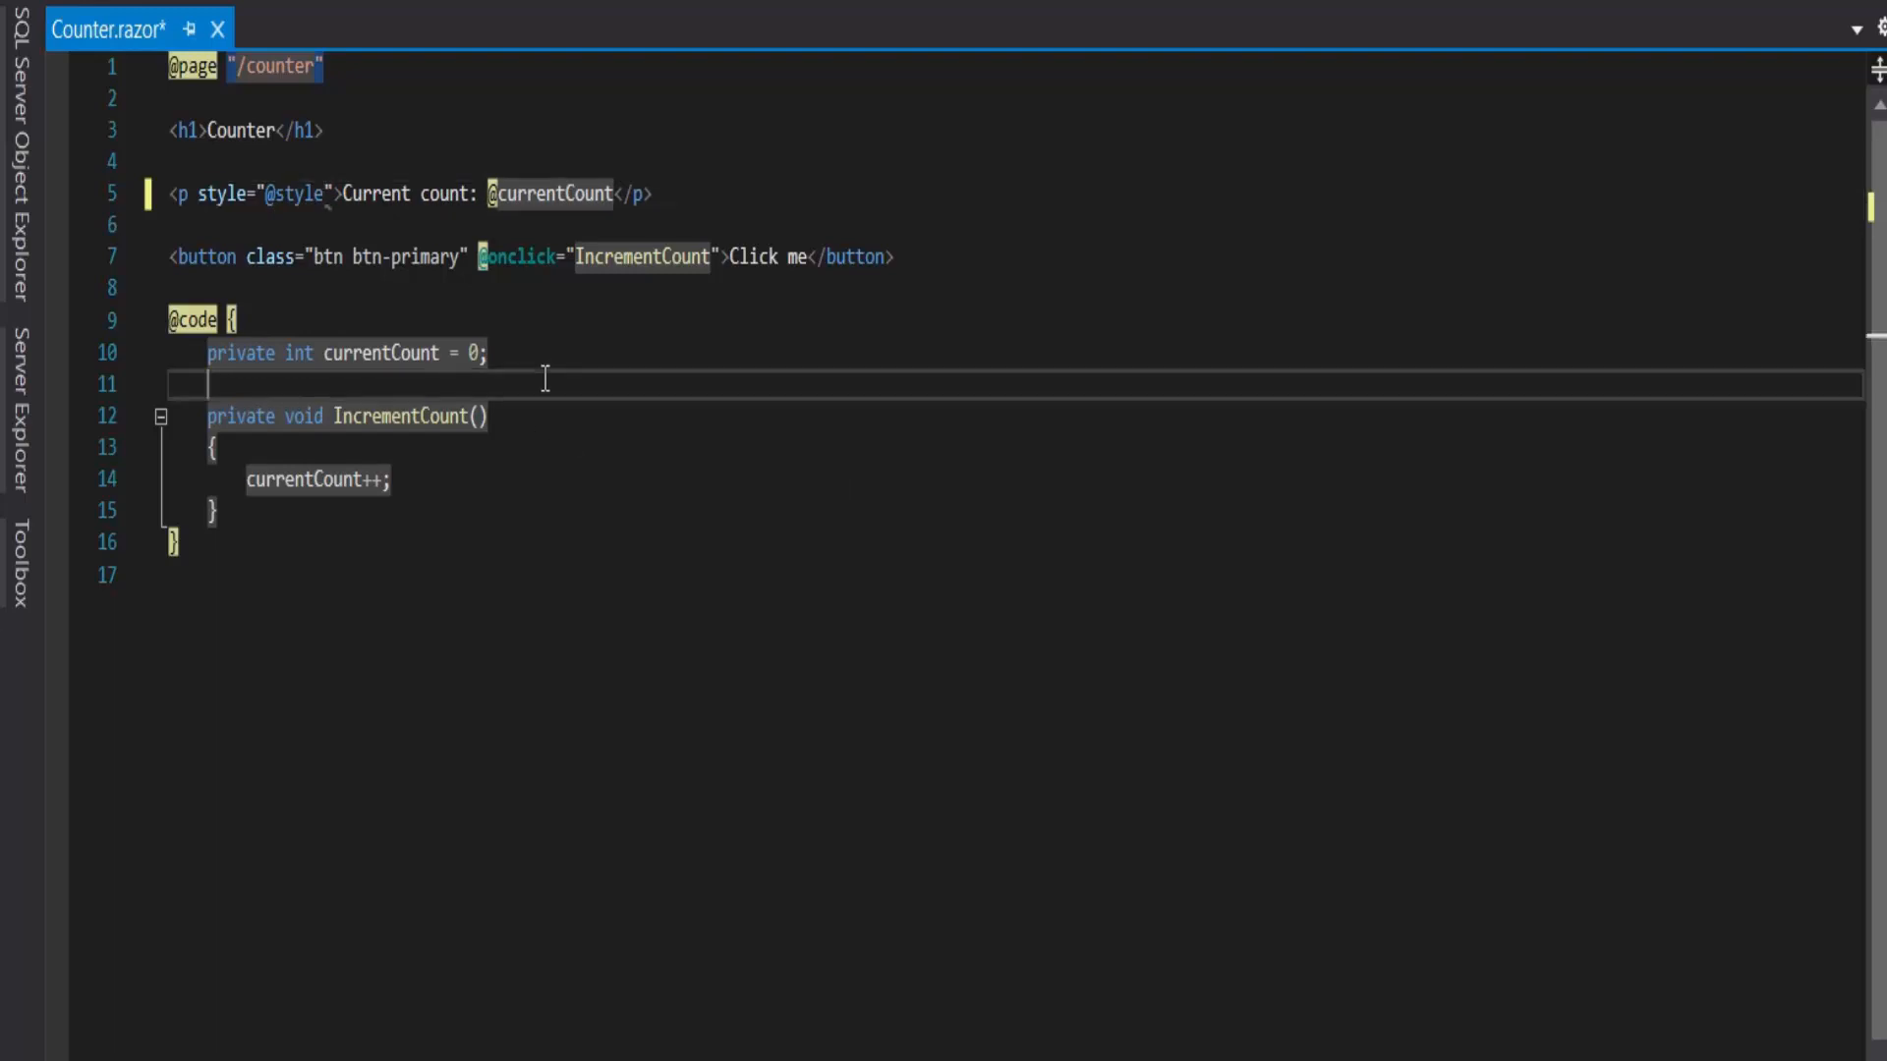
Step: Declare a private string style field set to background-color:black;color:white
{"action": "type", "text": "private s"}
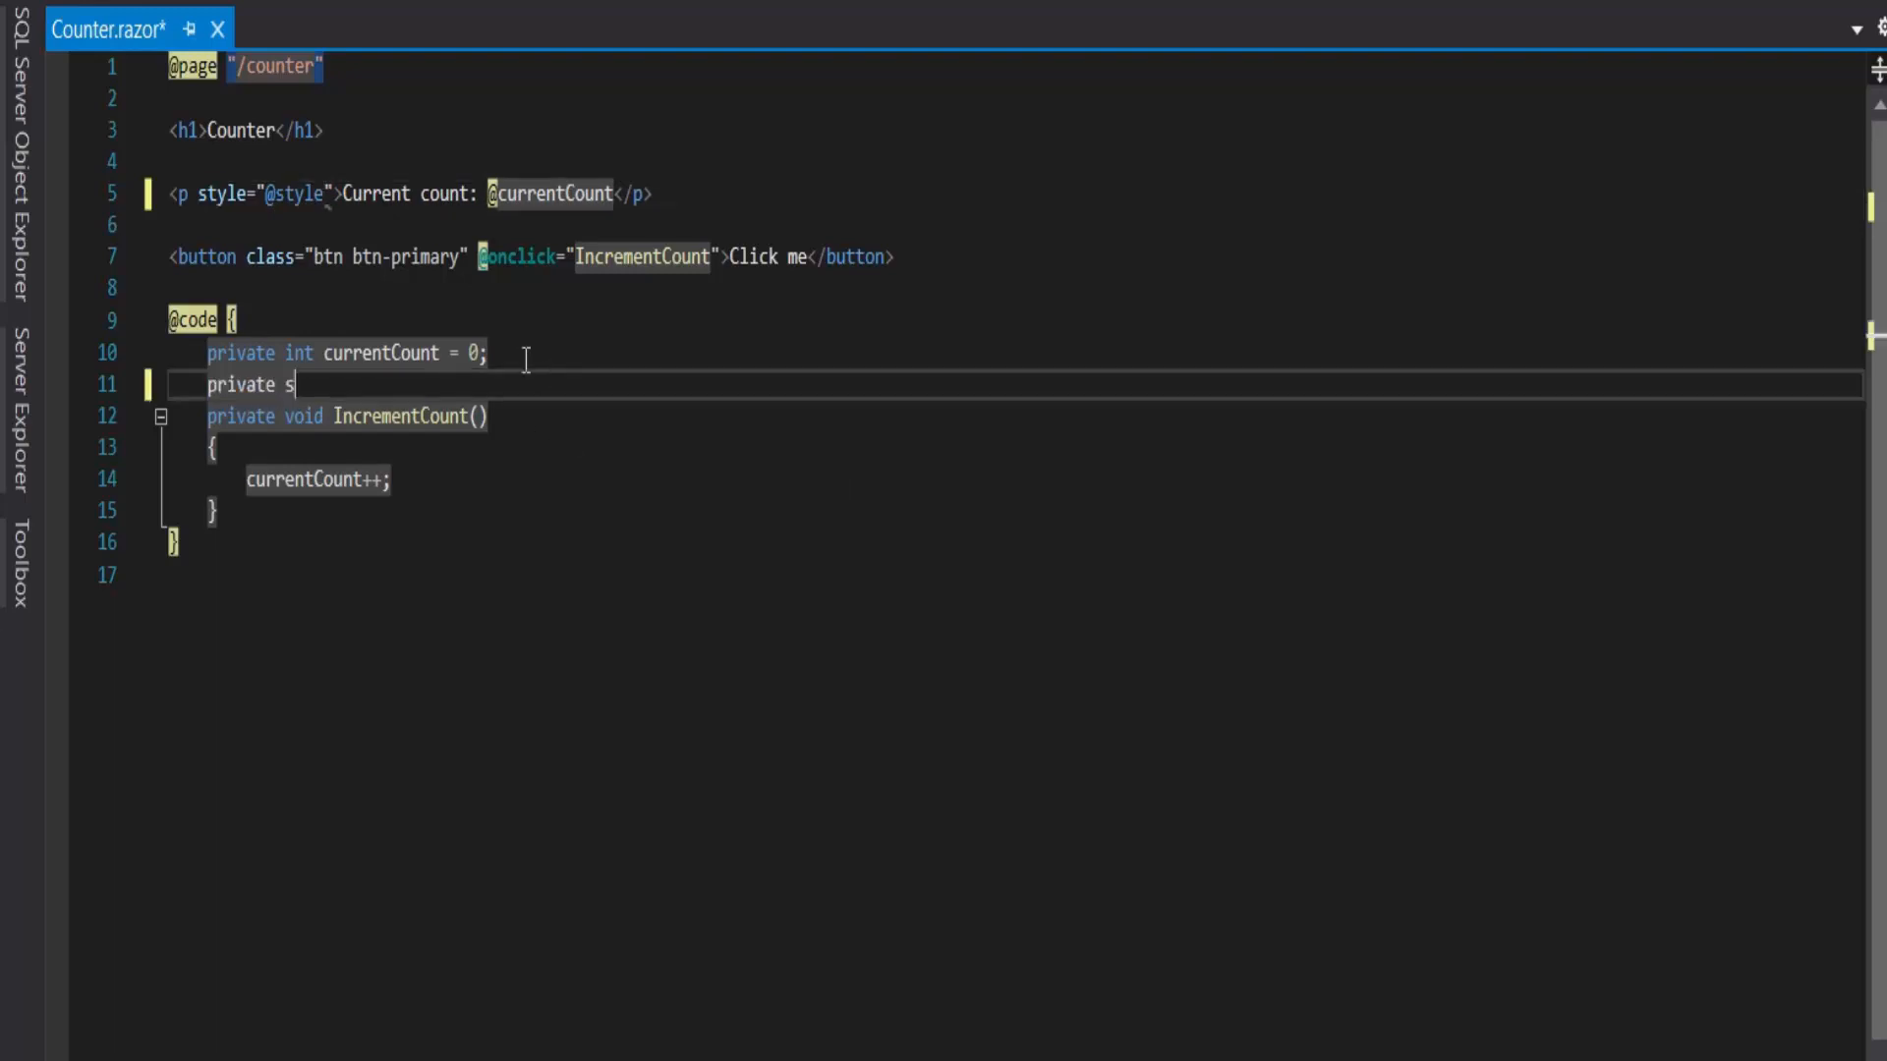
{"action": "type", "text": "tring sty"}
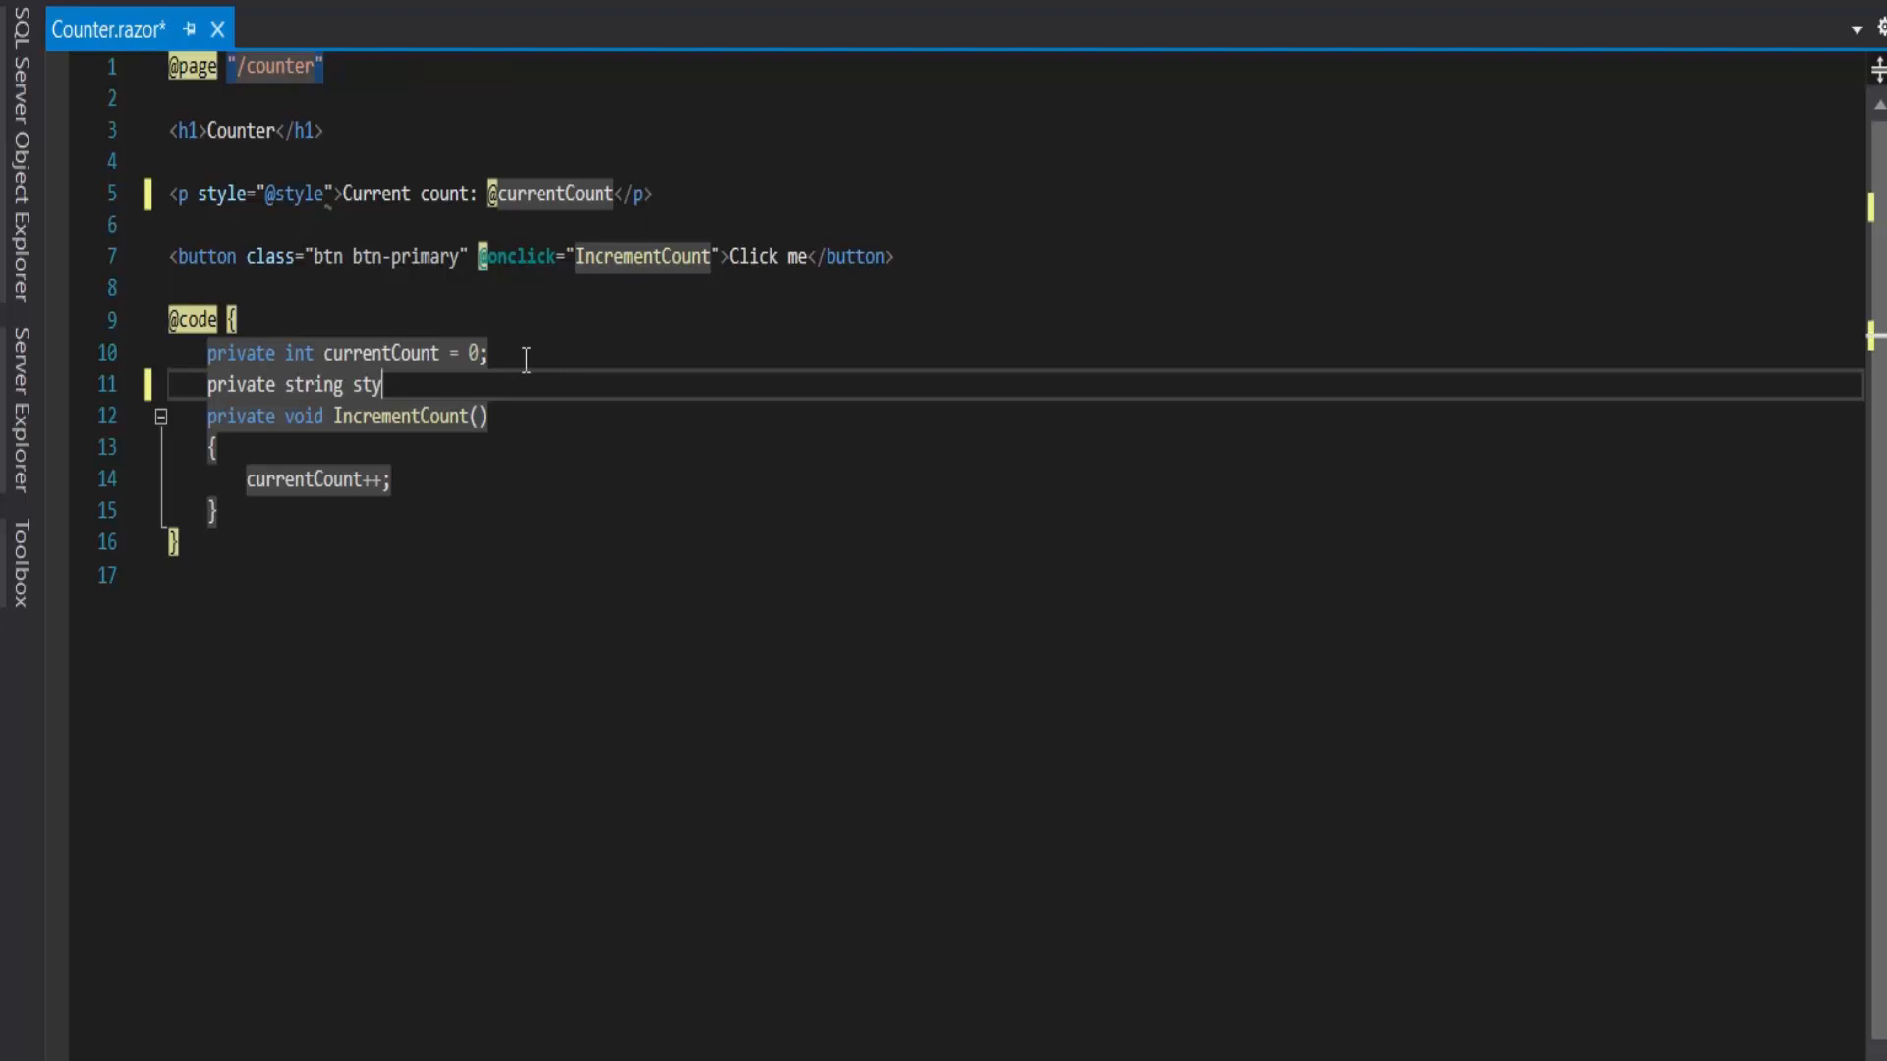
{"action": "type", "text": "le="}
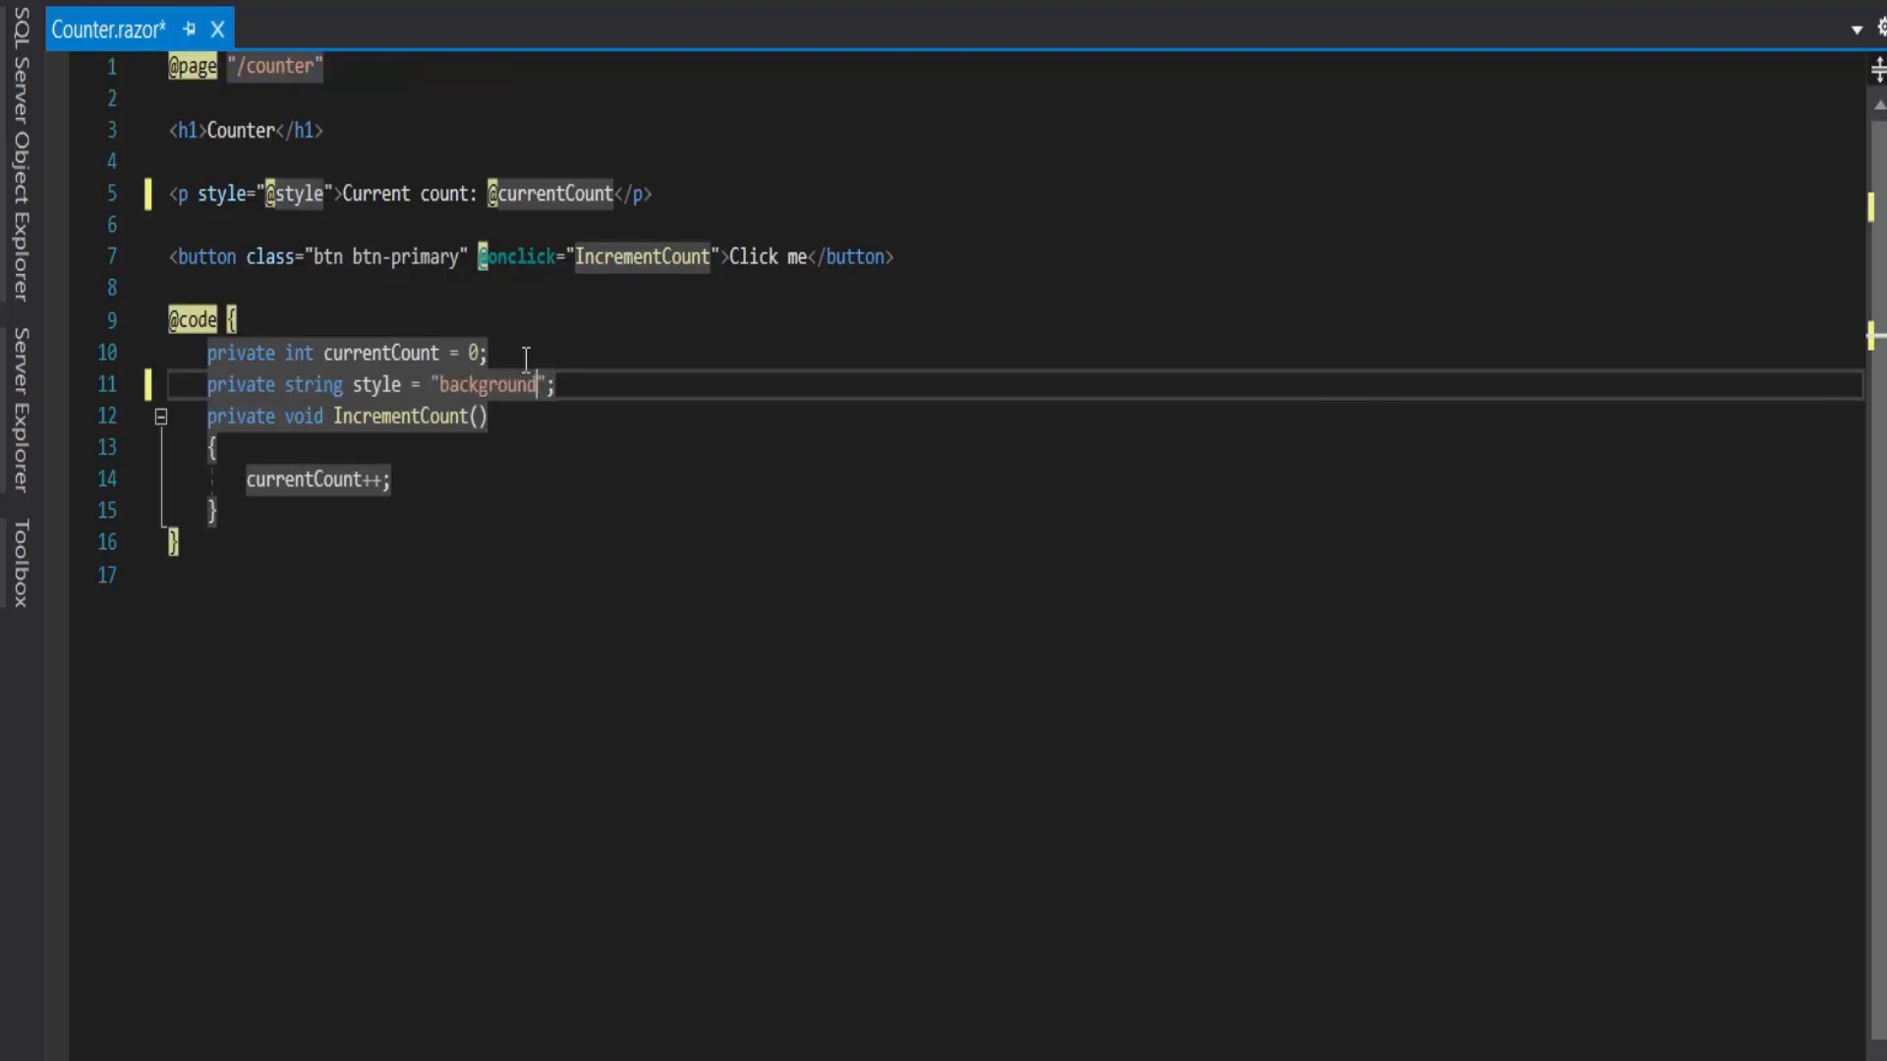
{"action": "type", "text": "-color:"}
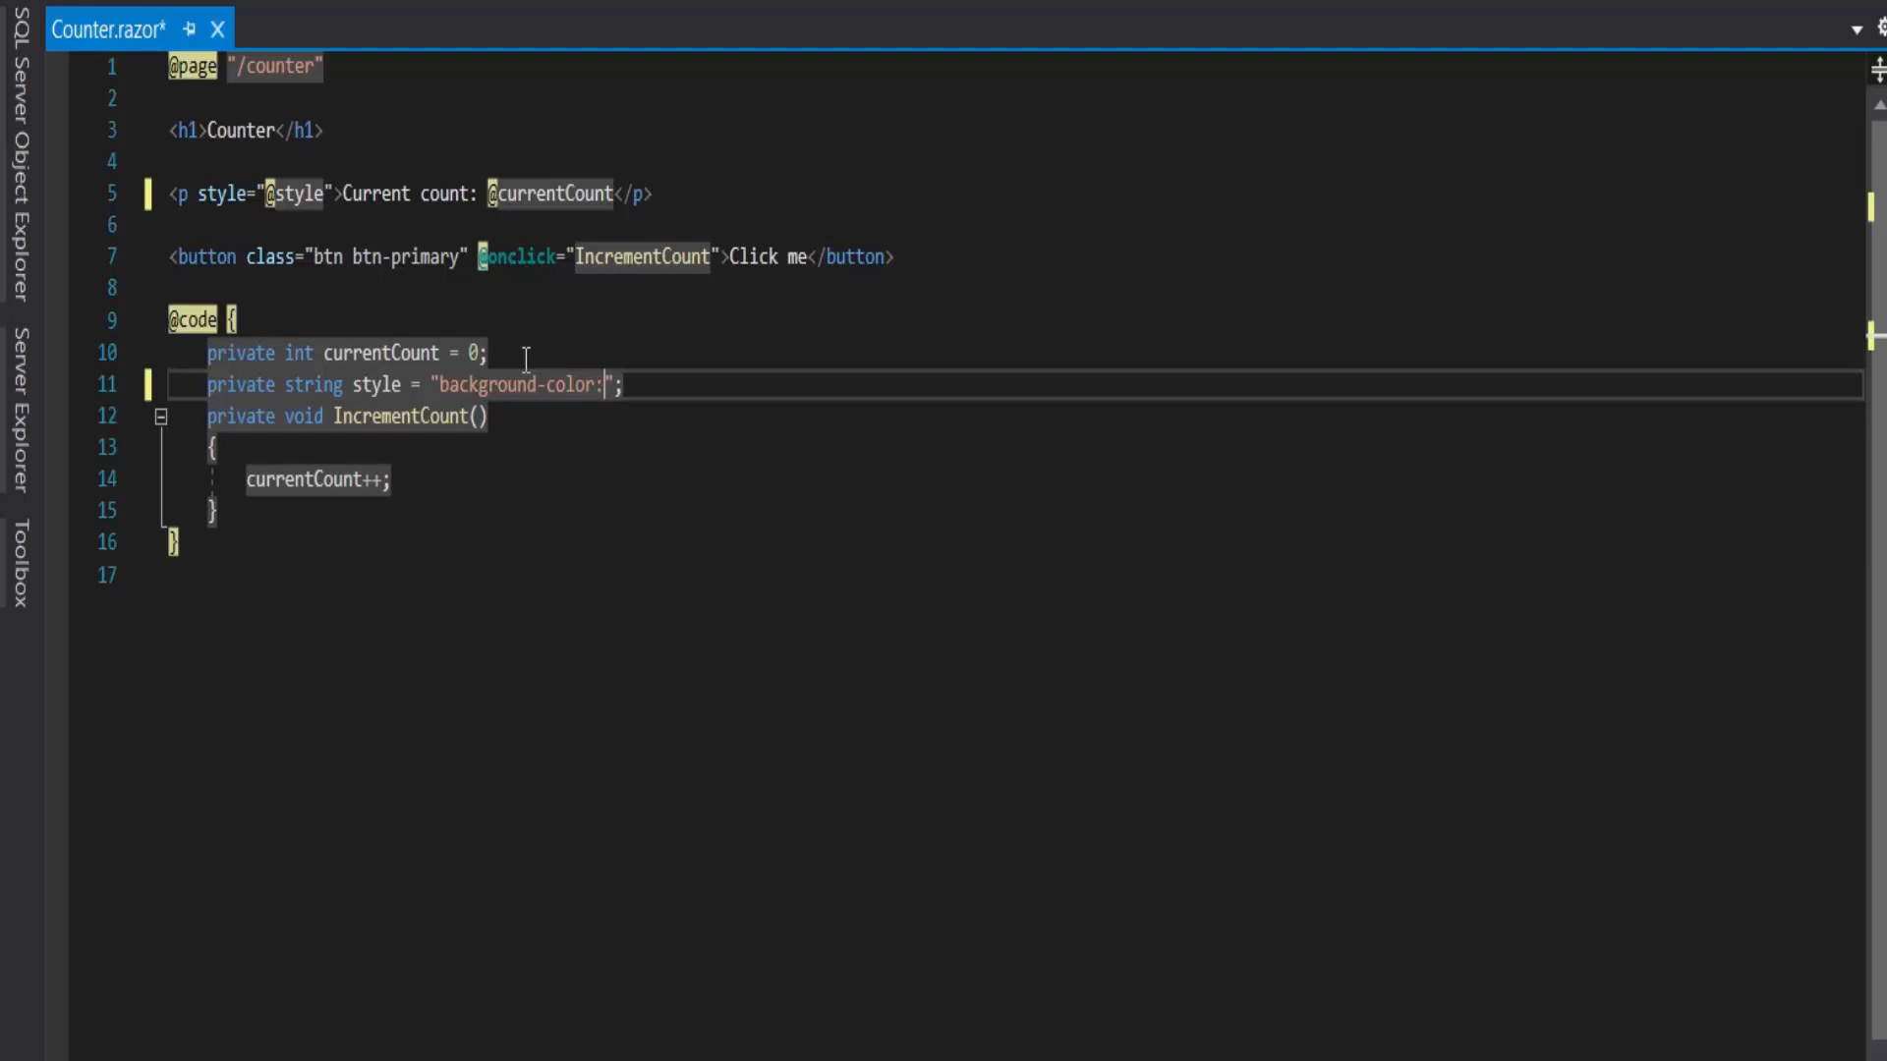
{"action": "type", "text": "black;color:white"}
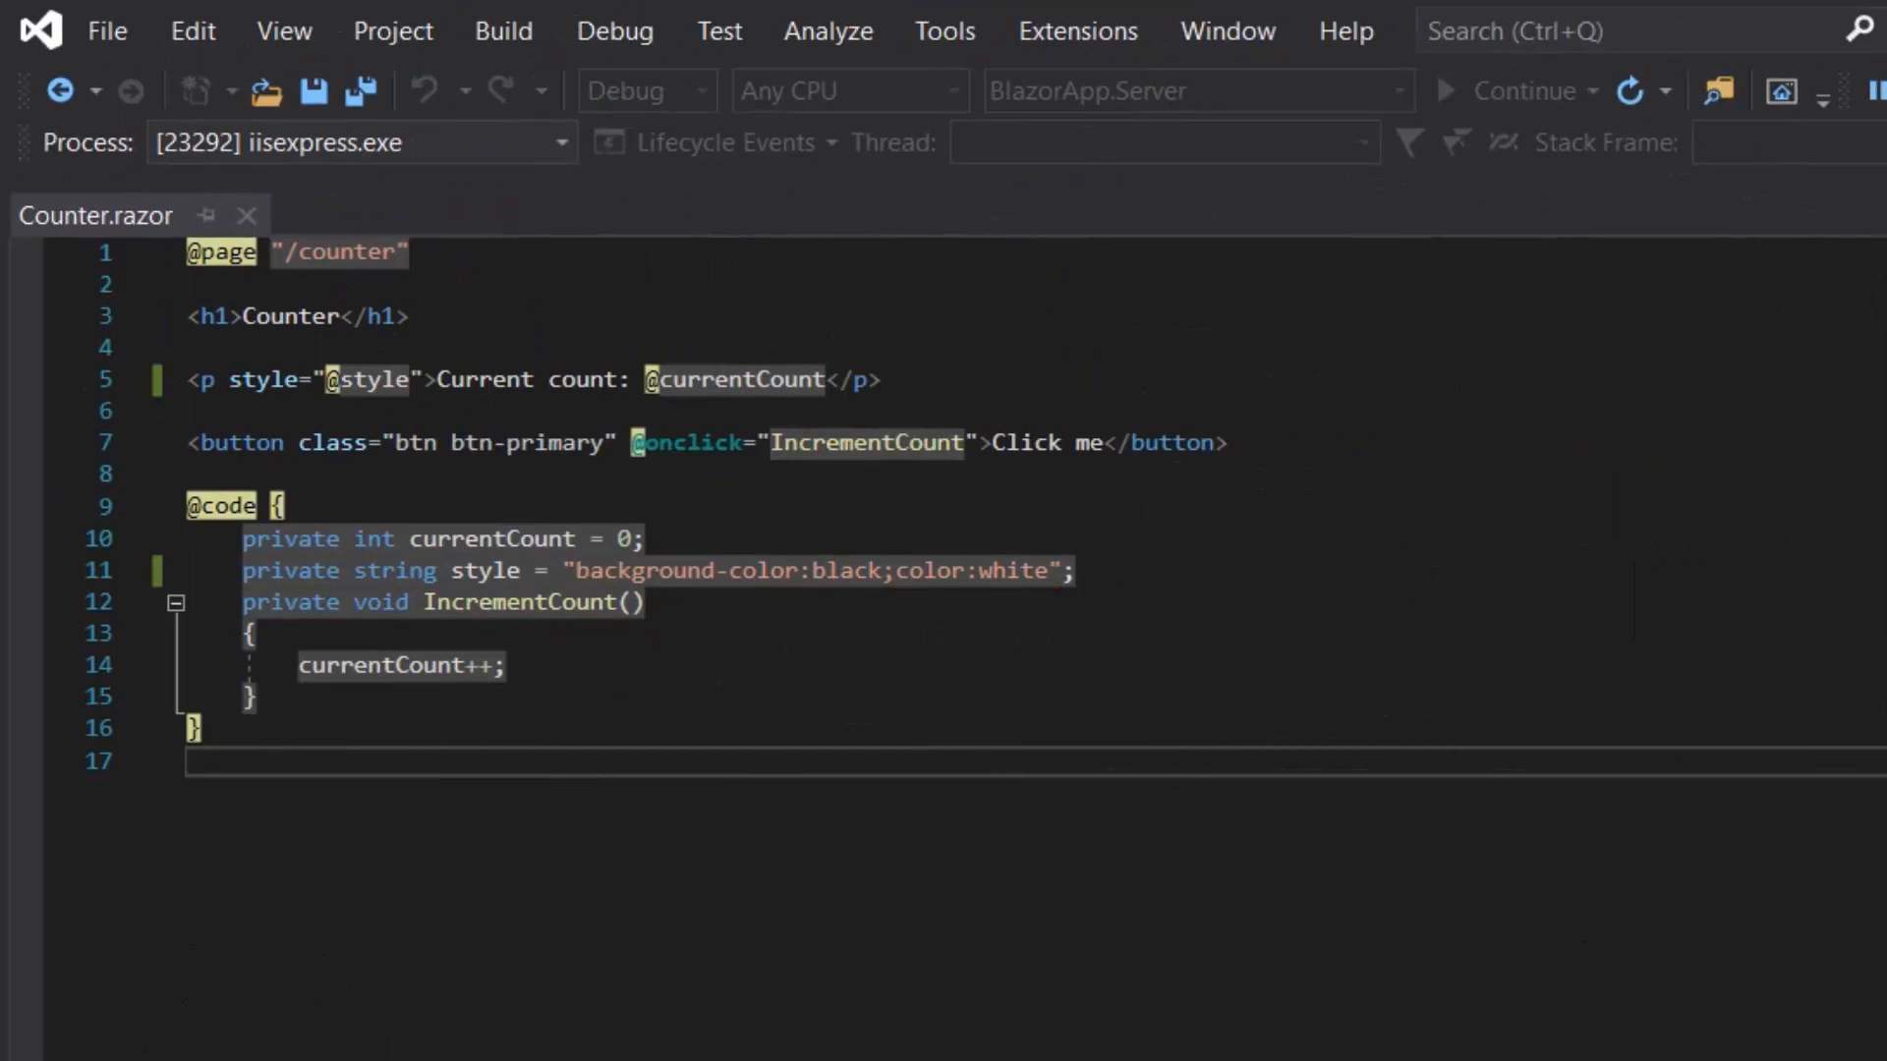
Step: Stop the debugging session and switch to Index.razor for editing
{"action": "key", "text": "F5"}
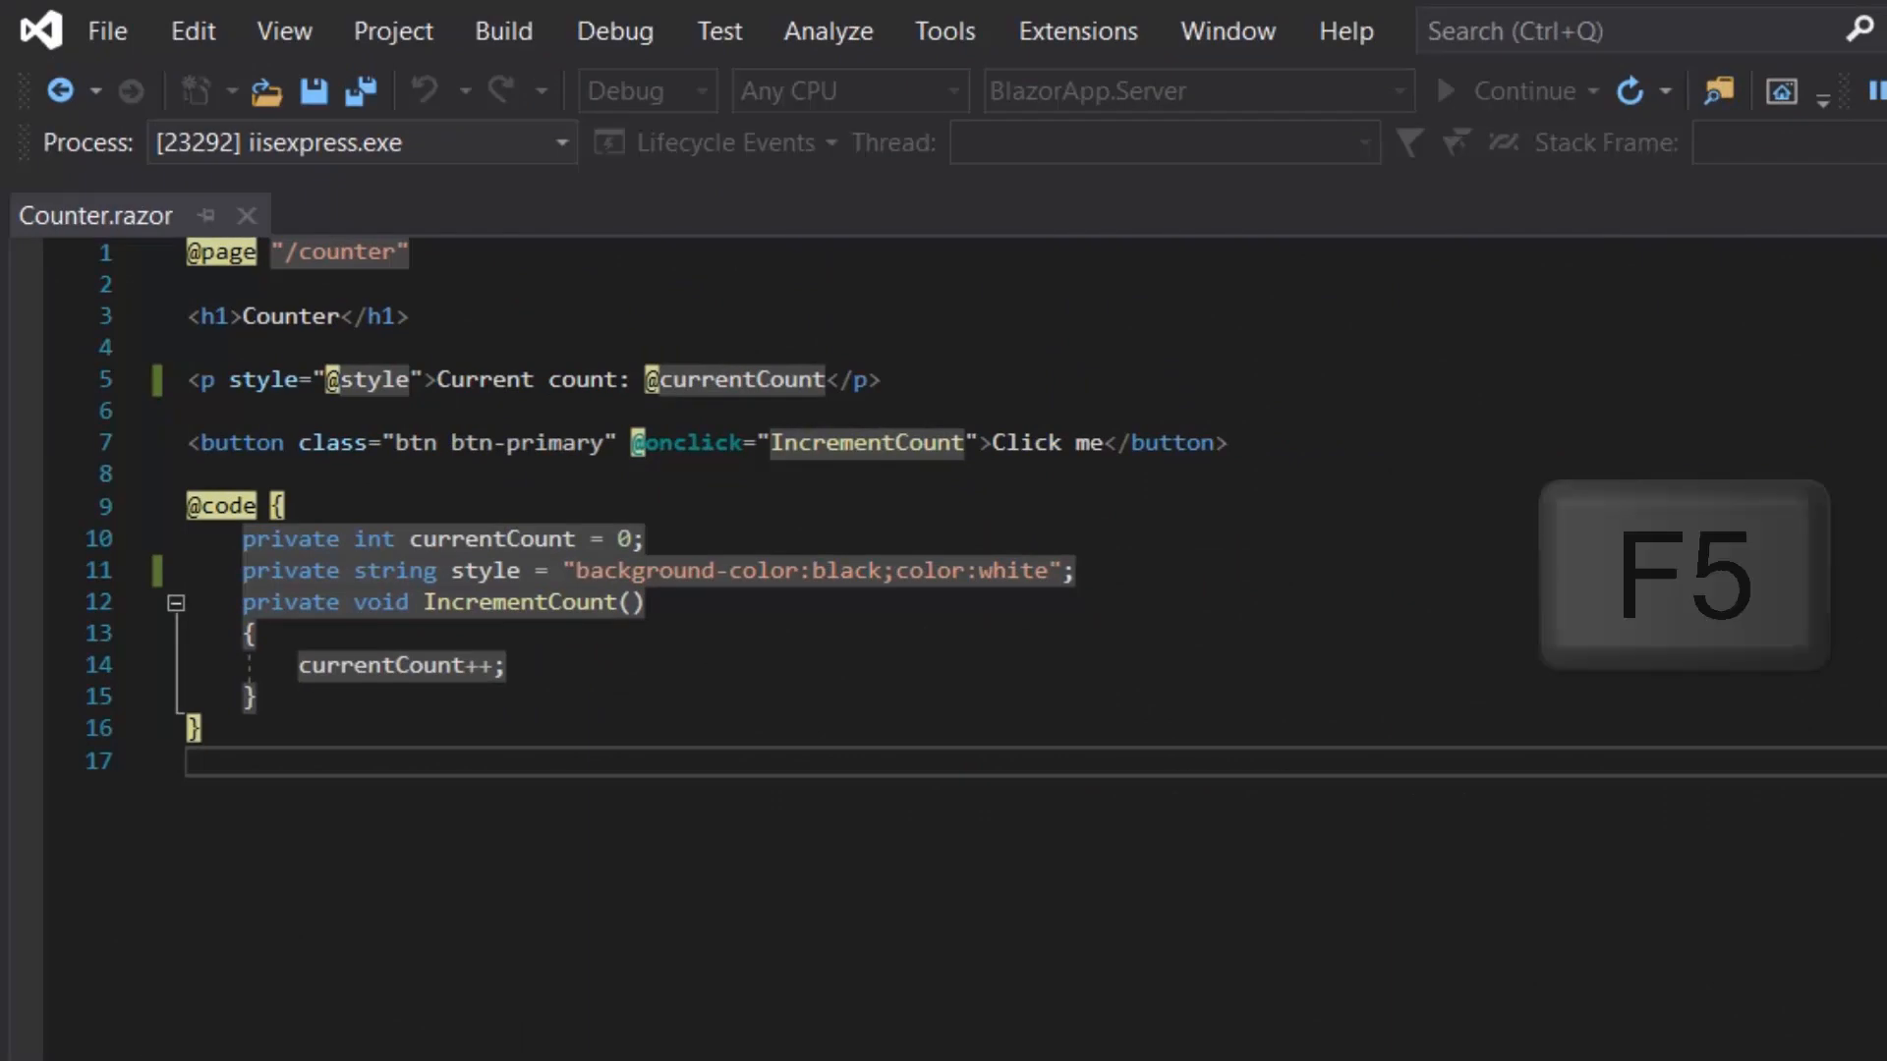
{"action": "key", "text": "F5"}
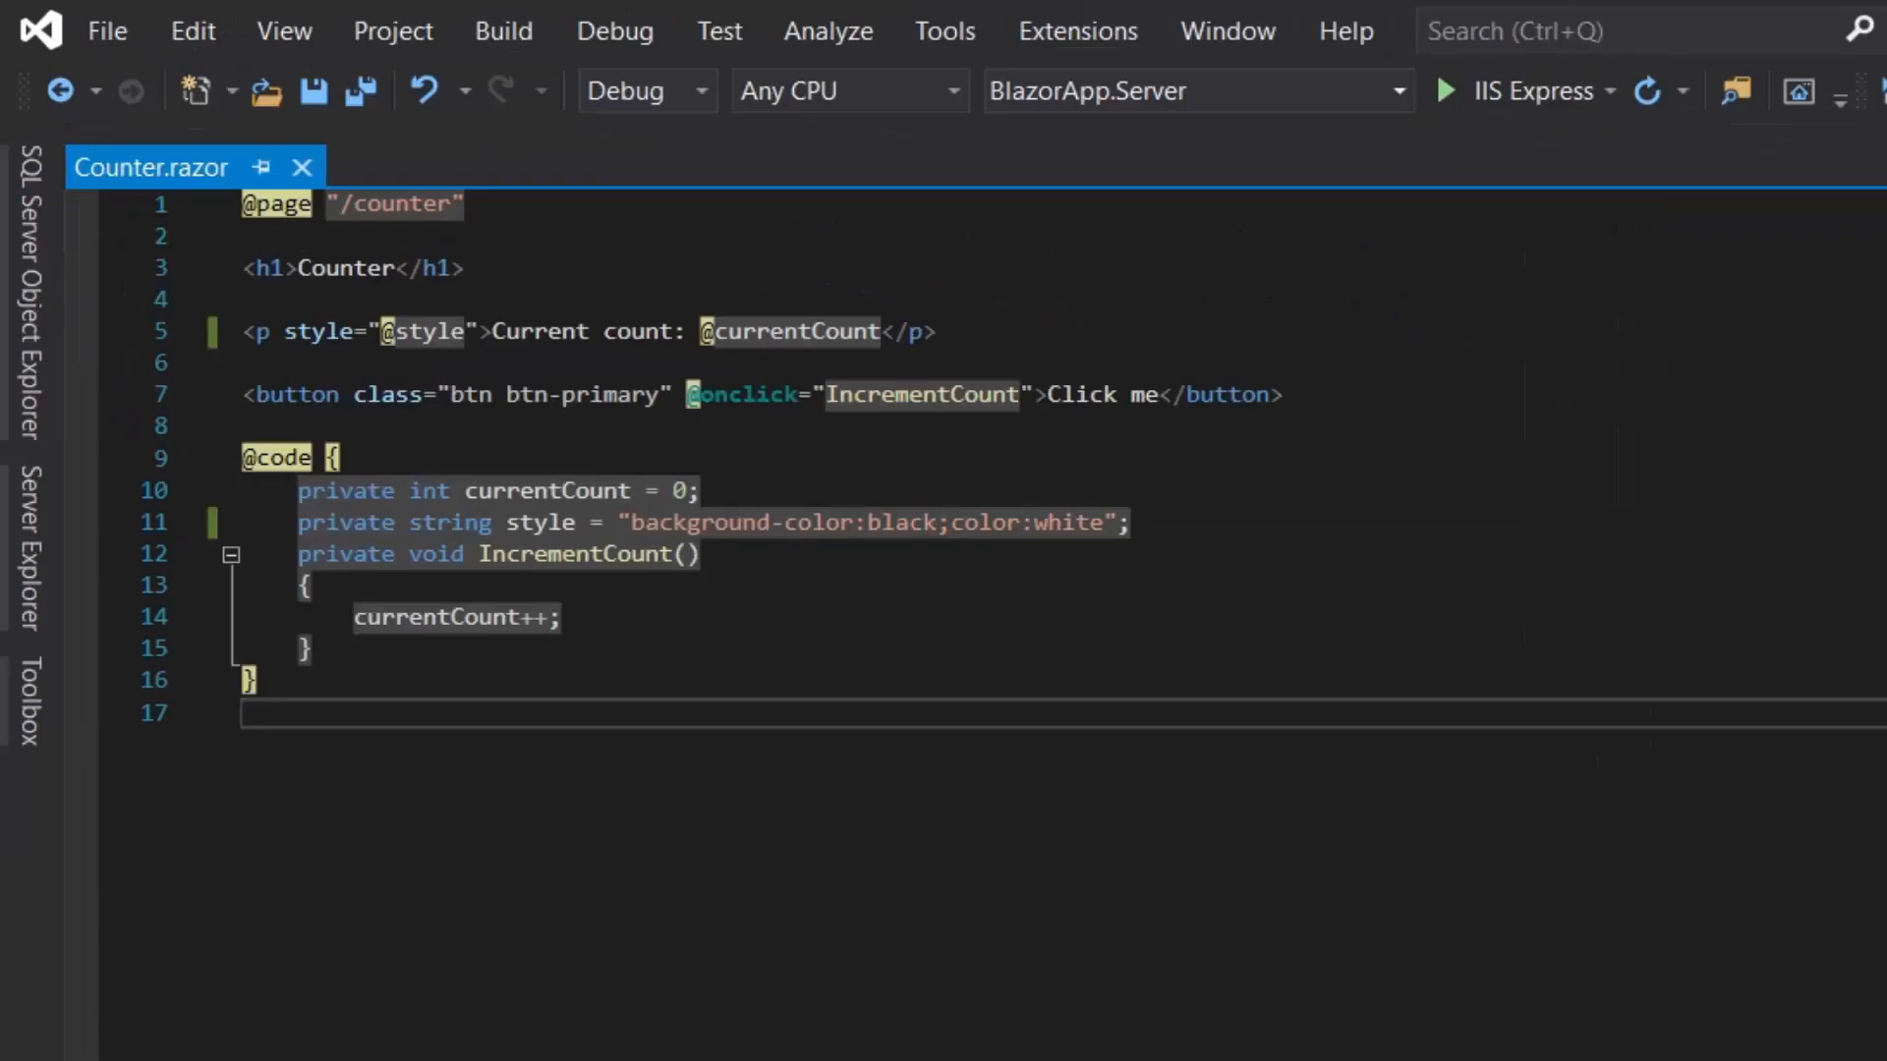
{"action": "left_click", "coordinate": [137, 167]}
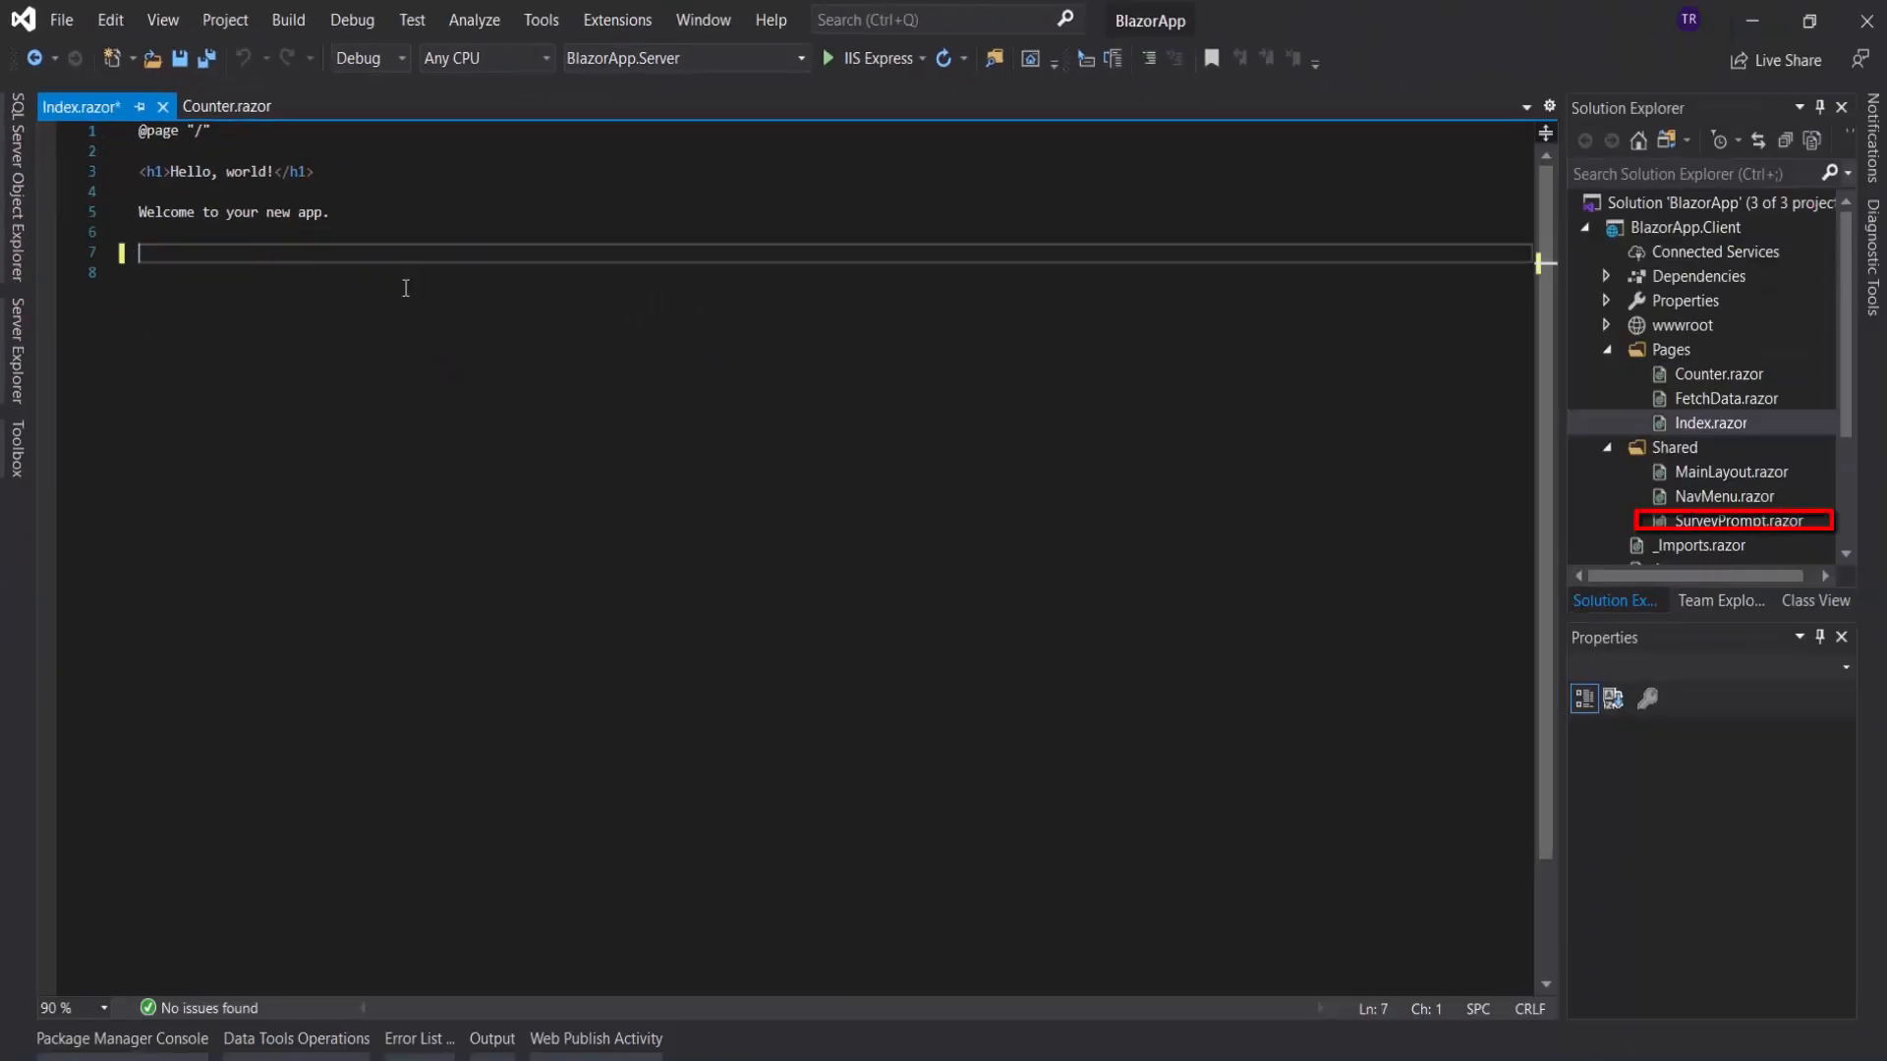
Step: Add a <Counter /> component to Index.razor and relaunch the app
{"action": "type", "text": "<Counter />"}
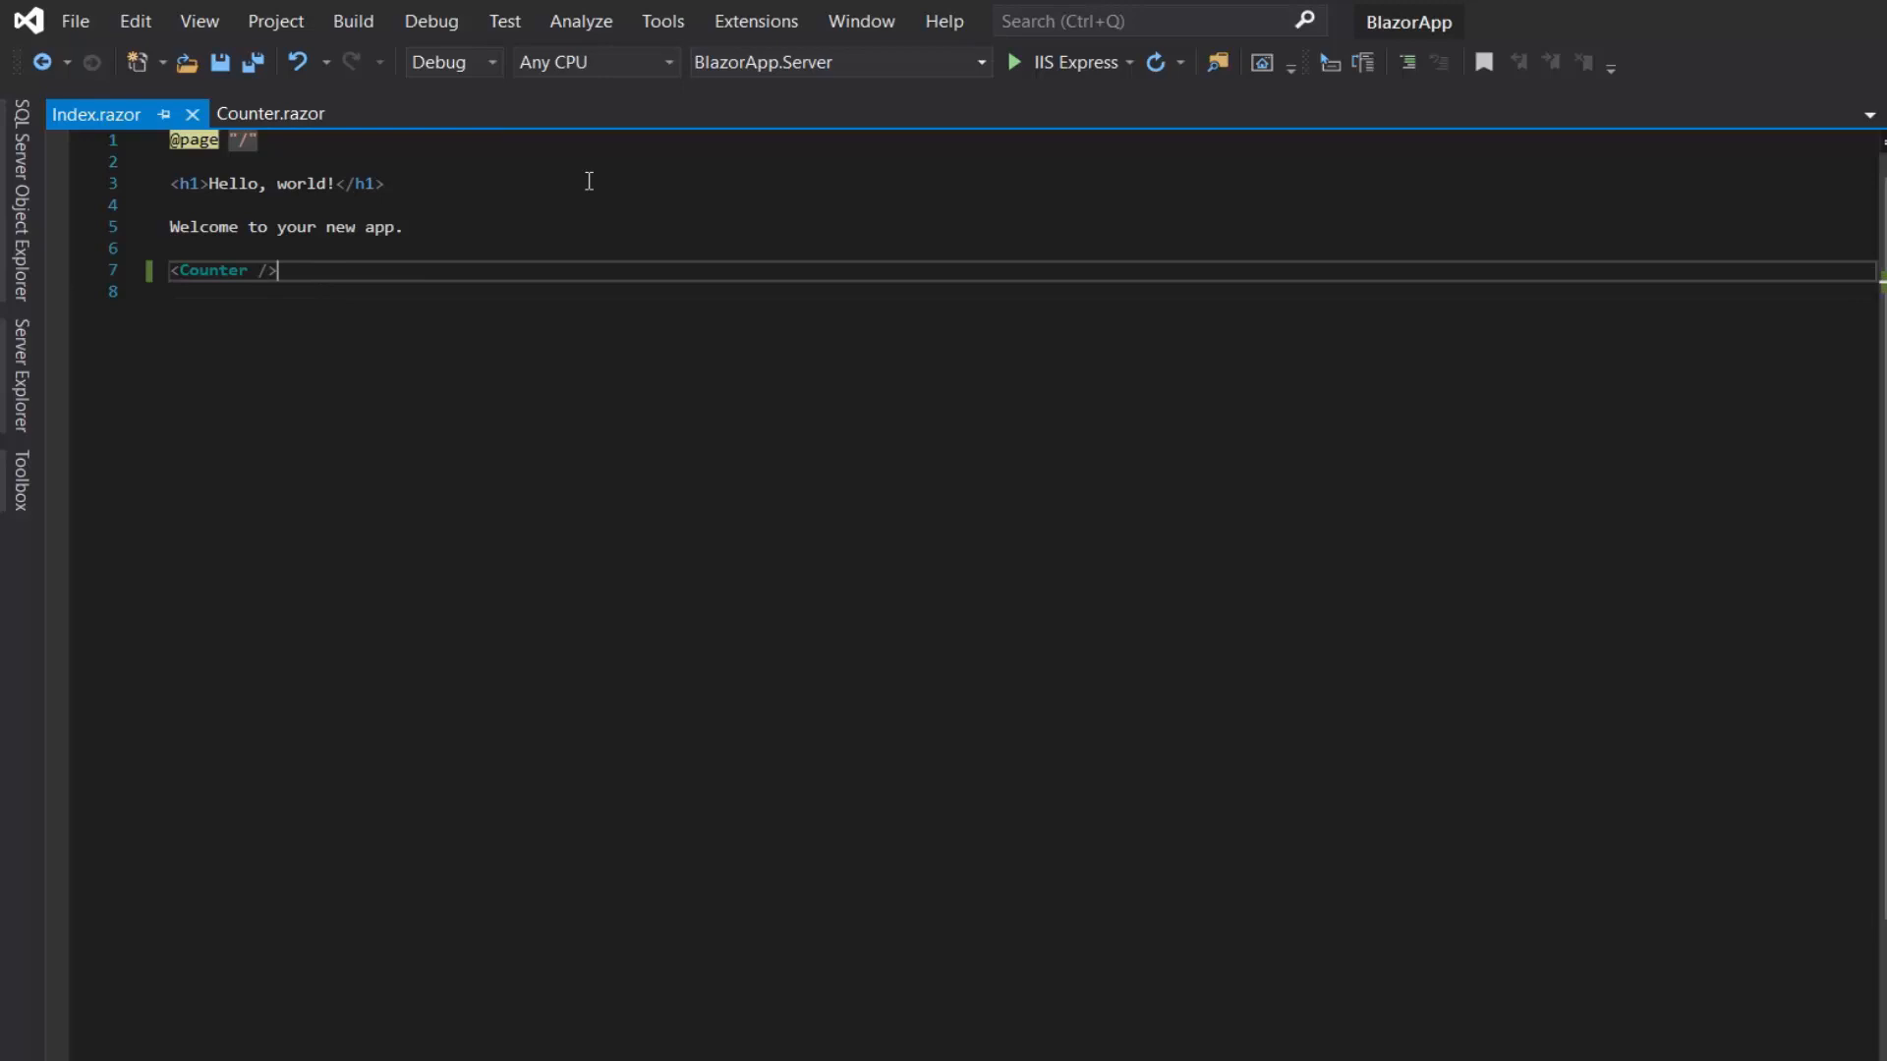
{"action": "mouse_move", "coordinate": [1061, 61]}
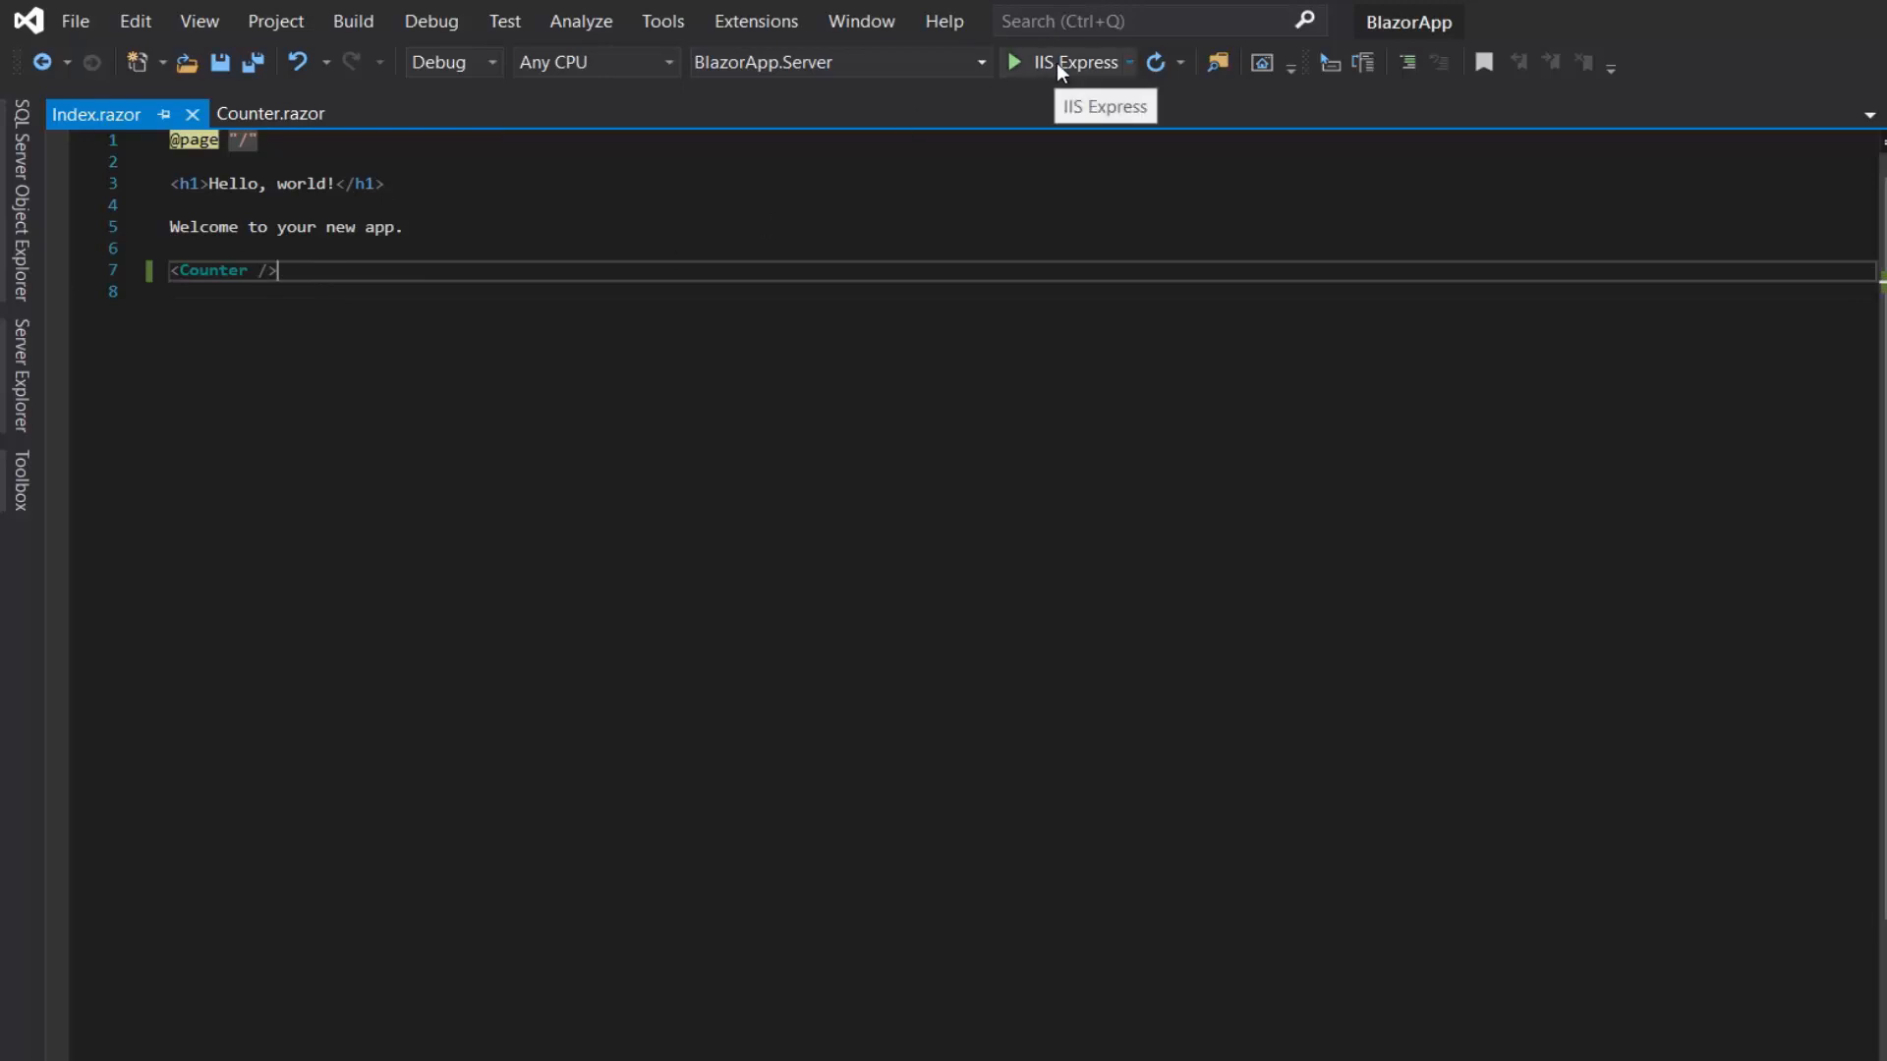
{"action": "left_click", "coordinate": [1014, 61]}
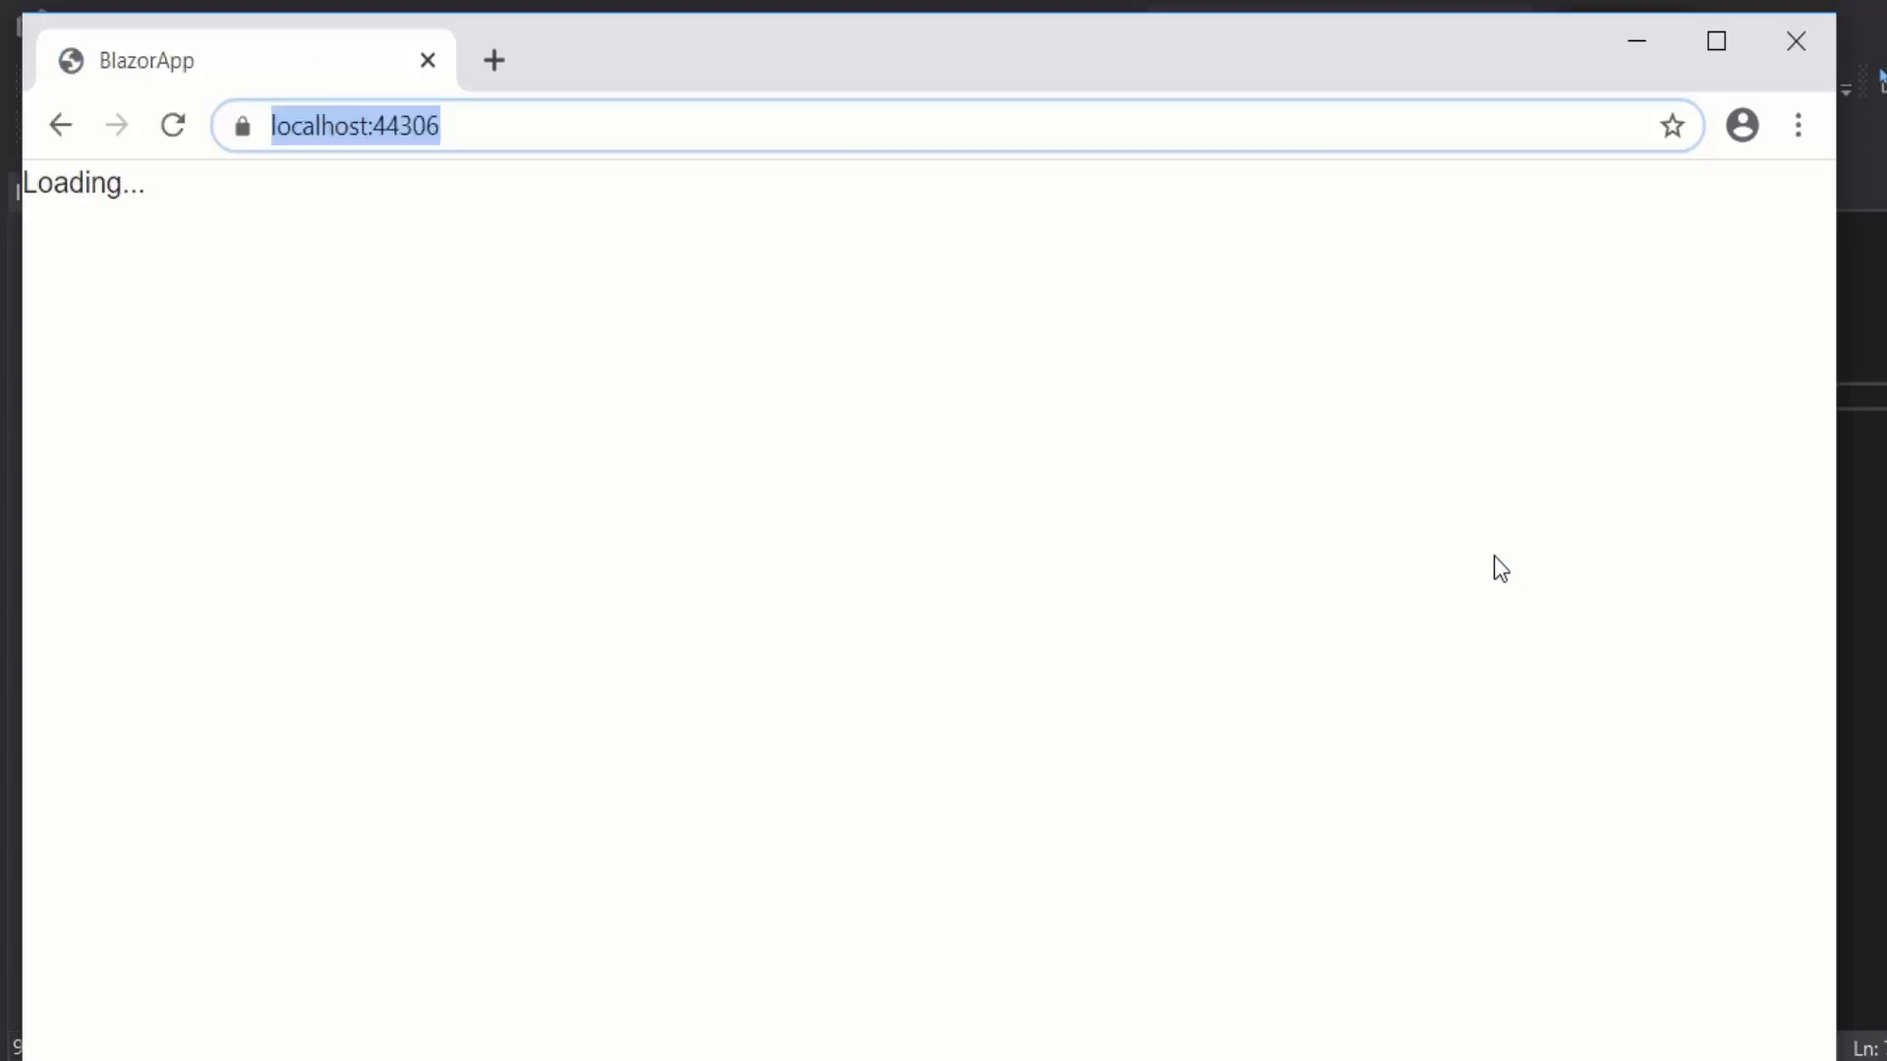
{"action": "mouse_move", "coordinate": [1494, 574]}
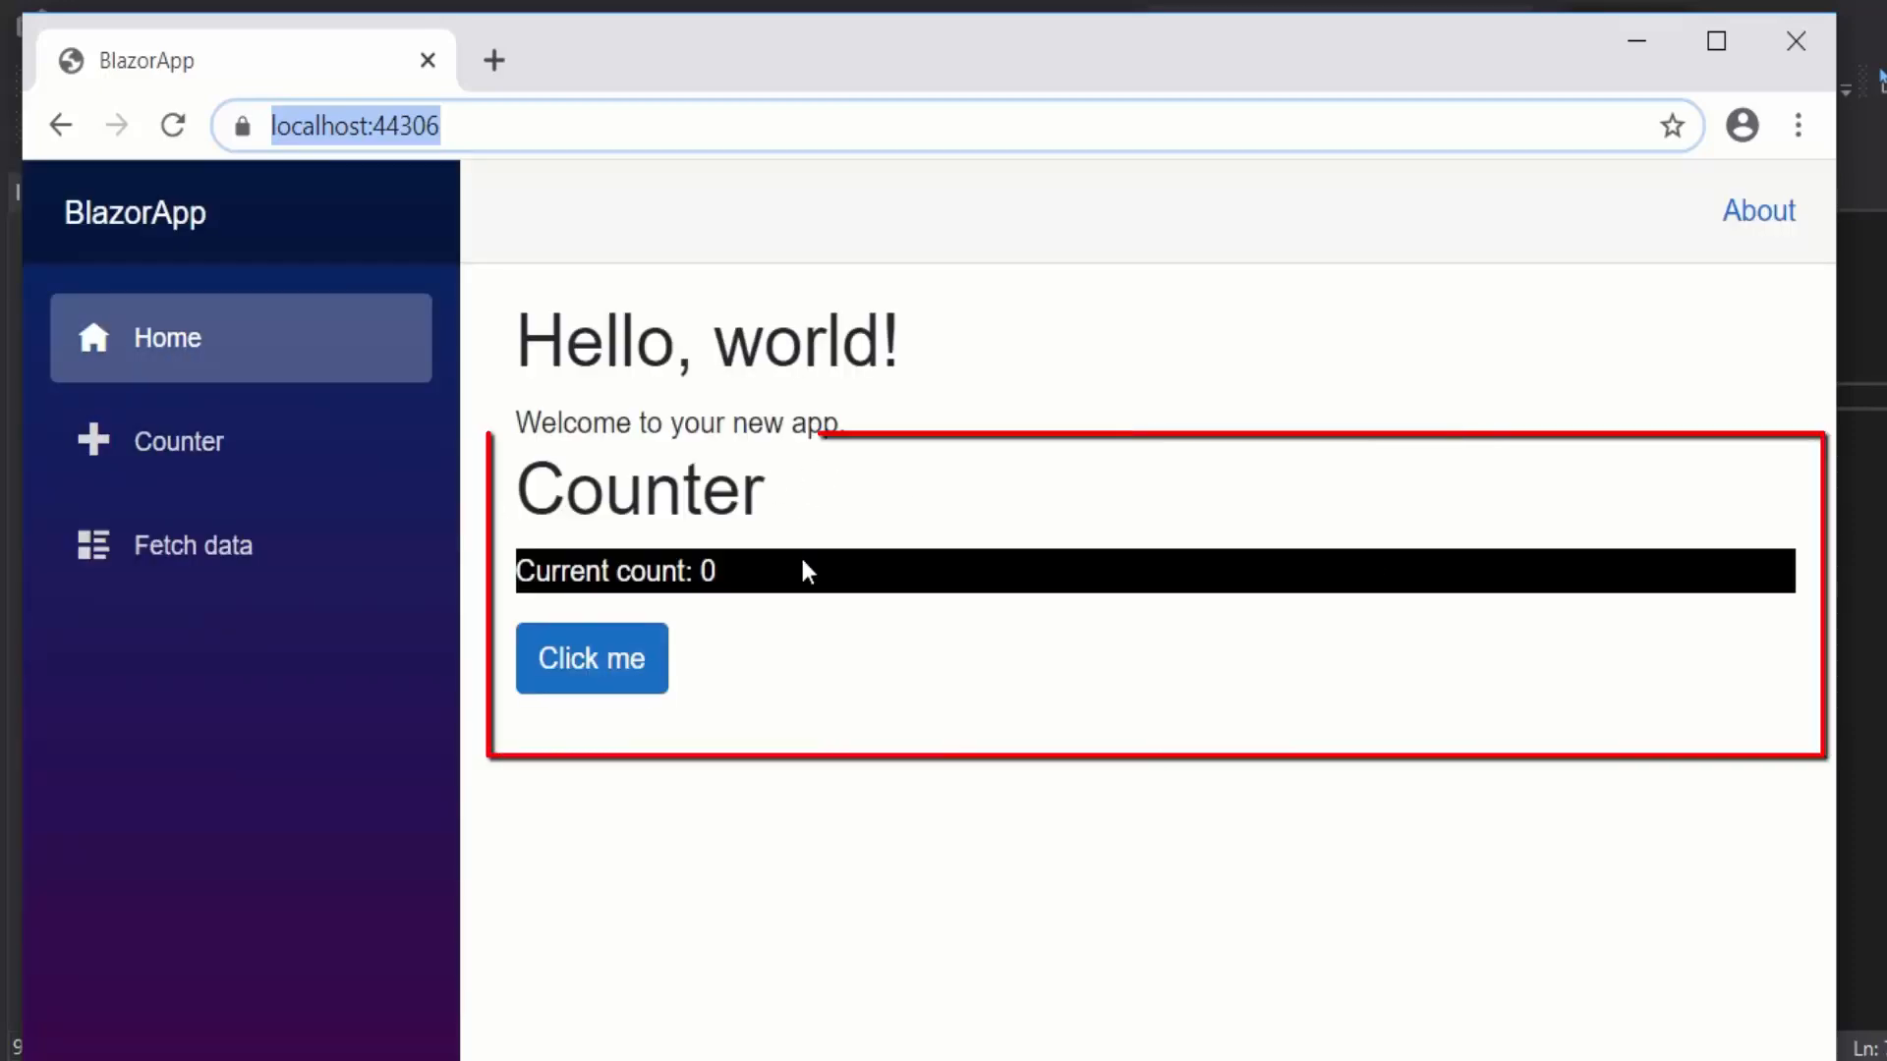
Step: Look over the home page showing the embedded Counter with its black count bar
{"action": "left_click", "coordinate": [592, 658]}
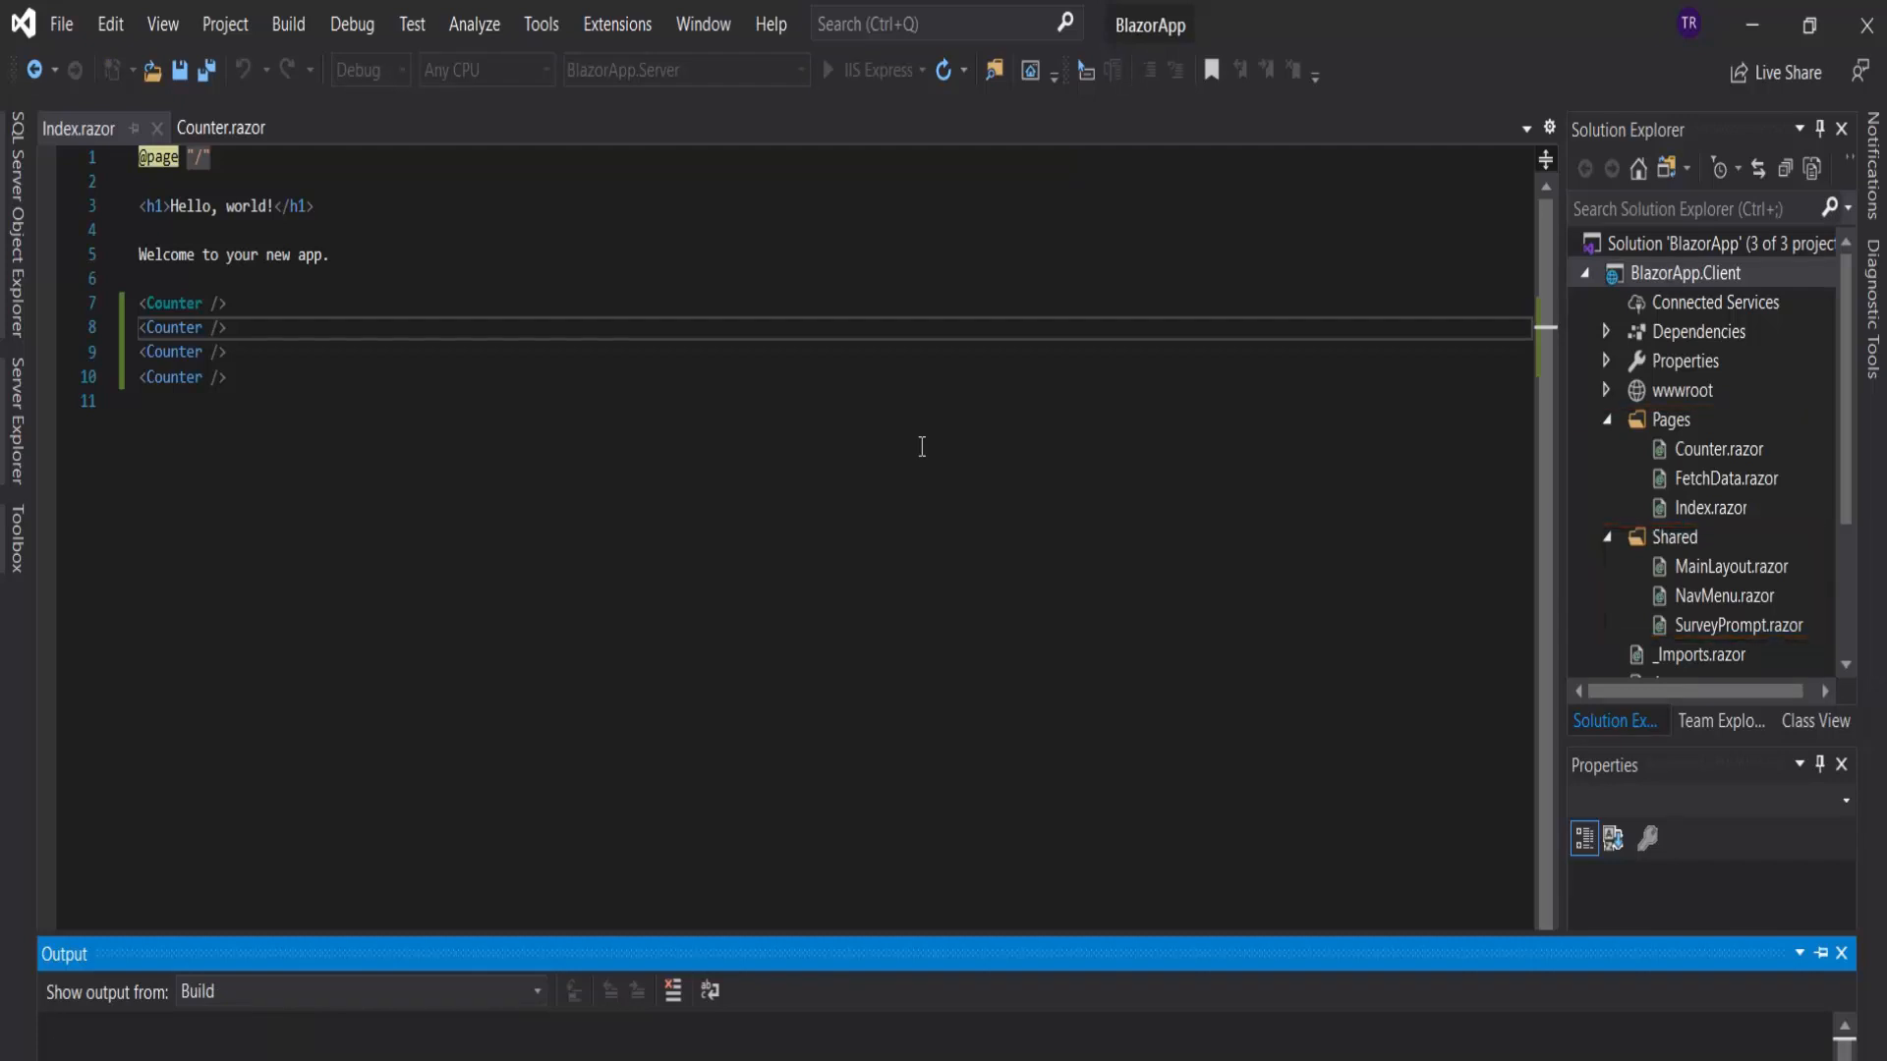
Step: Build and run the app with four Counter components on the Index page
{"action": "key", "text": "F5"}
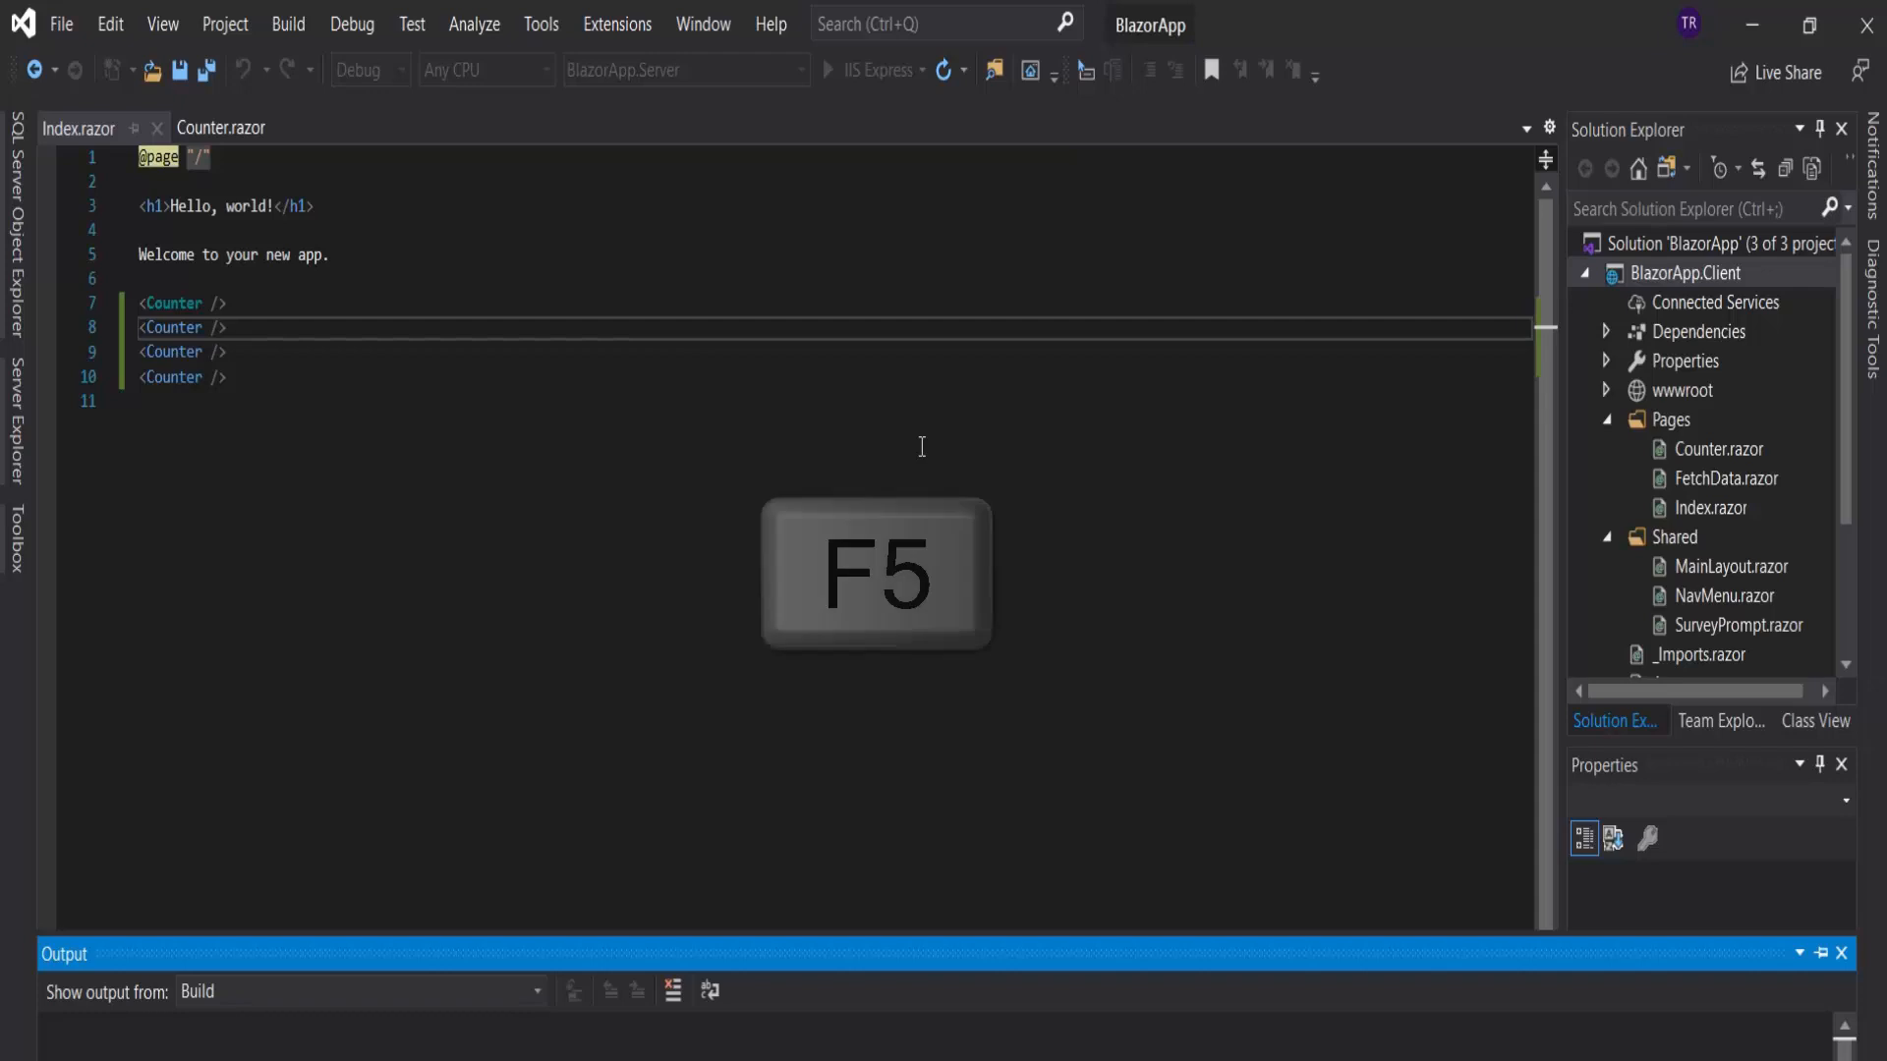
{"action": "key", "text": "F5"}
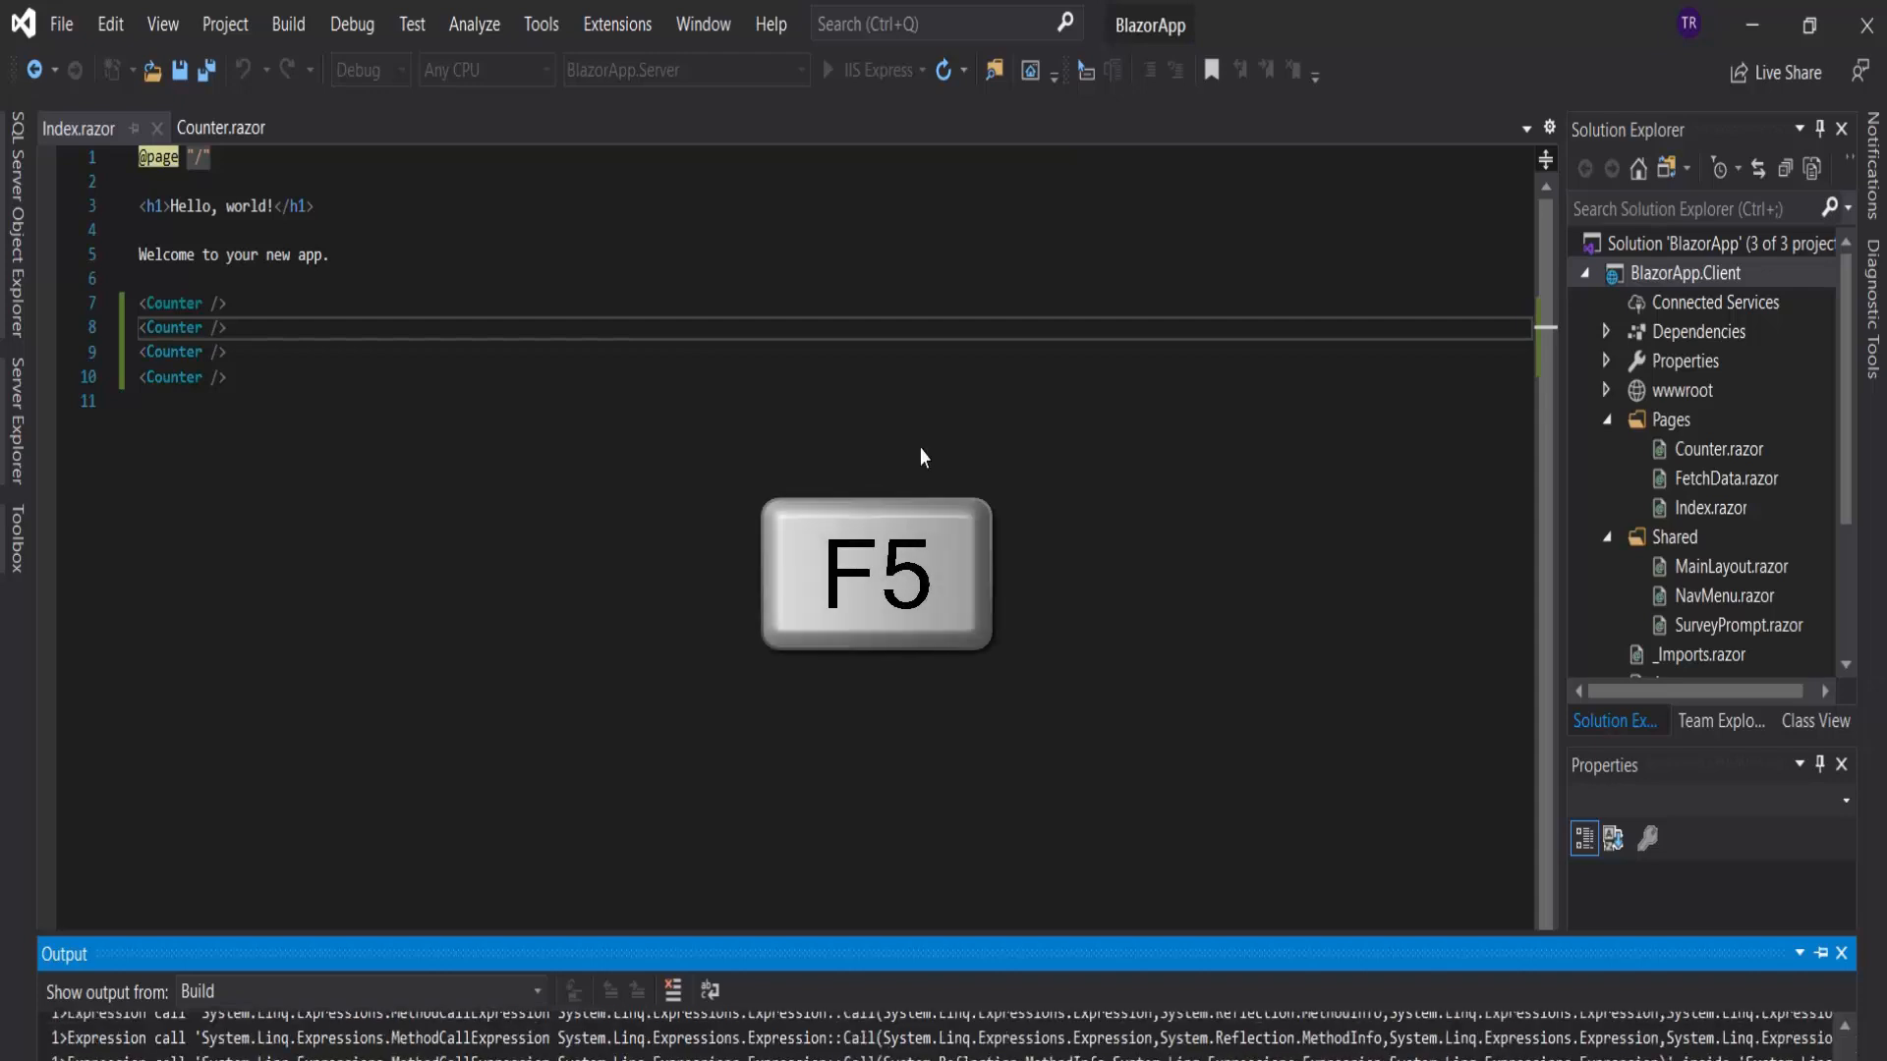
{"action": "key", "text": "F5"}
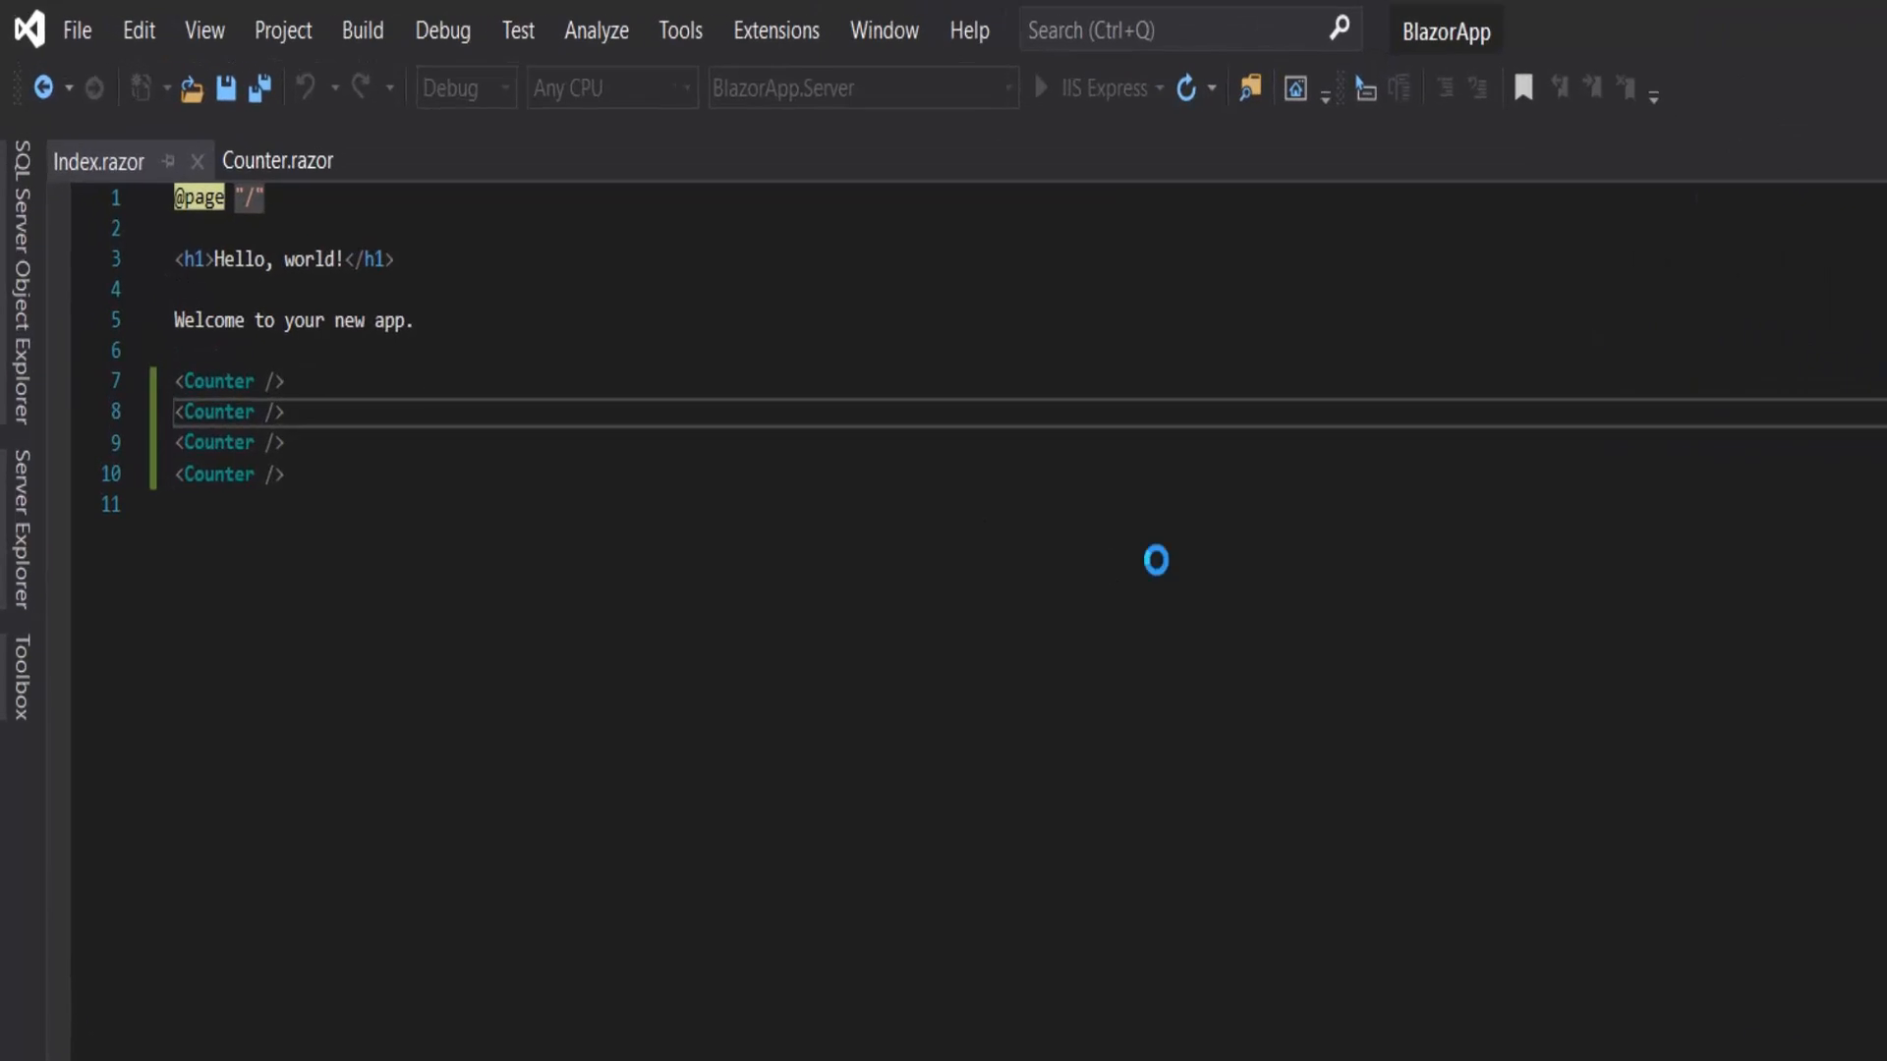
{"action": "left_click", "coordinate": [1047, 86]}
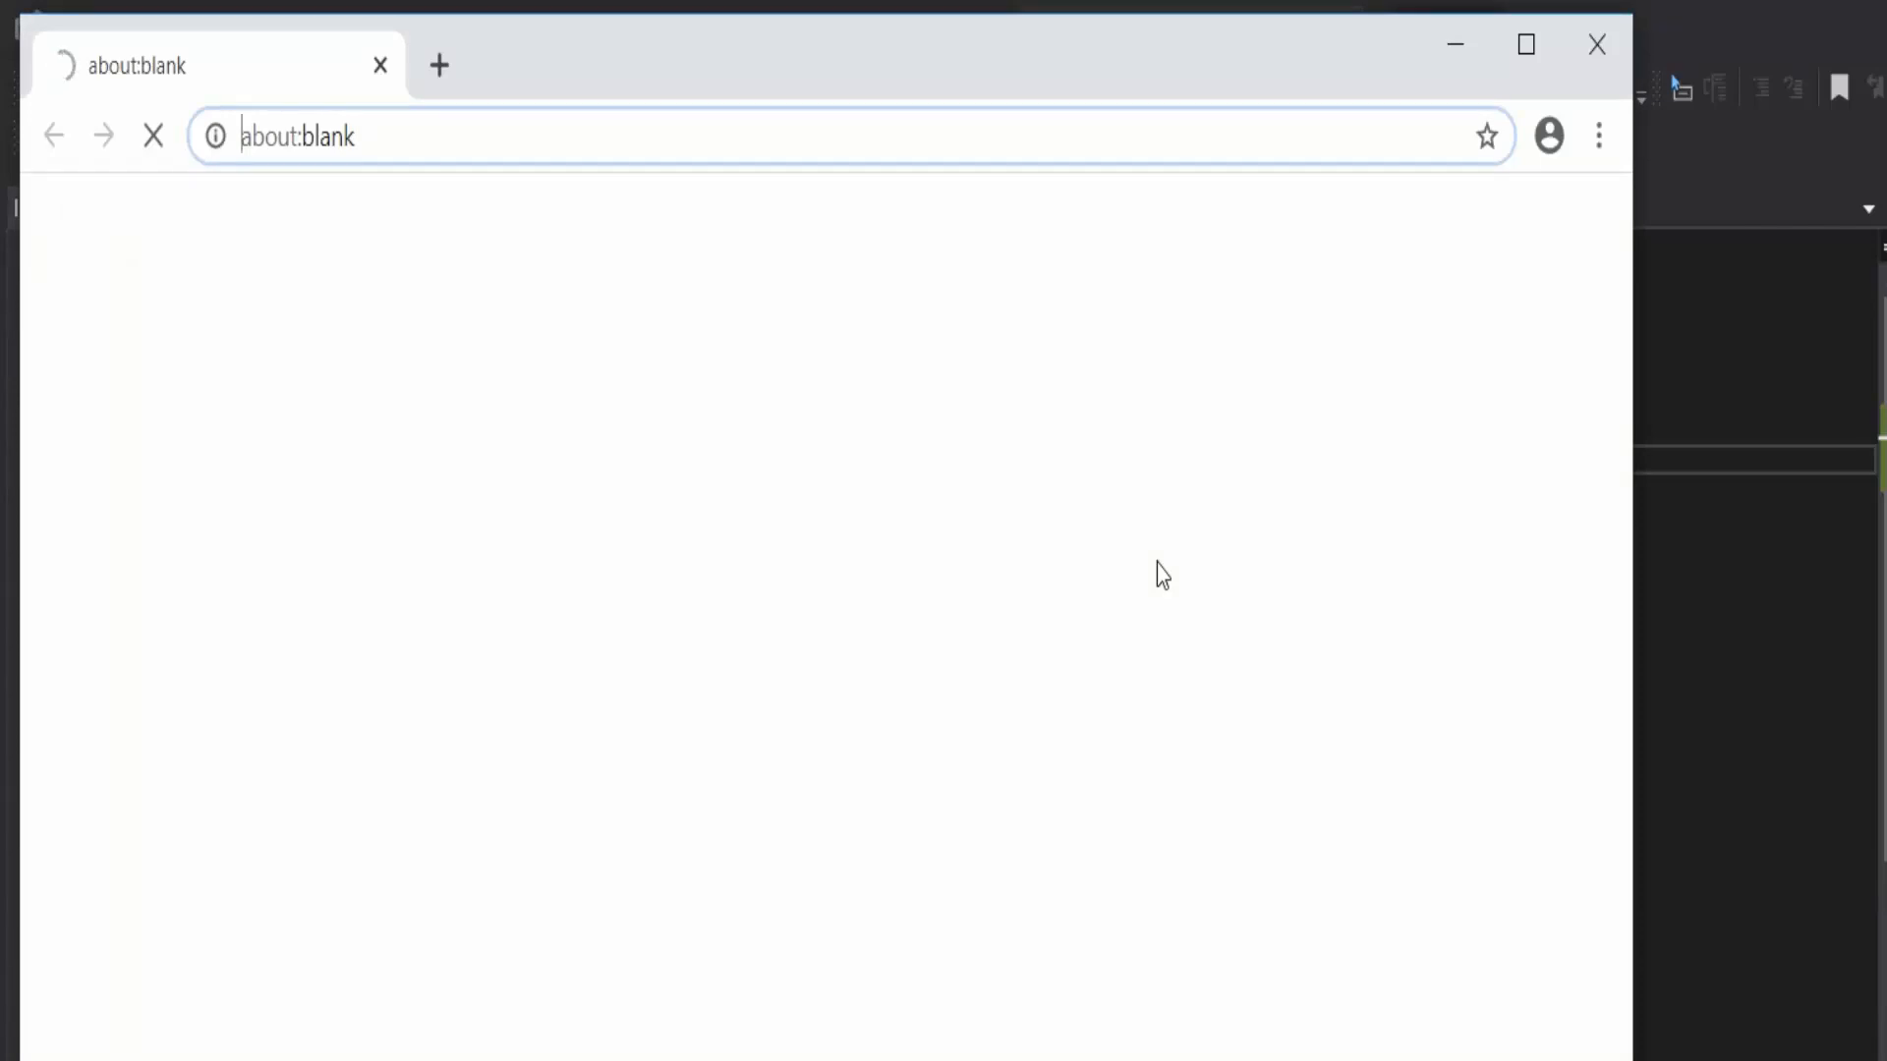
Step: Load localhost:44306 and increment the first and second counters independently
{"action": "type", "text": "localhost:44306"}
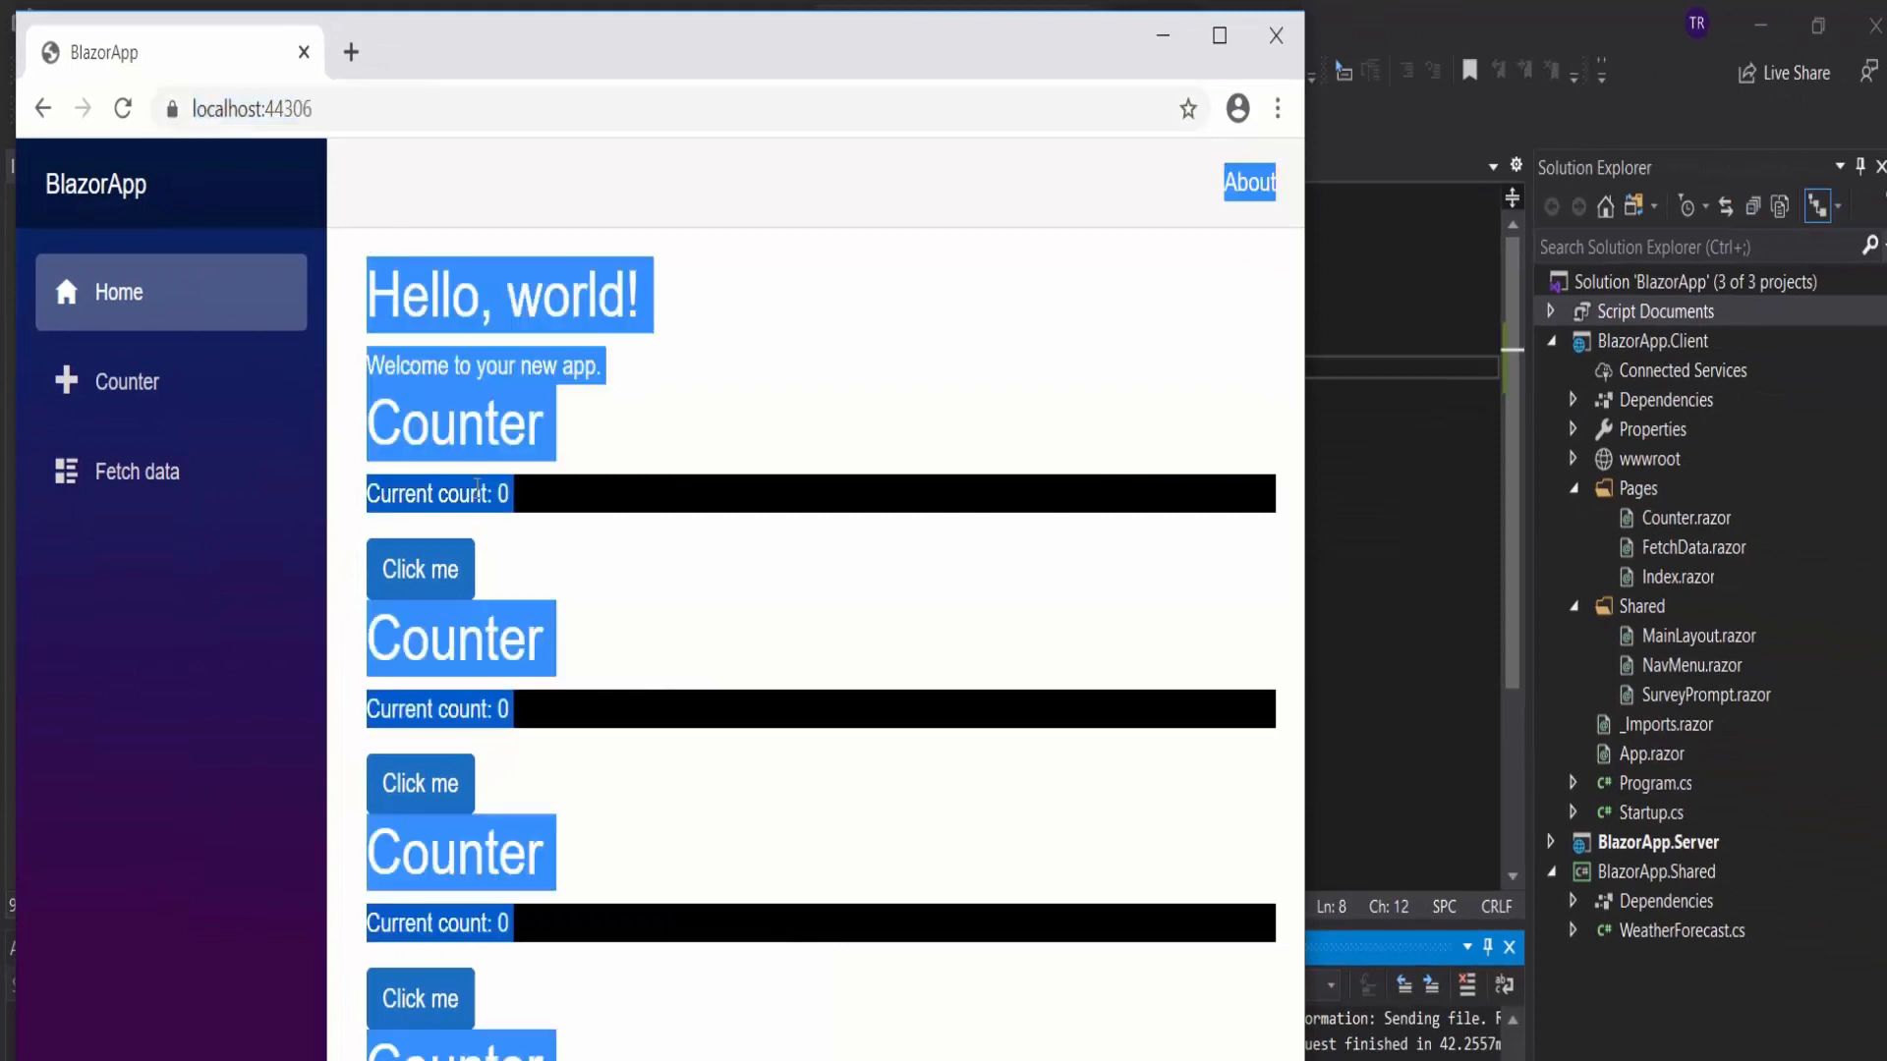
{"action": "left_click", "coordinate": [548, 440]}
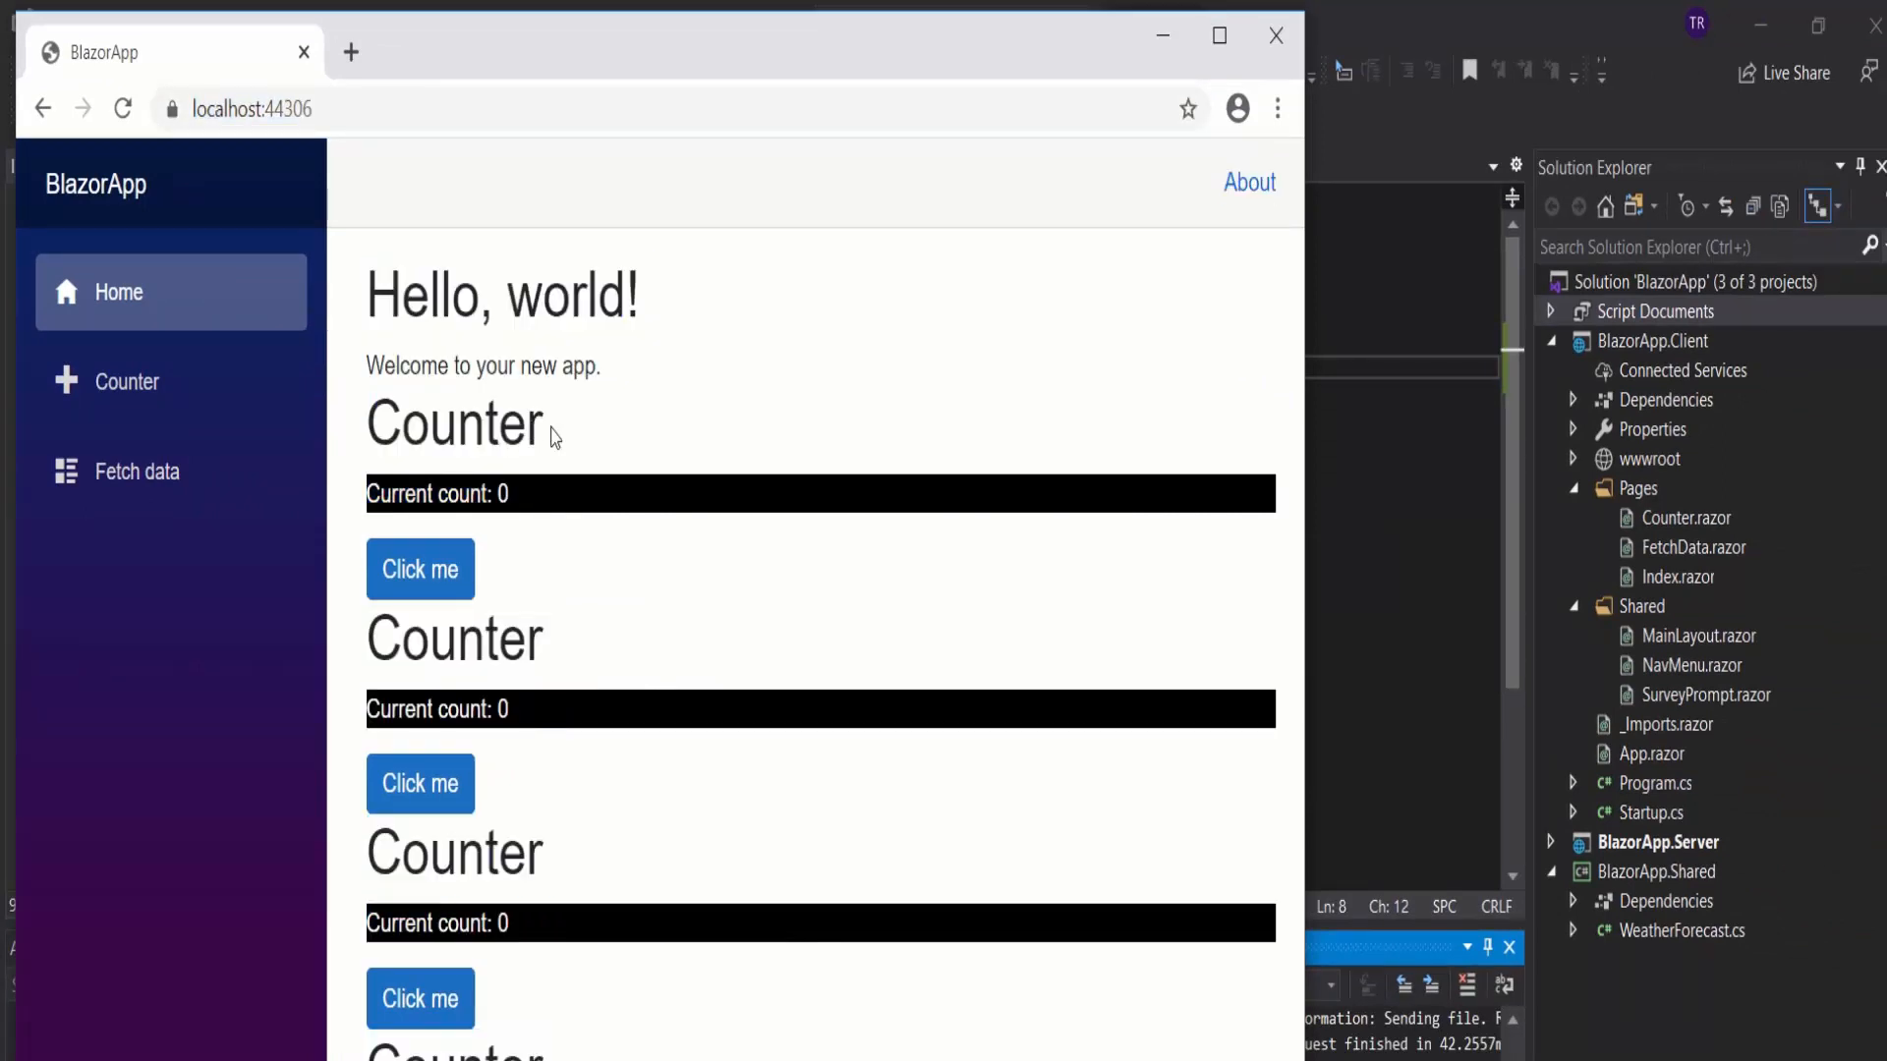
{"action": "left_click", "coordinate": [420, 784]}
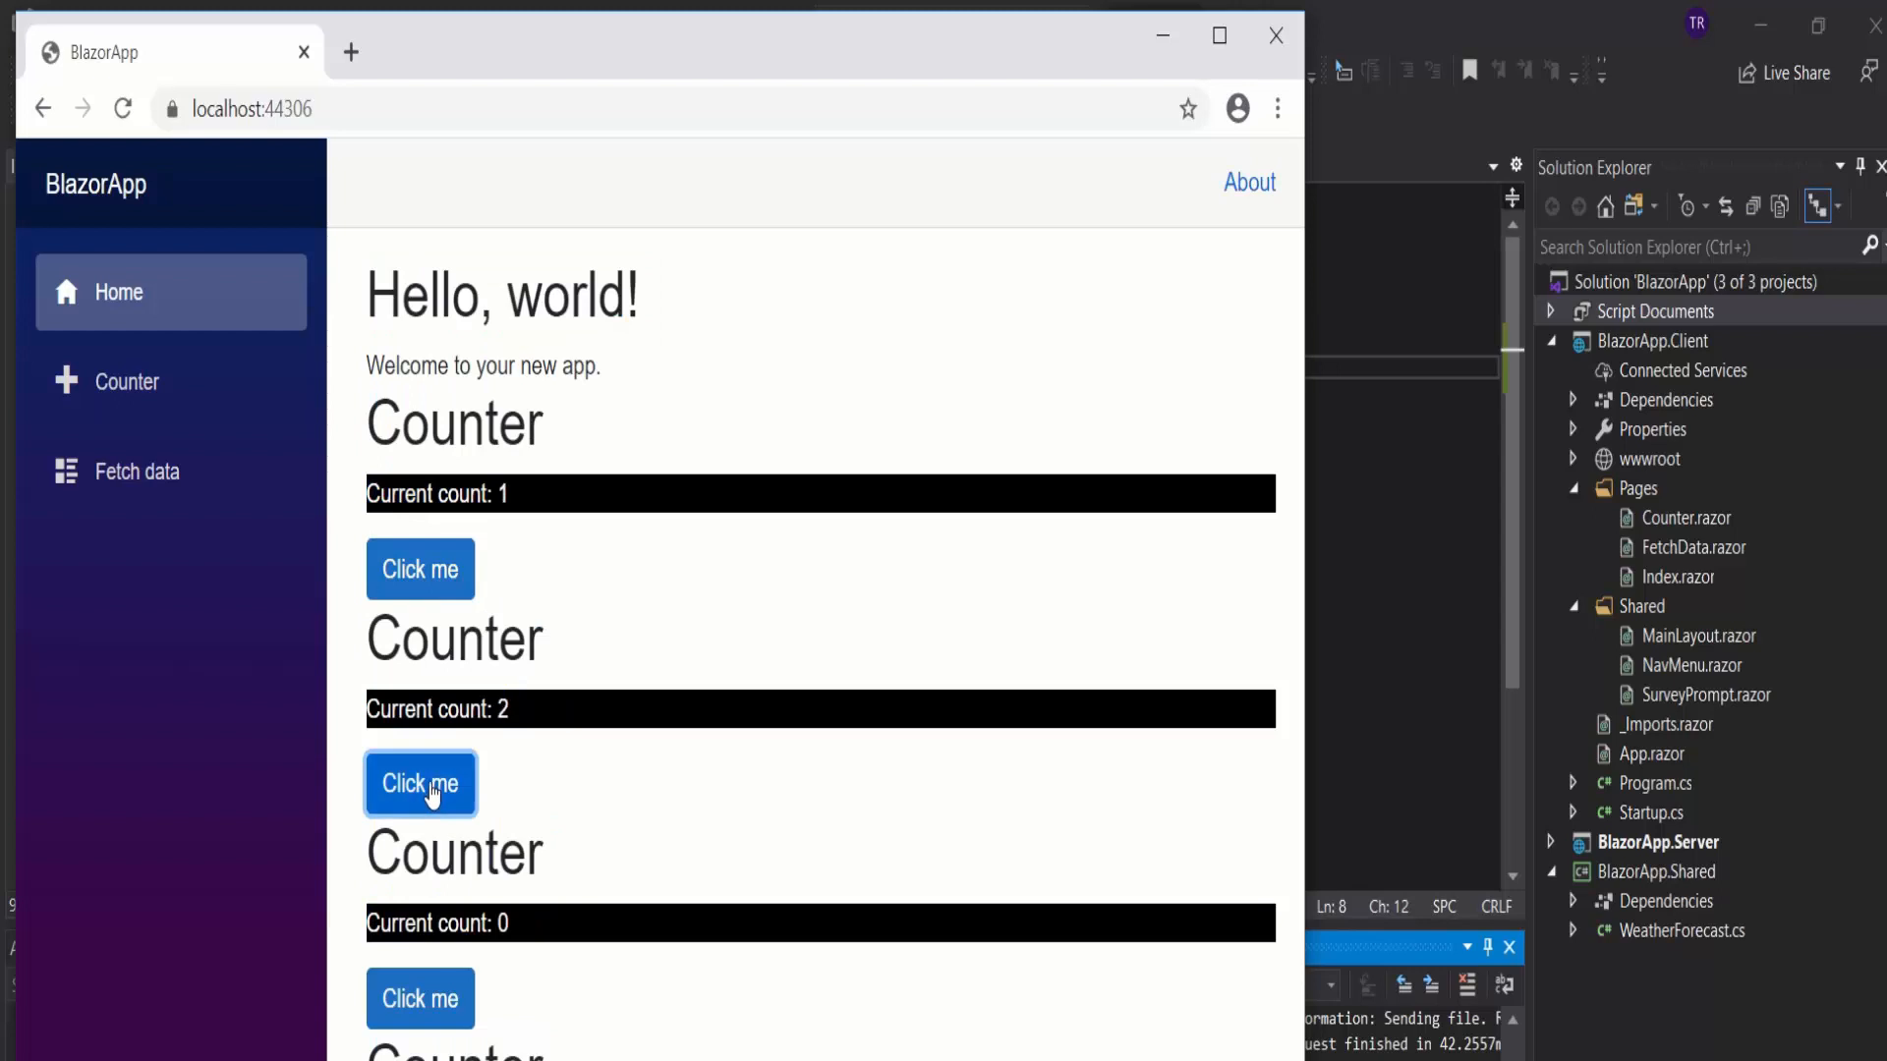
{"action": "left_click", "coordinate": [420, 782]}
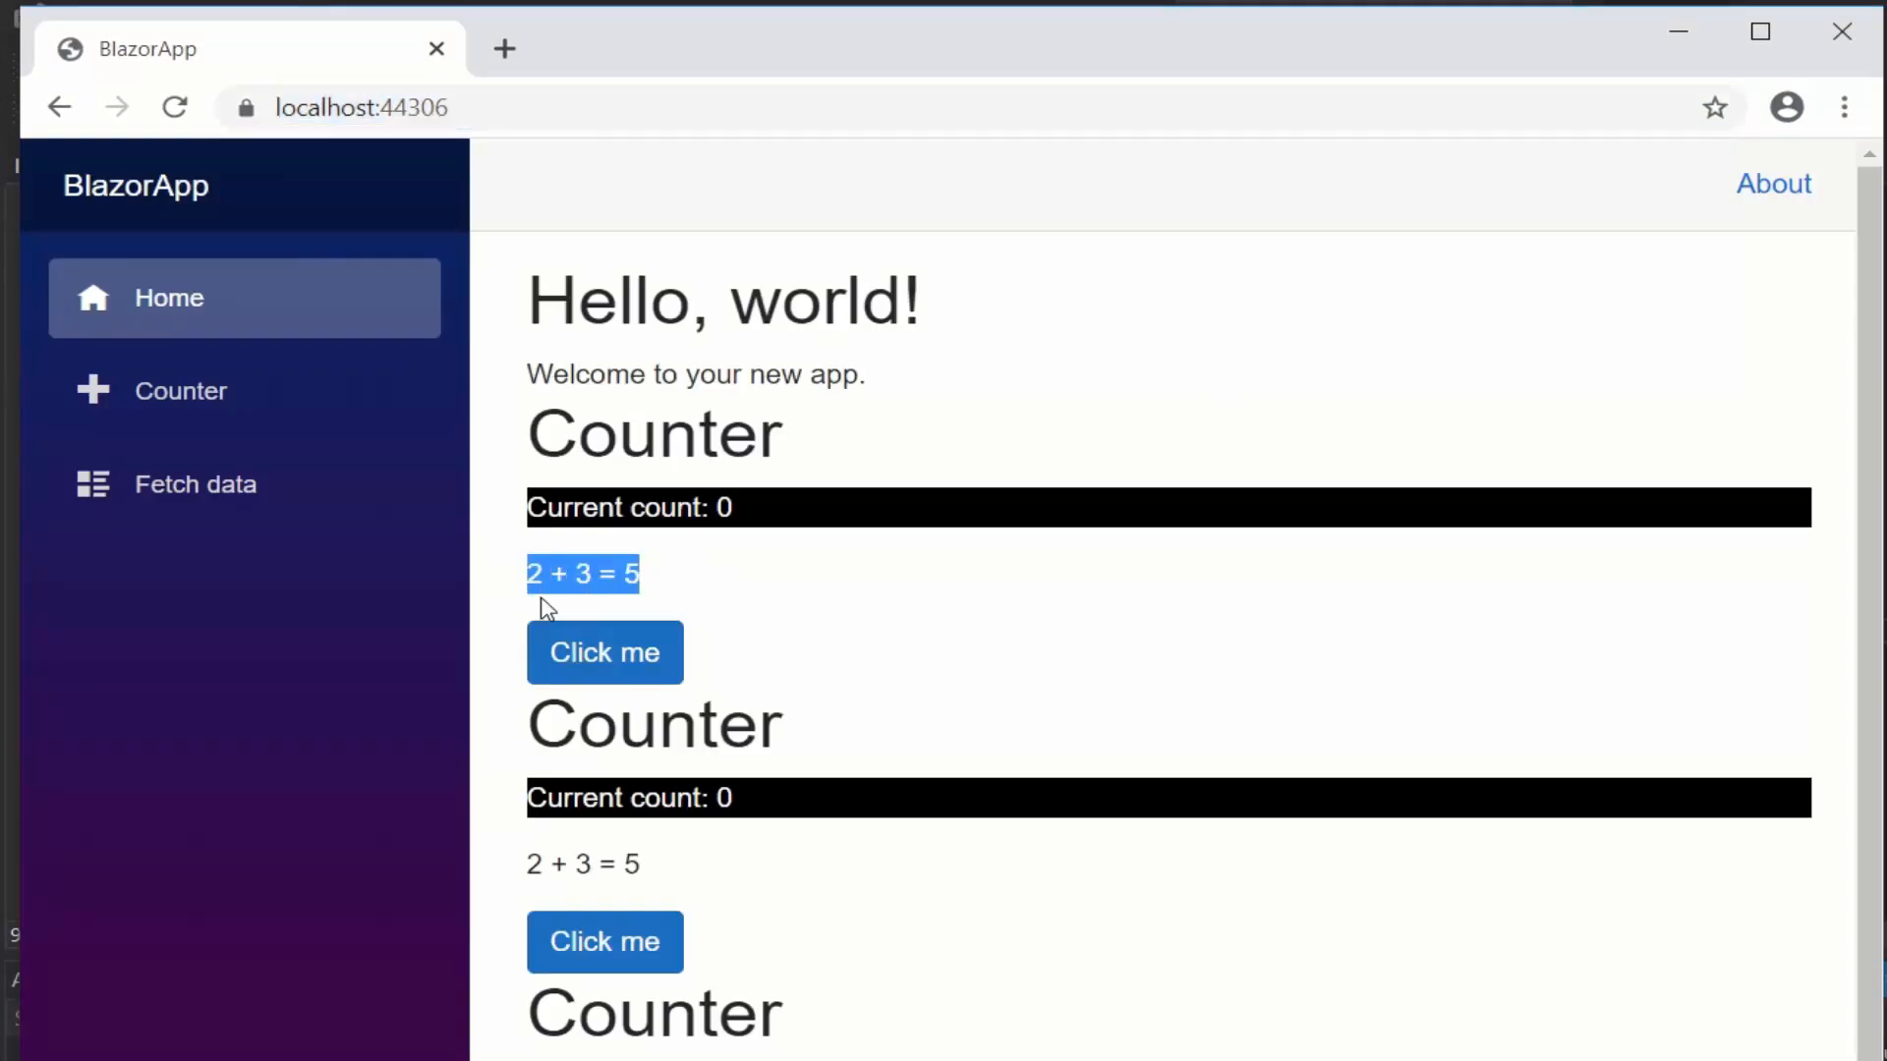
Step: Navigate from the home page to the standalone Counter page via the left menu
{"action": "scroll", "scroll_direction": "down", "scroll_amount": 3}
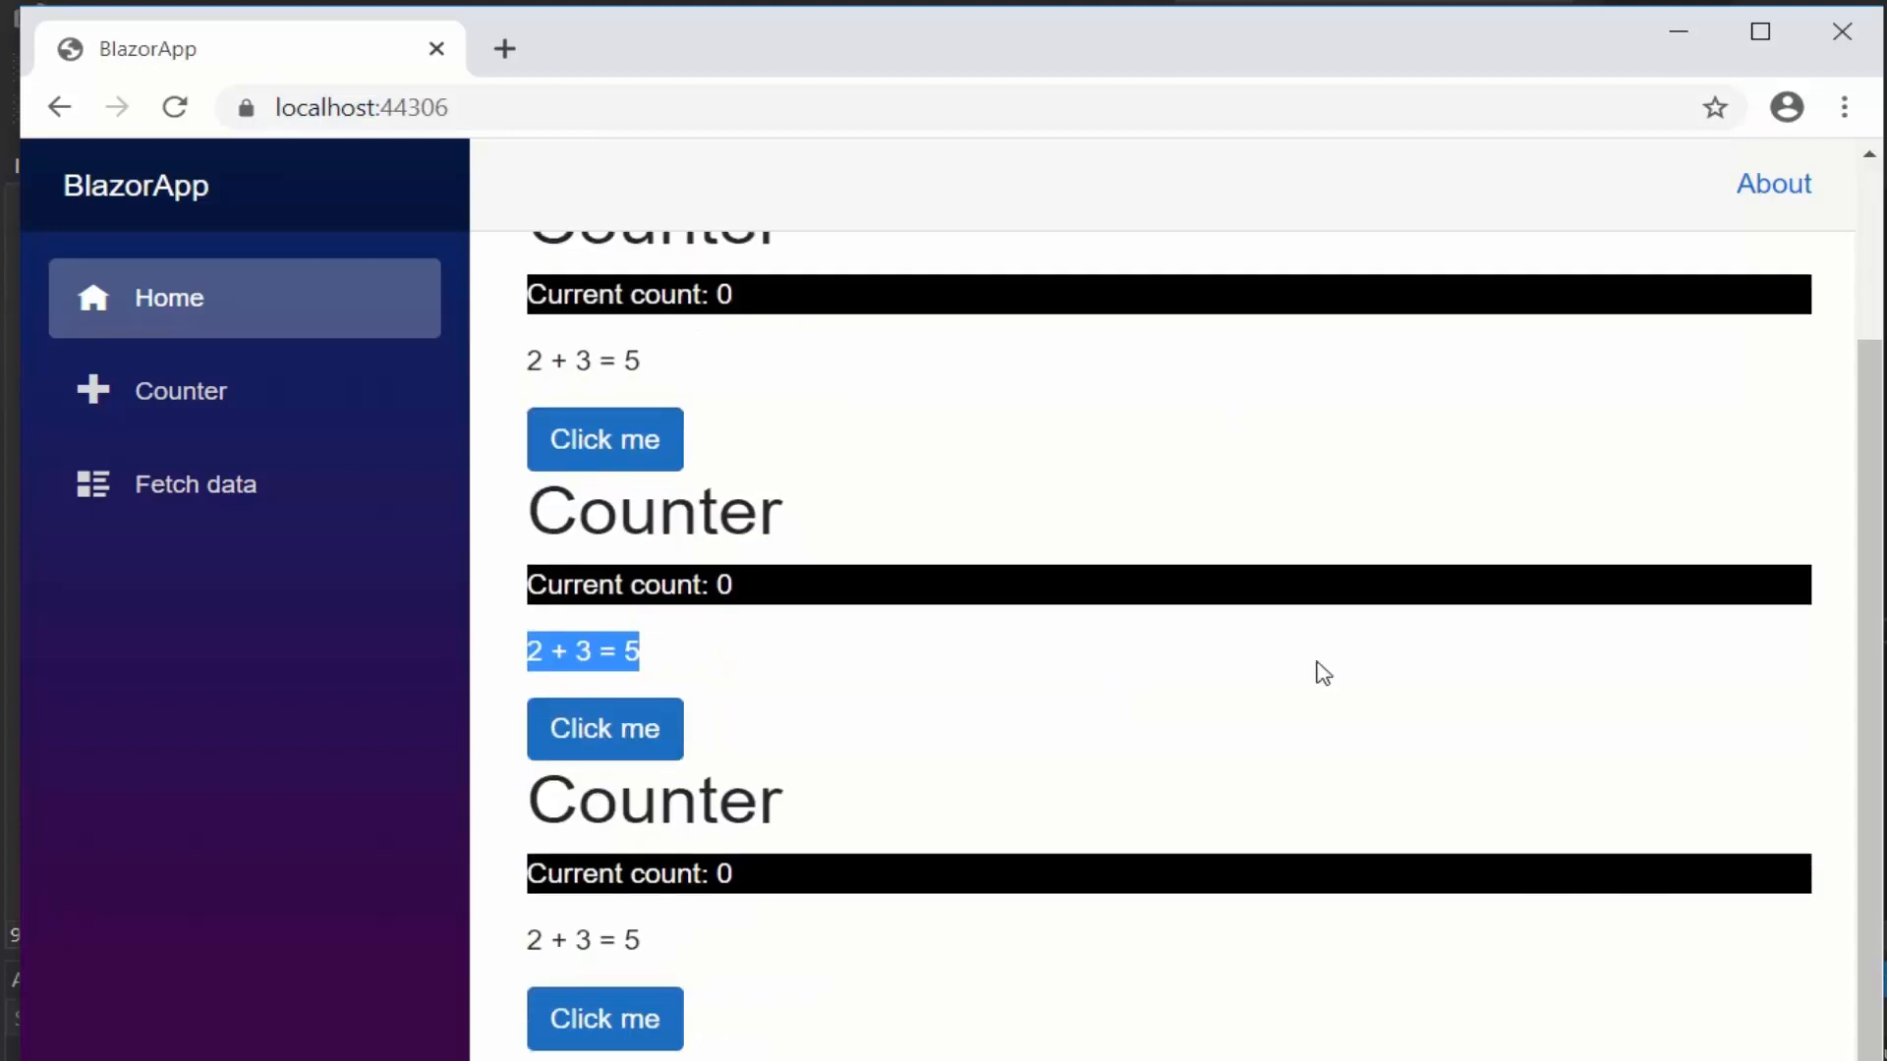
{"action": "left_click", "coordinate": [181, 389]}
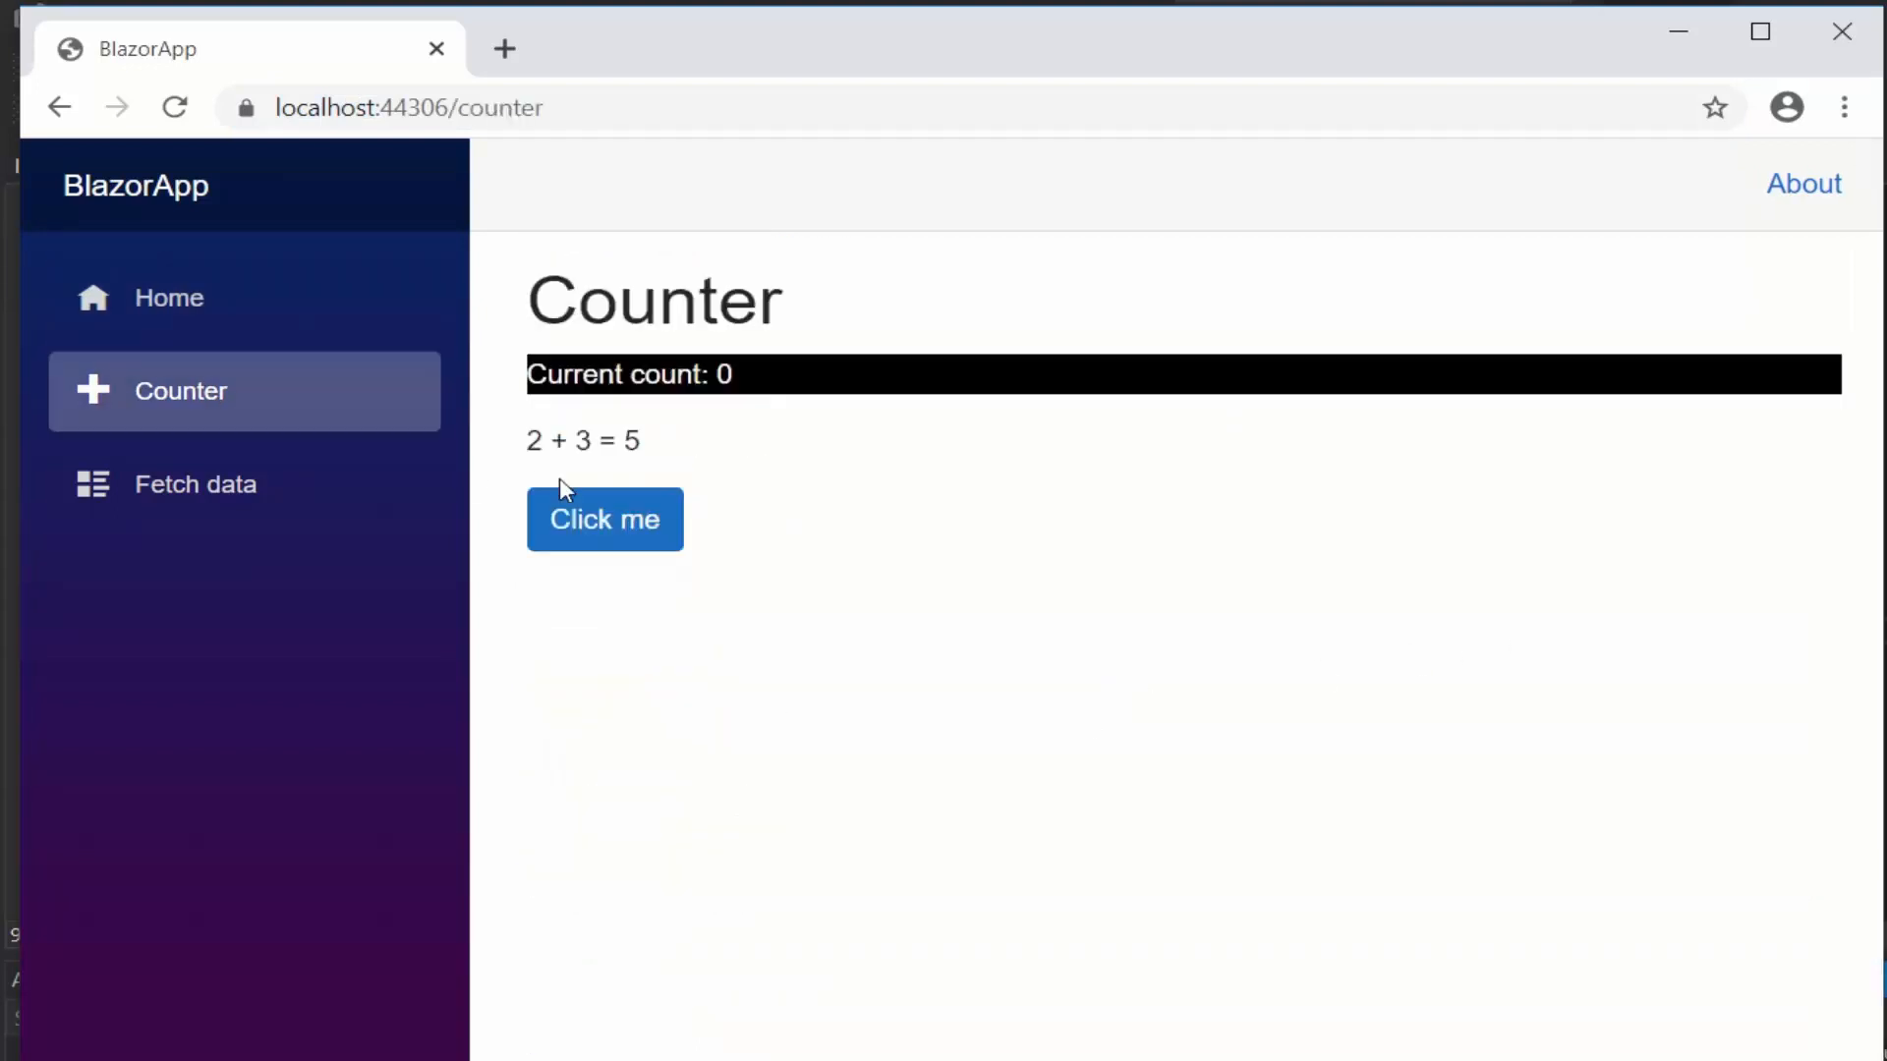